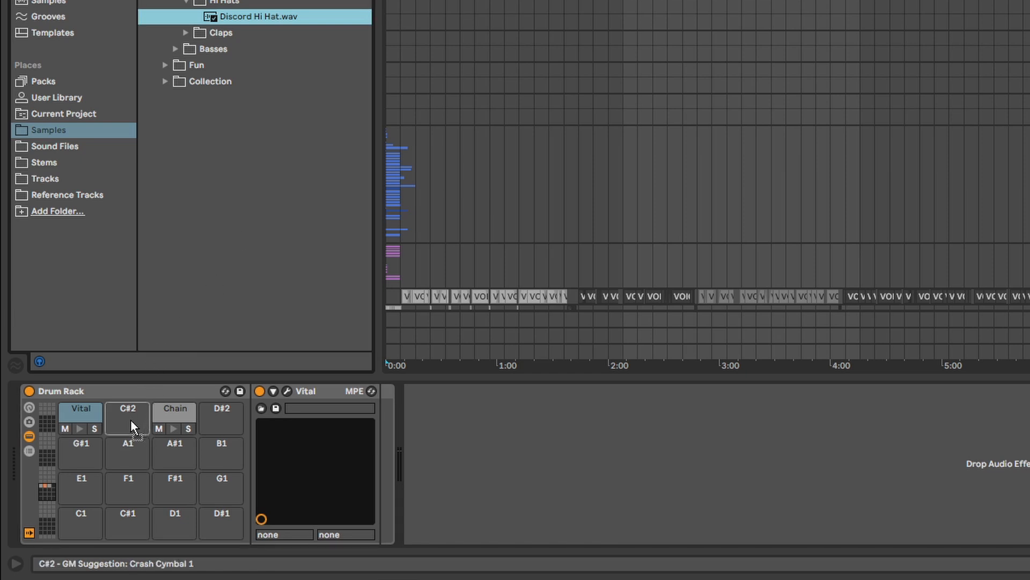
Put Discord Hi Hat on Drum Rack pad C#2 and map it to Macro 4.
left_click(127, 418)
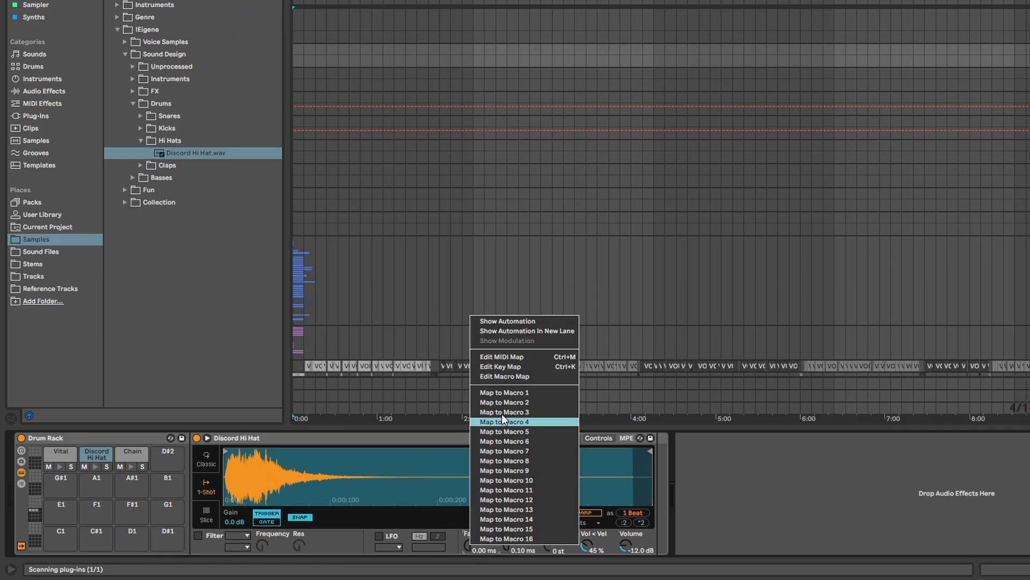
left_click(506, 422)
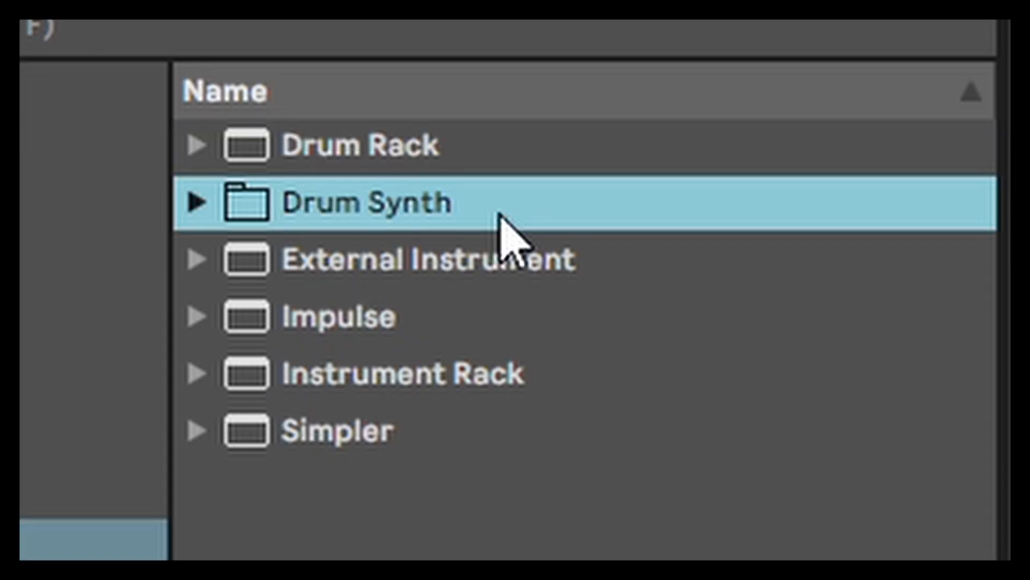
left_click(197, 201)
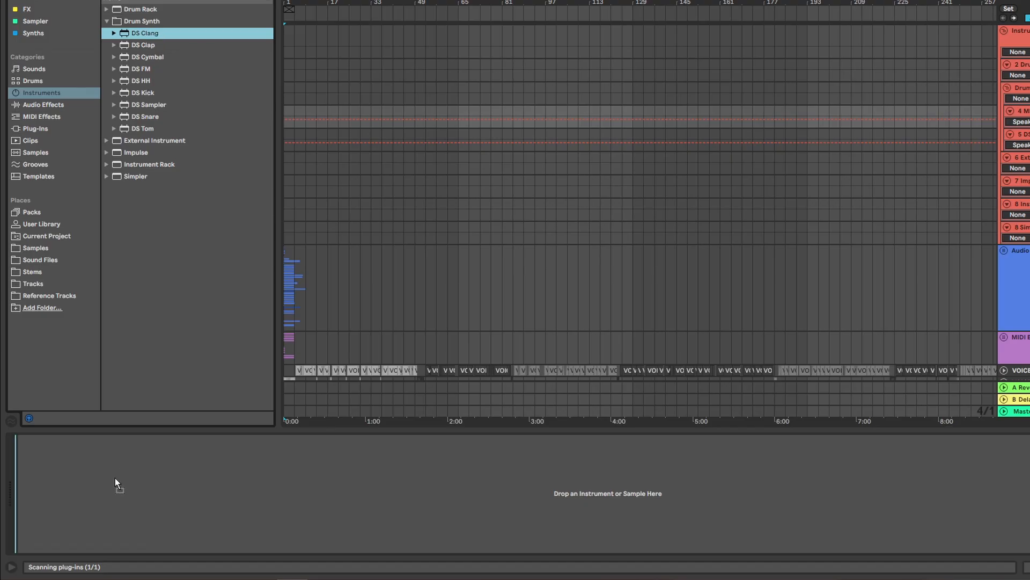
Load the DS Clang drum synth, External Instrument, and the fourth Discord sample in Impulse.
double_click(144, 33)
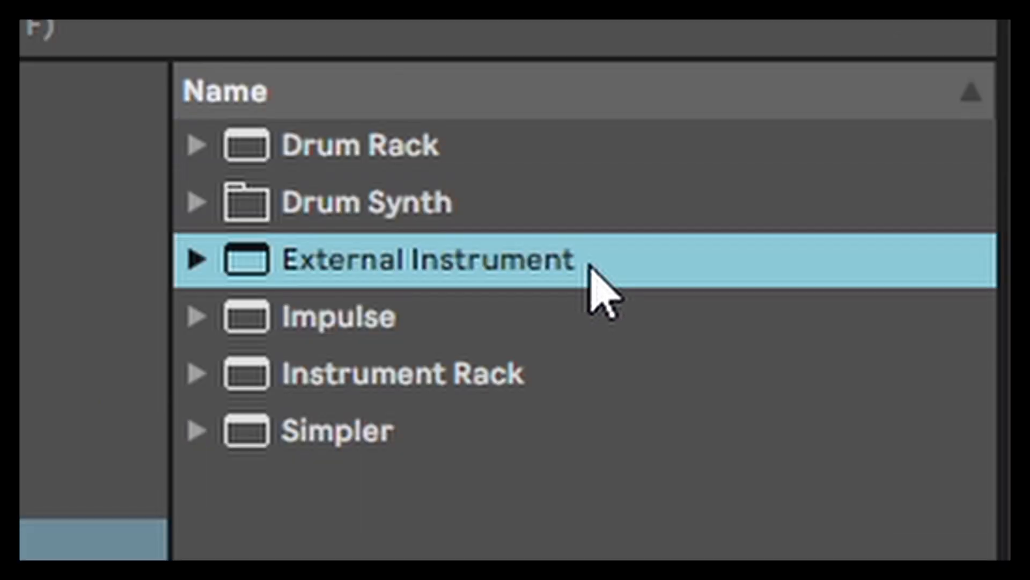
double_click(427, 258)
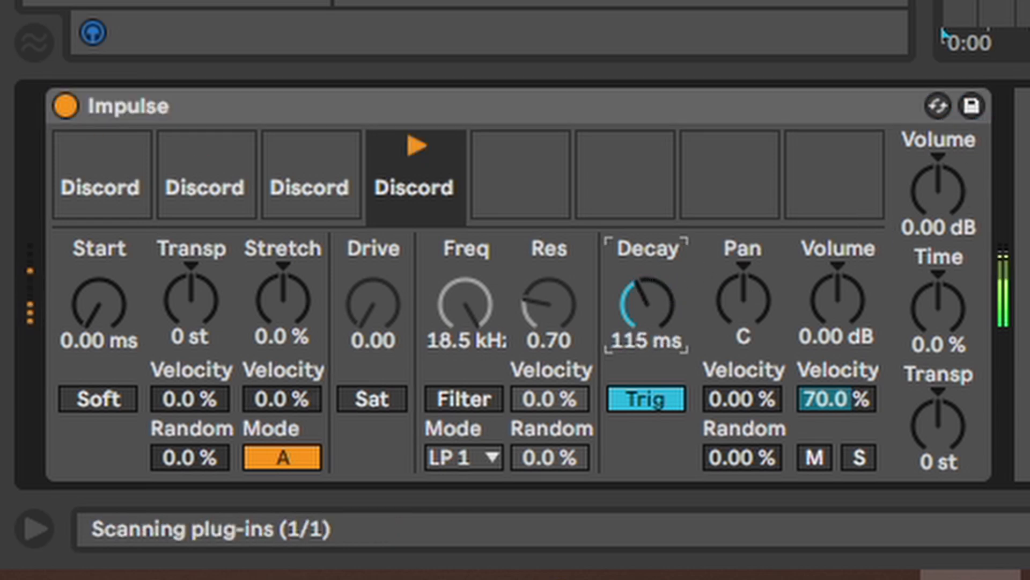
left_click(401, 336)
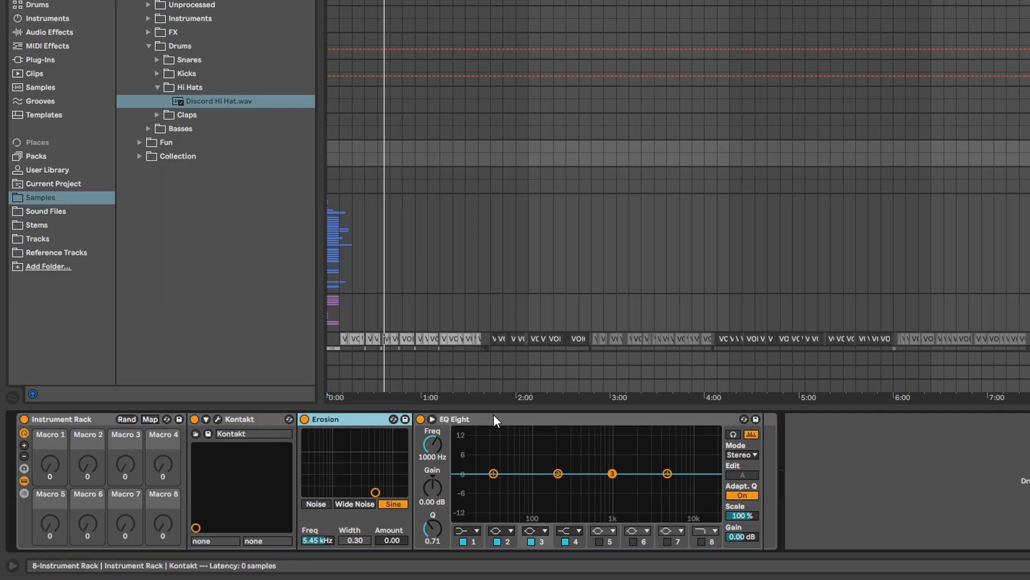
Play the shutdown sample in Simpler's 1-Shot, Slice and Classic modes, then set Texture warping.
right_click(433, 439)
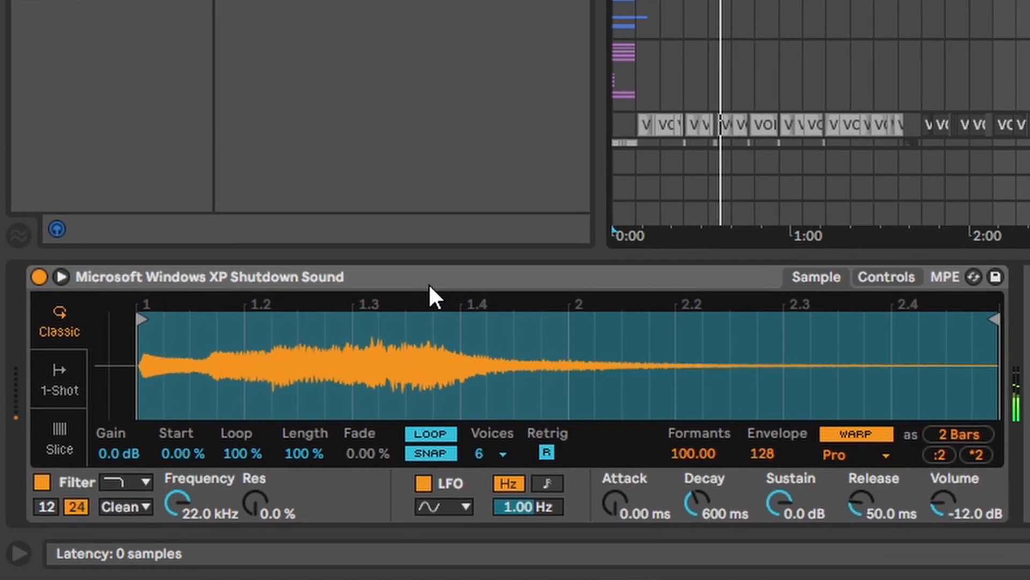
left_click(58, 378)
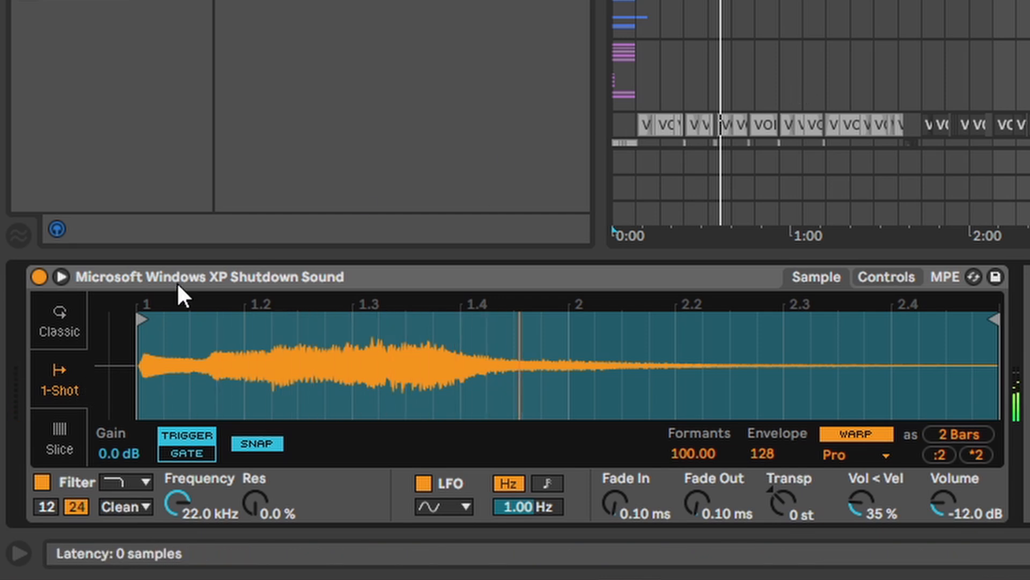
left_click(58, 437)
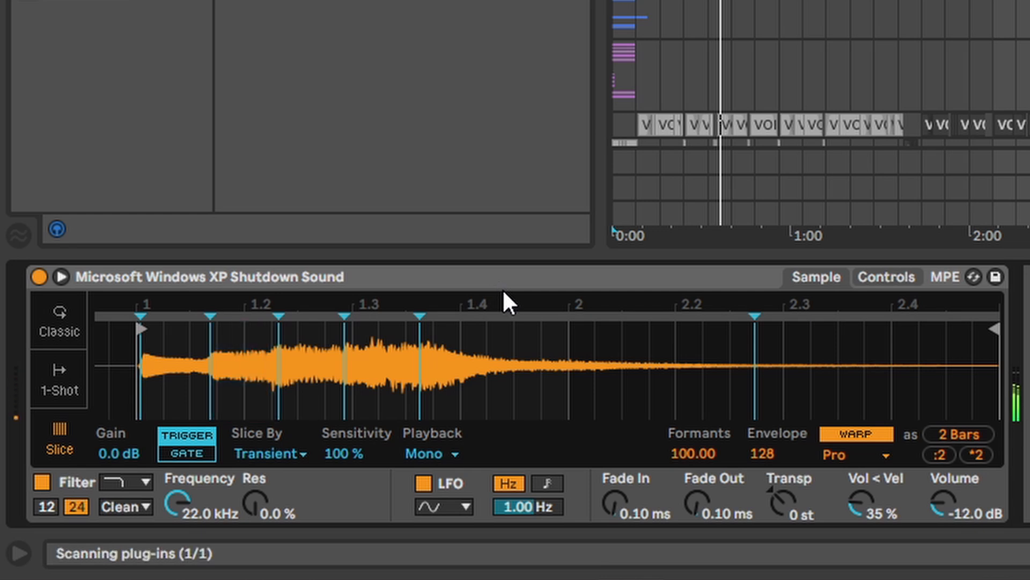
left_click(381, 355)
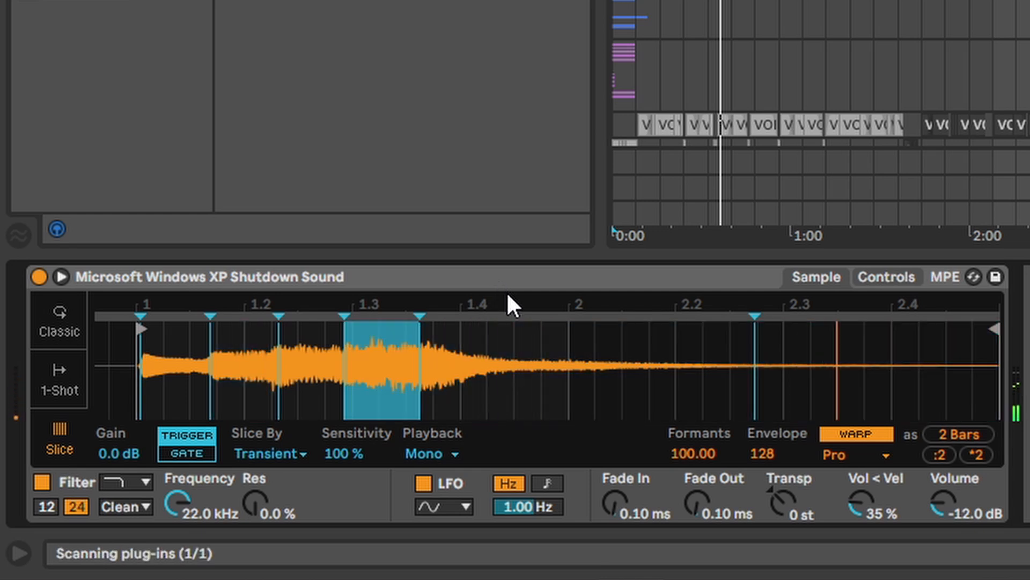
left_click(854, 454)
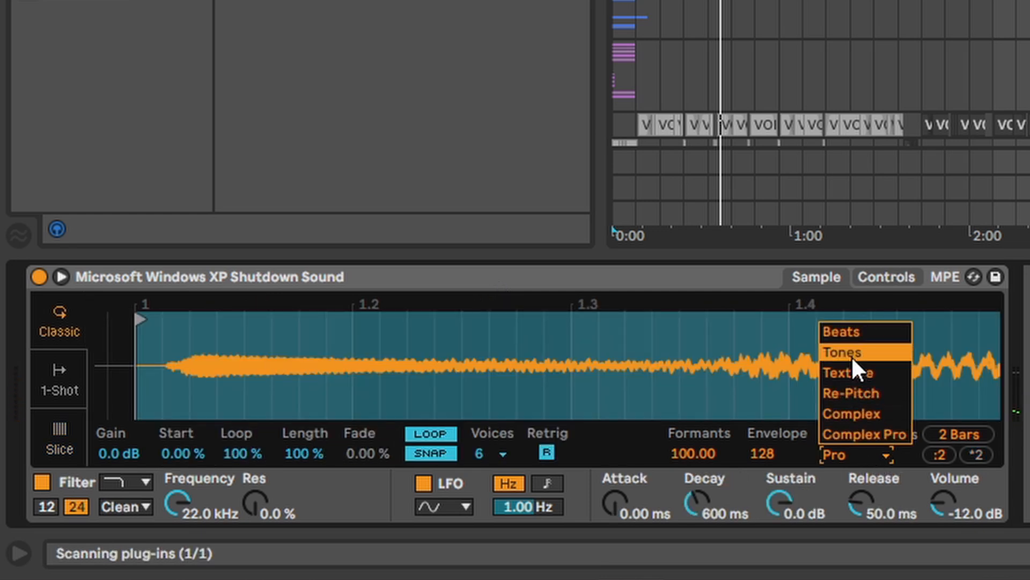
left_click(849, 372)
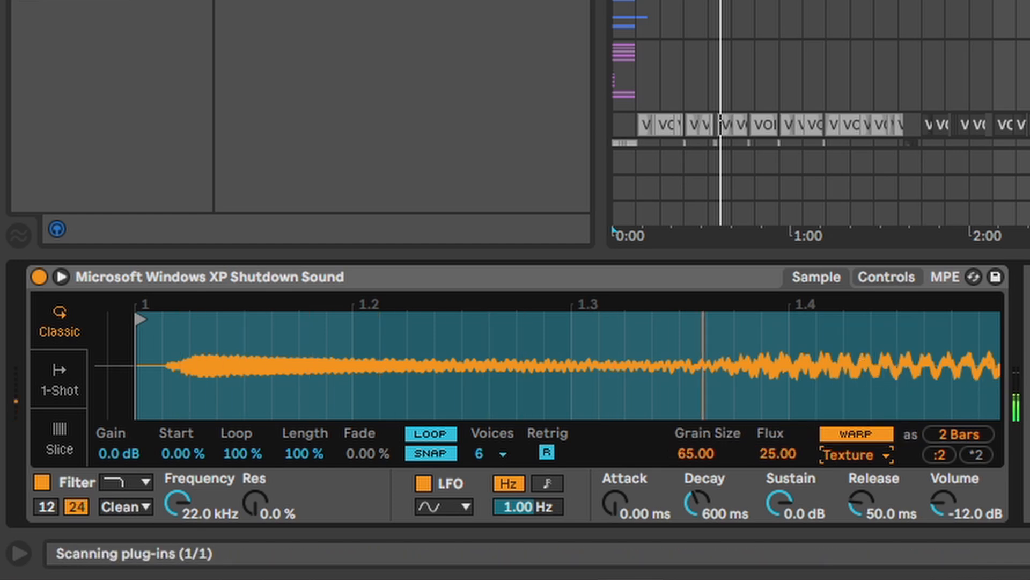
left_click(886, 276)
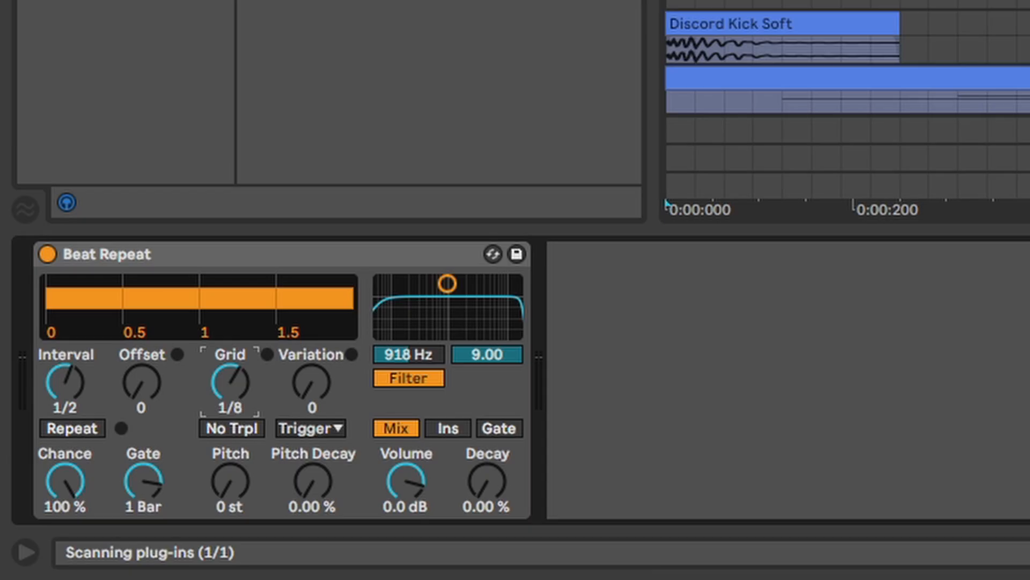
Adjust Beat Repeat, then set Delay to synced 5, milliseconds timing and Fade transitions.
left_click_drag(448, 283, 465, 284)
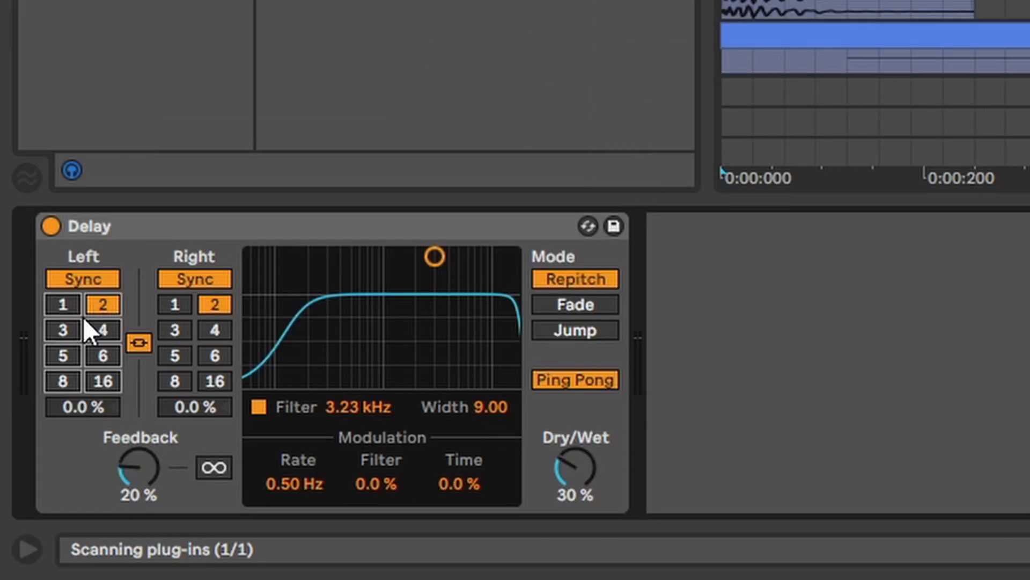
left_click(63, 355)
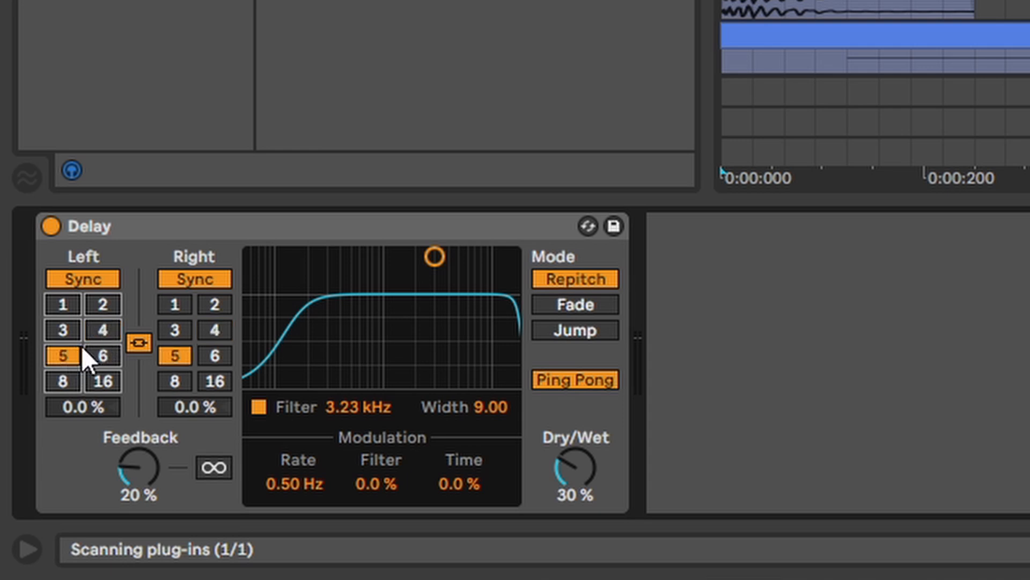
left_click(81, 279)
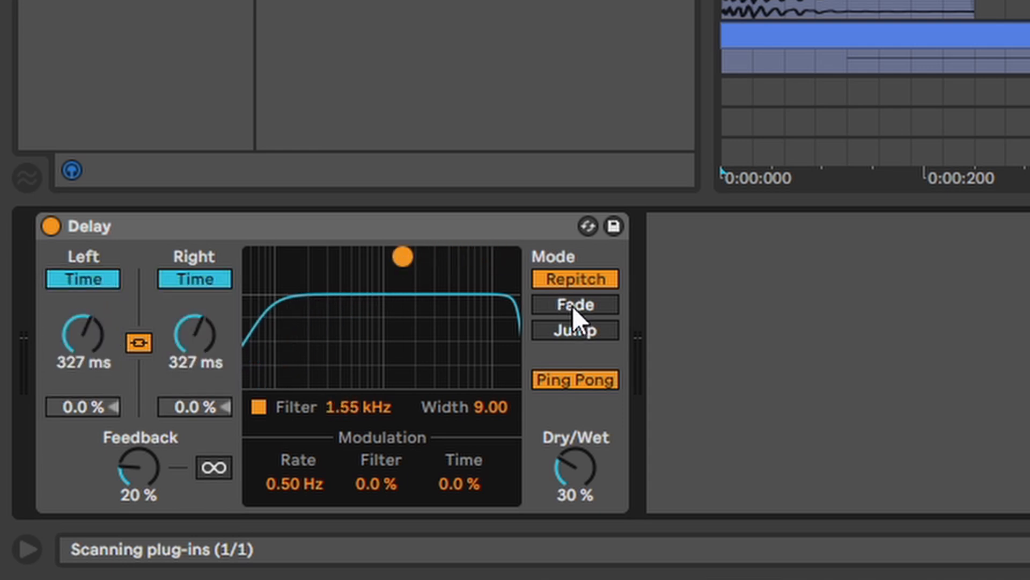
left_click(574, 330)
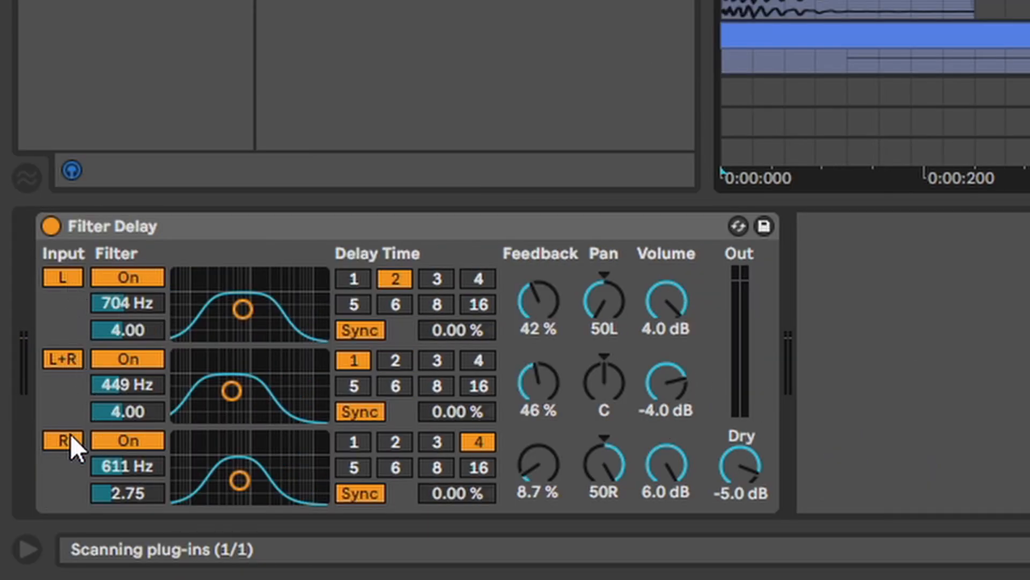
Sweep the Filter Delay filter bands and make feedback Grain Delay's vertical parameter.
left_click_drag(244, 308, 255, 306)
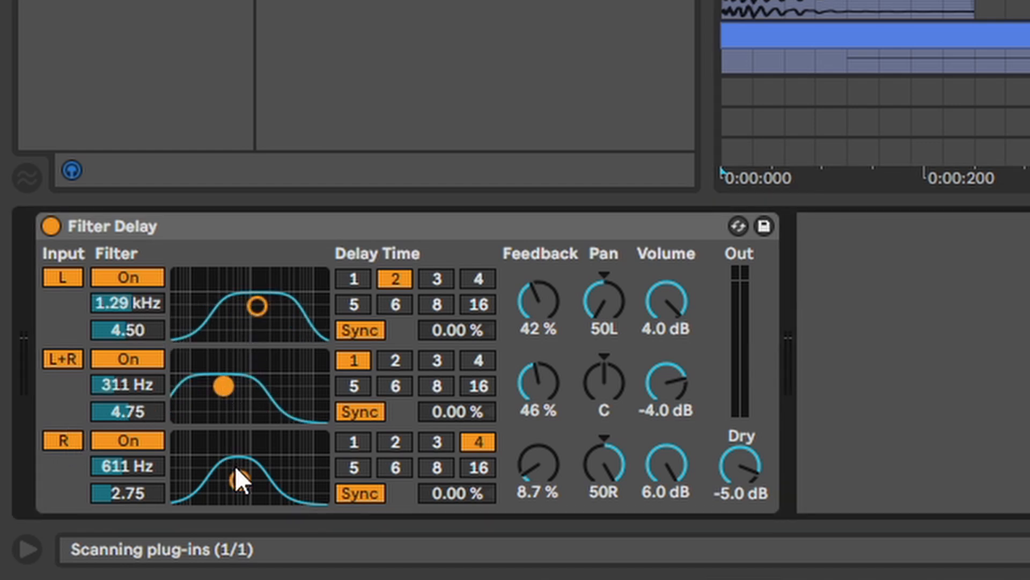
left_click_drag(236, 476, 276, 477)
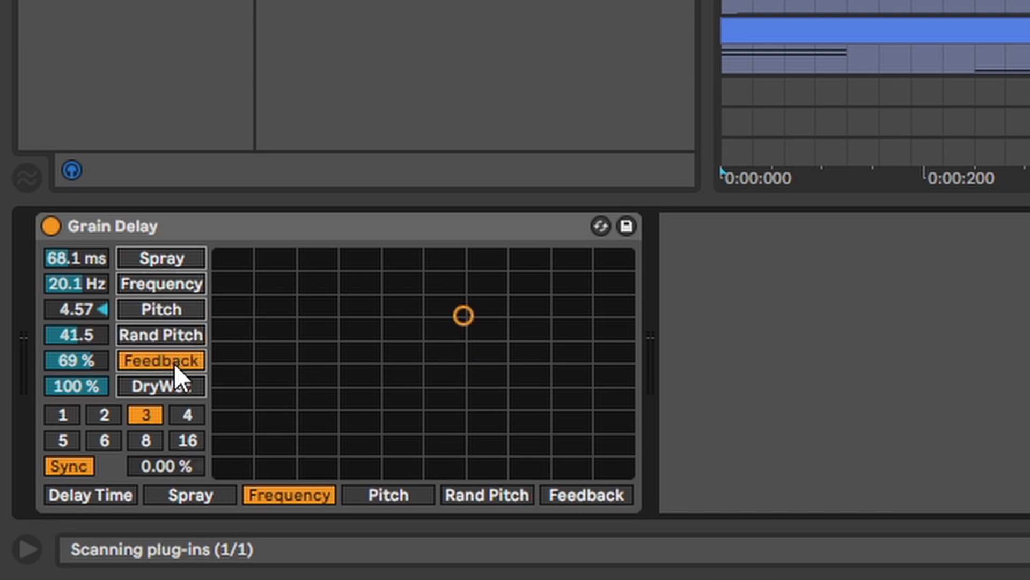
left_click(585, 495)
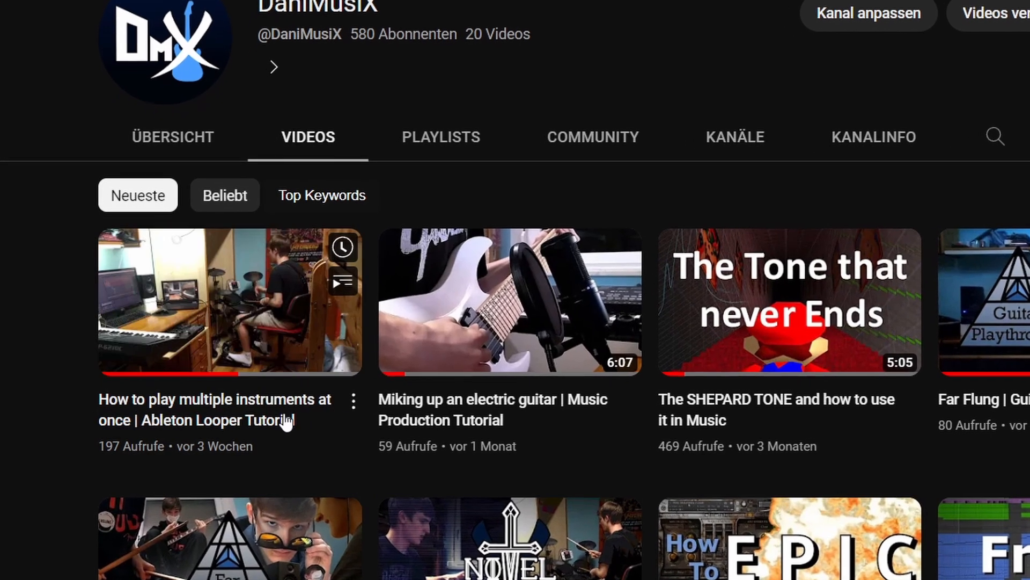
Open the Ableton Looper Tutorial video from the channel's videos page.
left_click(230, 302)
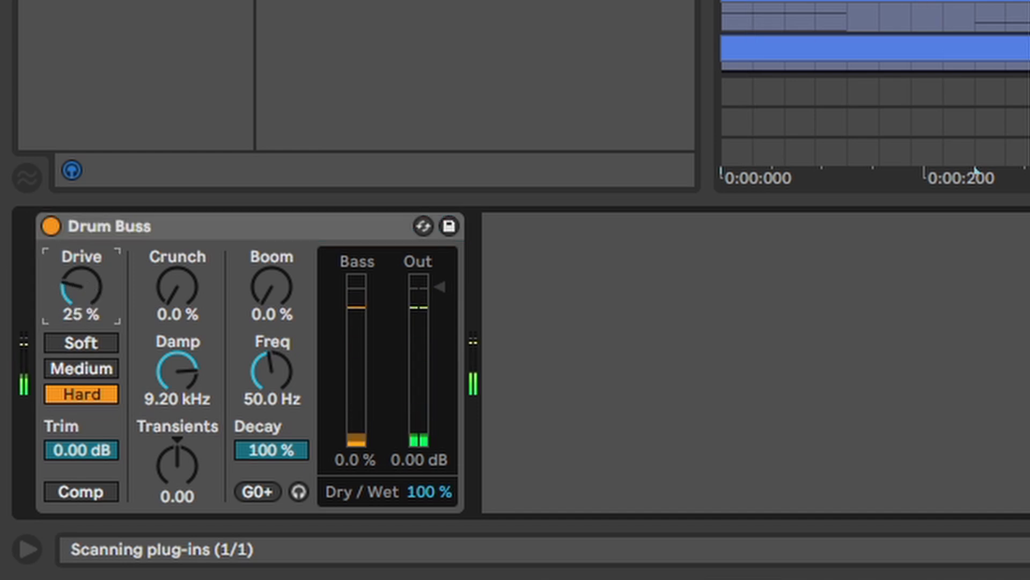
Raise Drum Buss drive, pick Dynamic Tube model A, and set Erosion to sine at 8.69 kHz.
left_click_drag(176, 466, 176, 434)
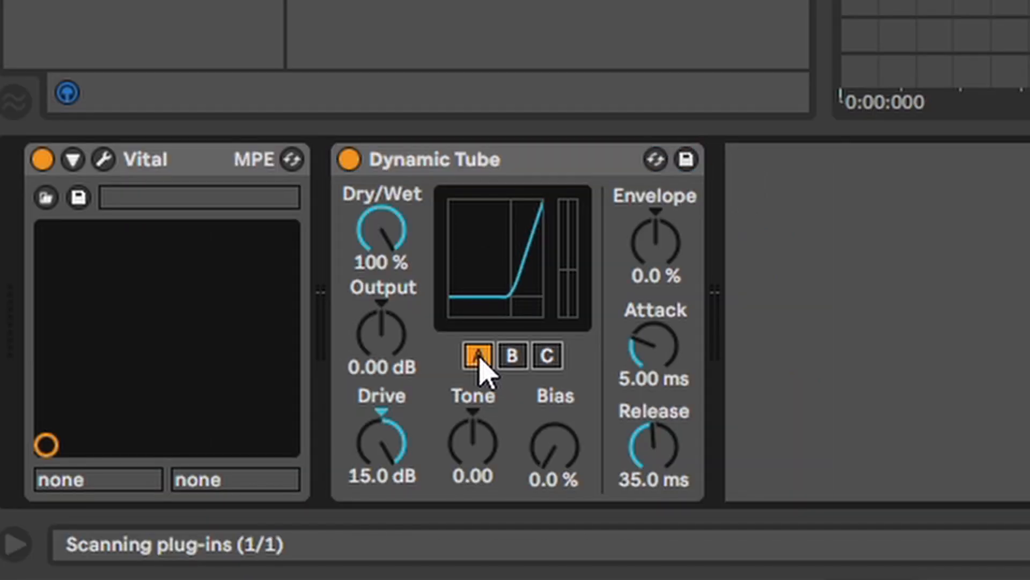
left_click(547, 355)
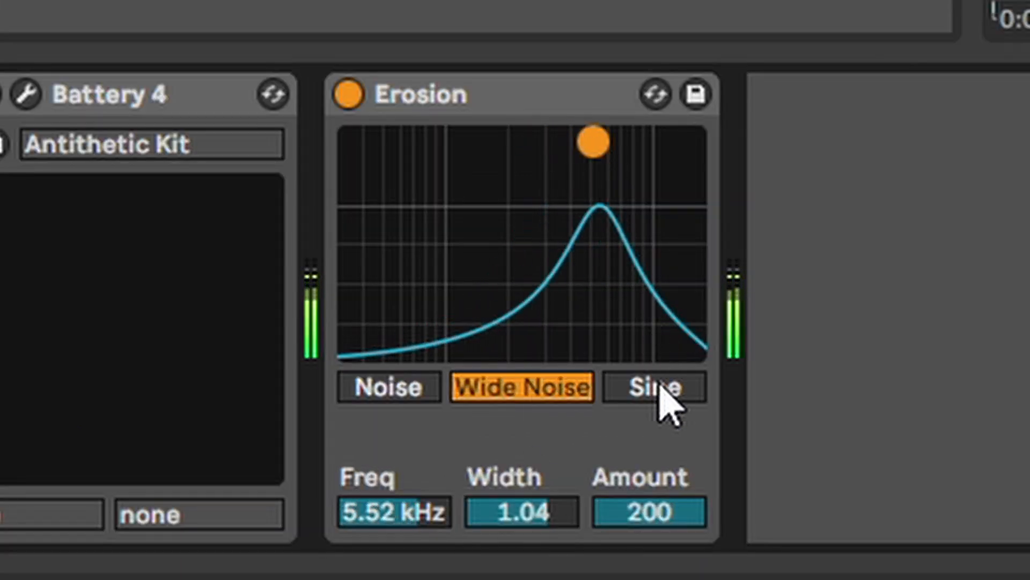
left_click(652, 386)
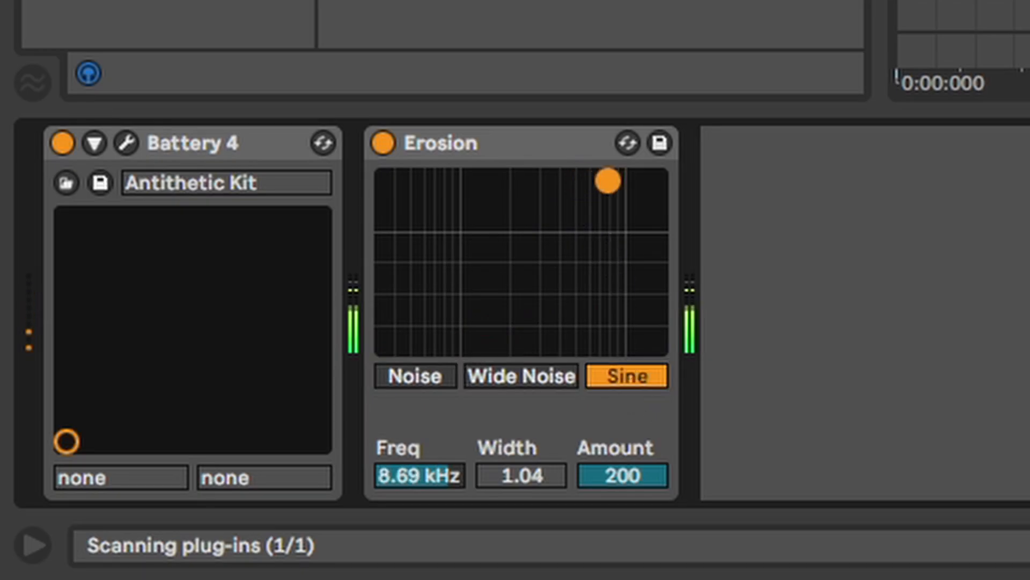
left_click_drag(608, 181, 460, 180)
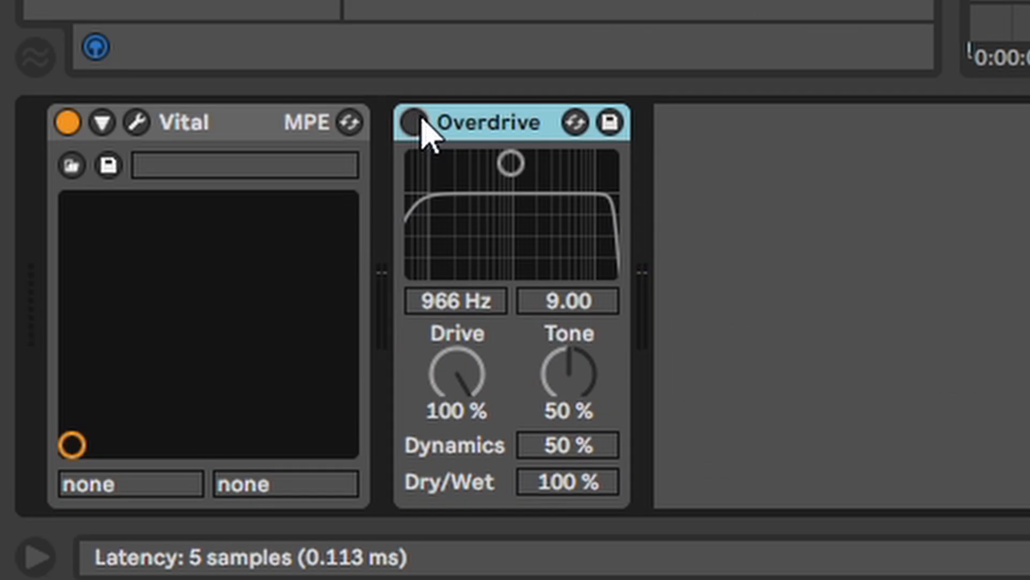
Re-enable Overdrive, push Saturator drive to 36 dB, and tweak the Vinyl Distortion controls.
left_click(413, 123)
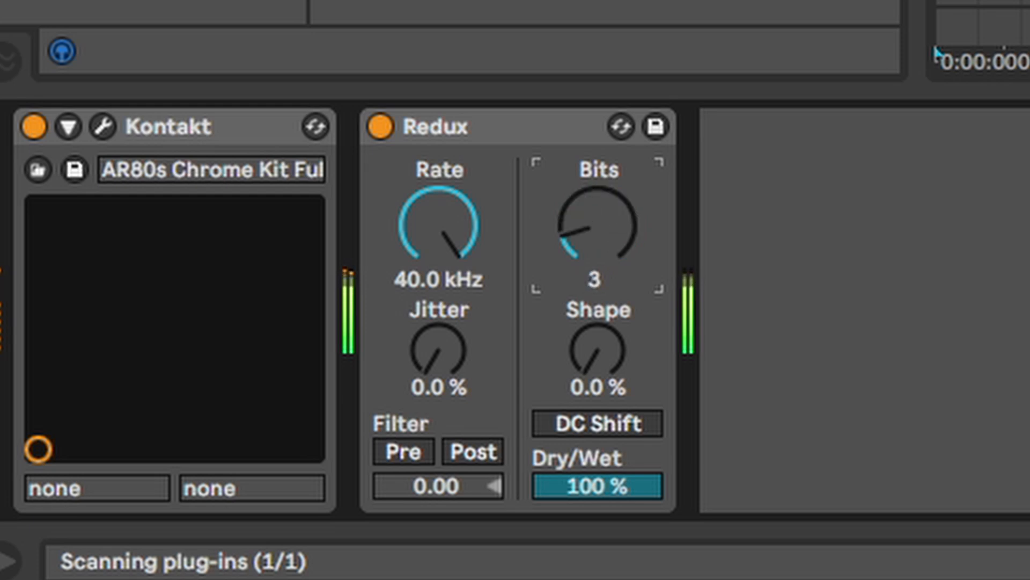
left_click(596, 422)
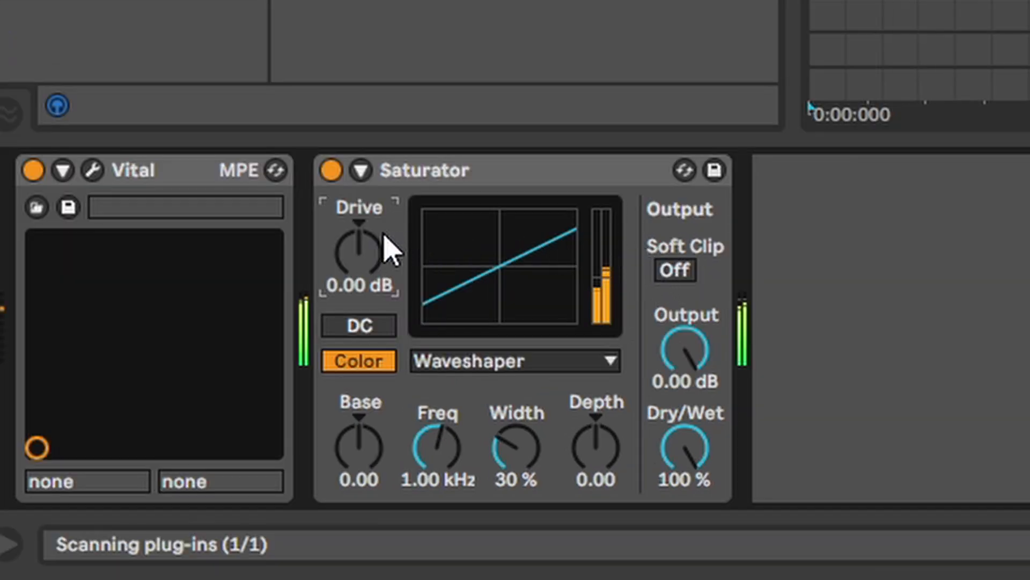
left_click_drag(358, 253, 368, 230)
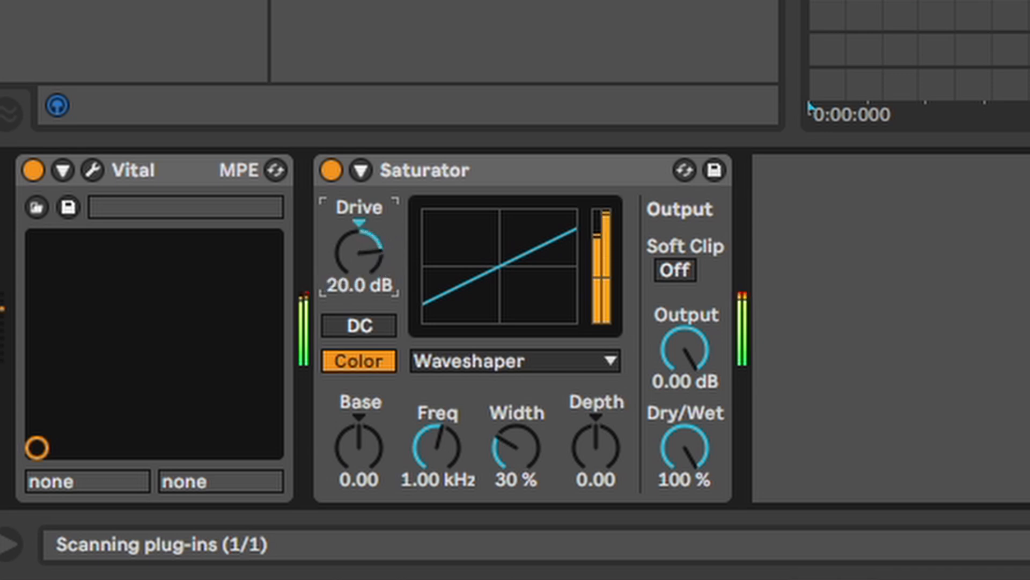
left_click_drag(358, 252, 358, 210)
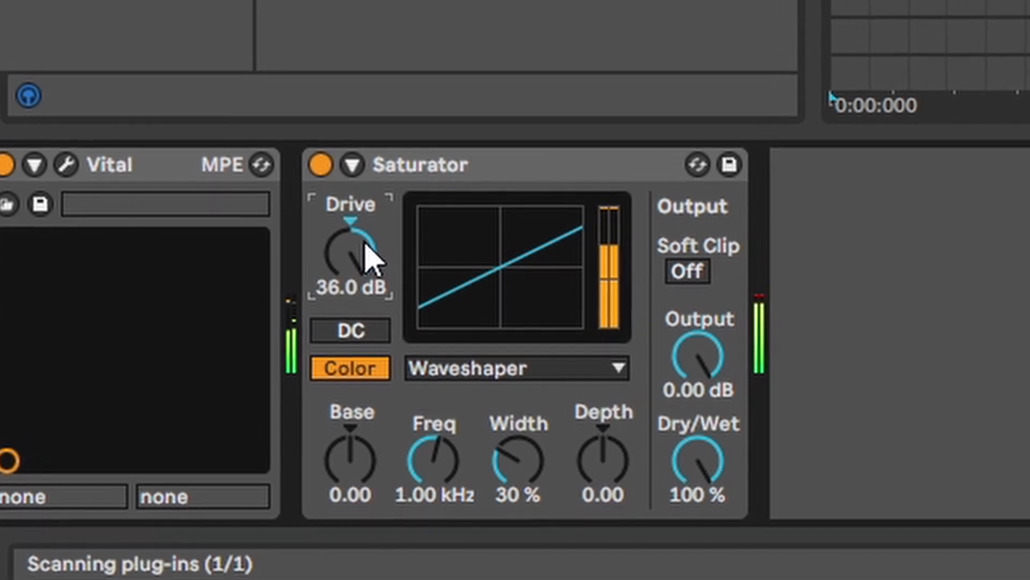
left_click(688, 272)
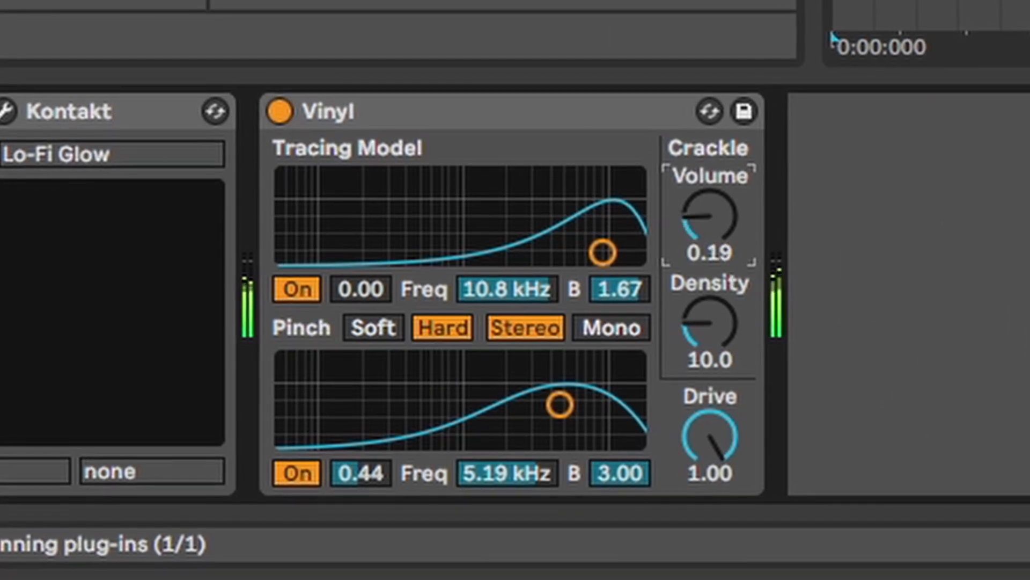
left_click_drag(709, 217, 709, 197)
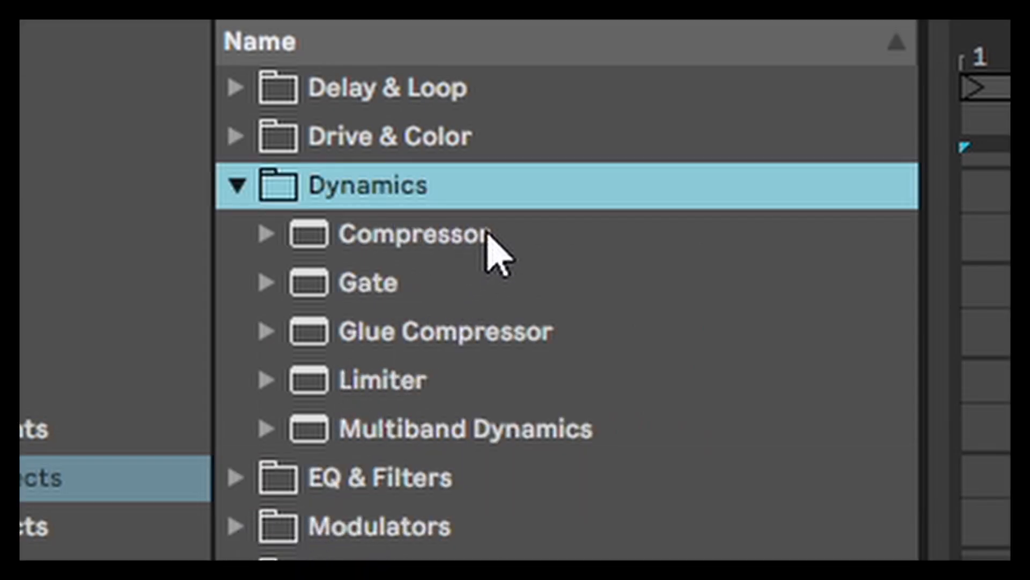
Load Compressor and adjust its threshold, then switch on a Gate and lower its threshold.
double_click(414, 234)
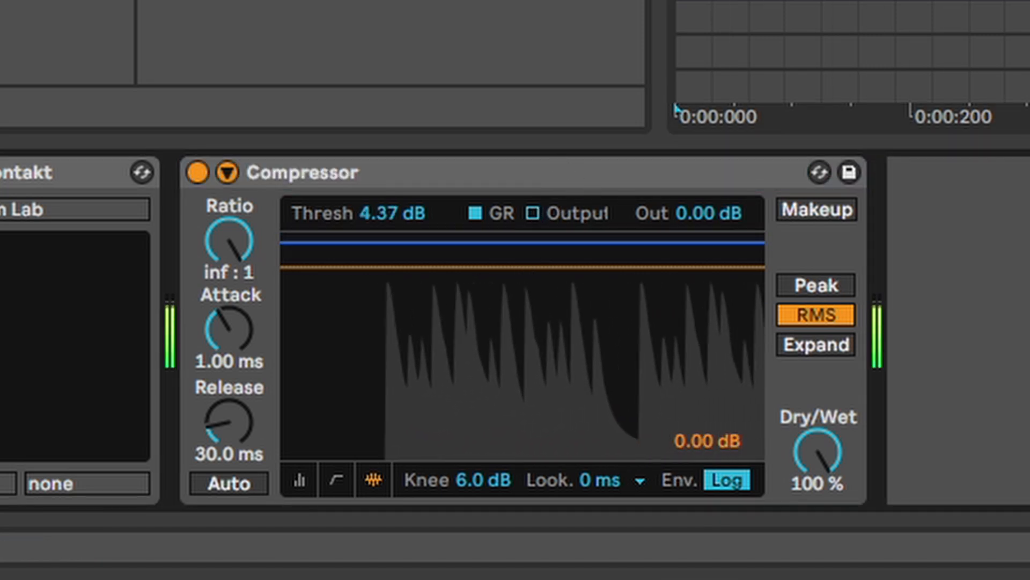
left_click_drag(519, 243, 519, 335)
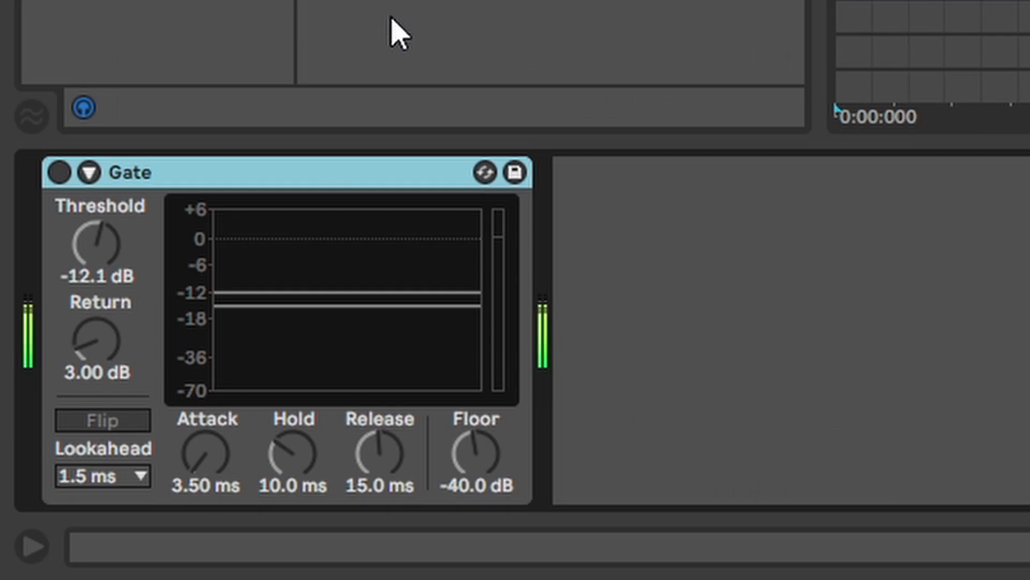
left_click(58, 172)
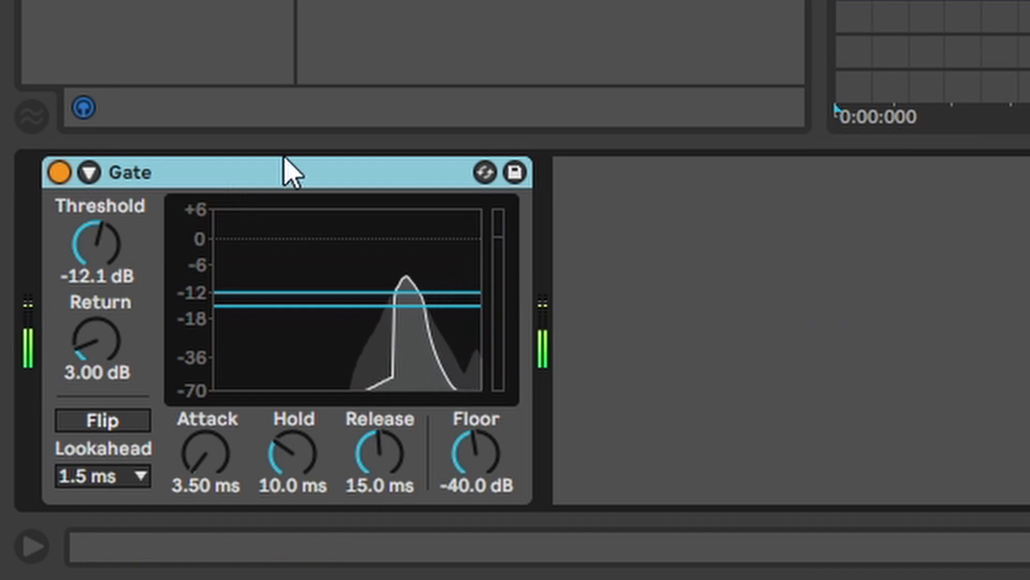
left_click(102, 421)
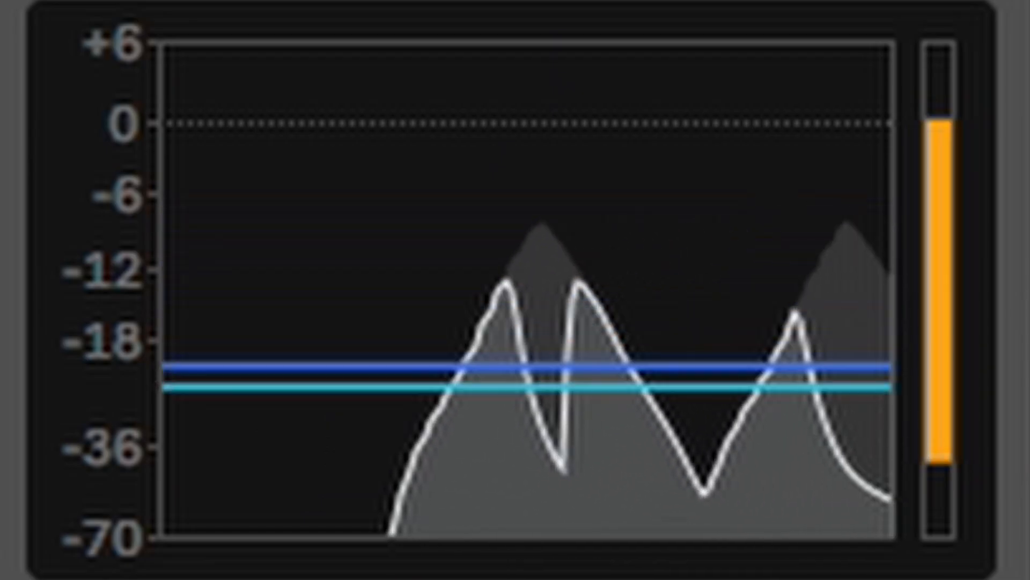
left_click_drag(496, 368, 496, 224)
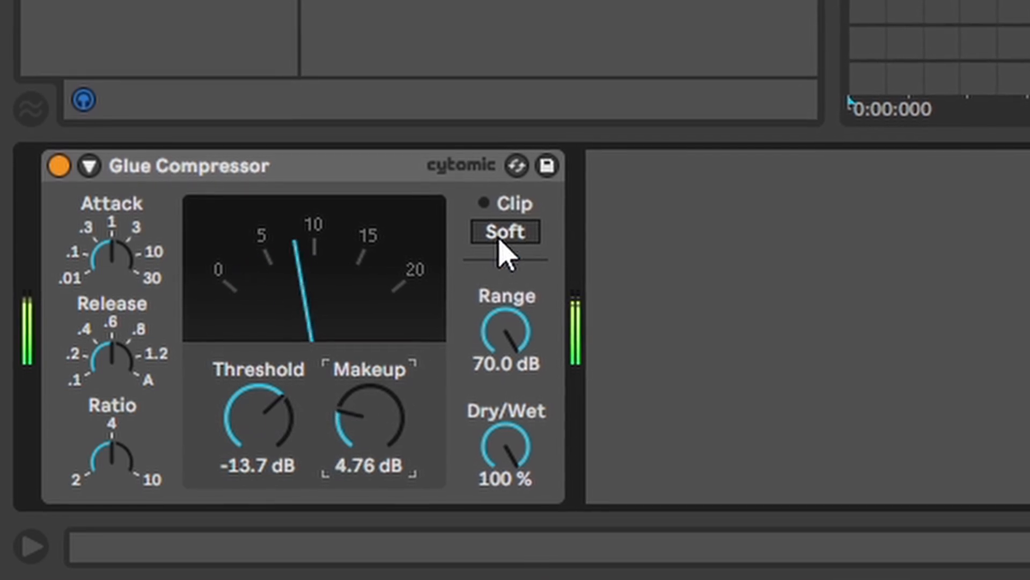
Toggle Glue Compressor soft clip, then set Limiter ceiling to -0.56 dB and gain to 12.1 dB.
left_click(505, 231)
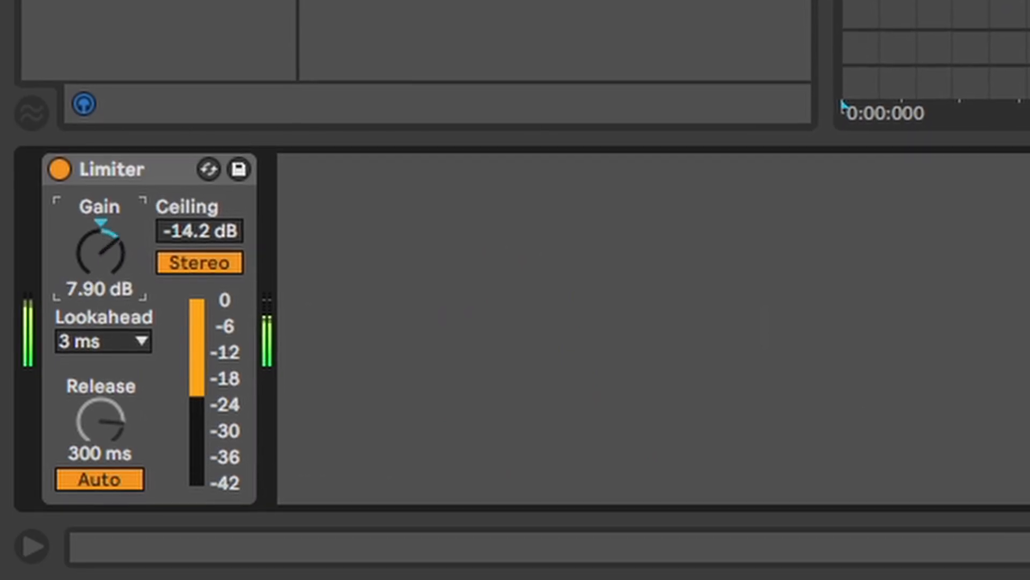
left_click_drag(100, 253, 100, 216)
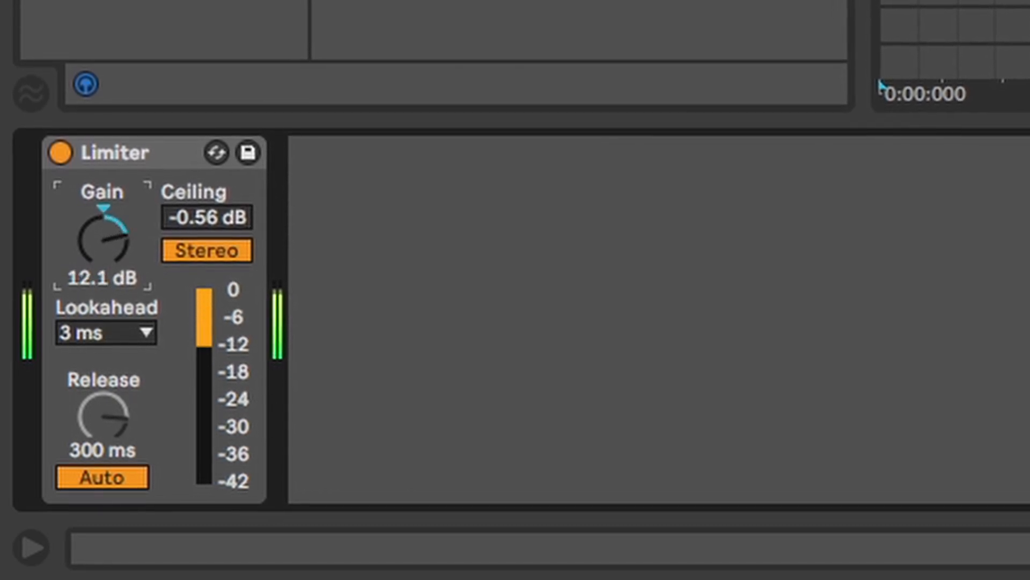
left_click_drag(102, 237, 103, 197)
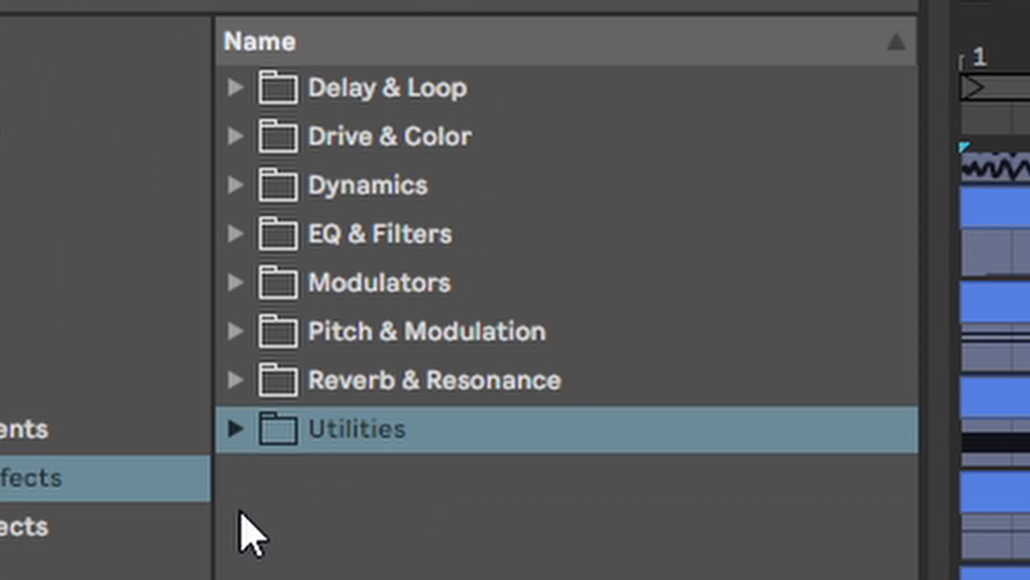
Load the OTT Multiband Dynamics preset and switch it on and off to compare.
left_click(235, 184)
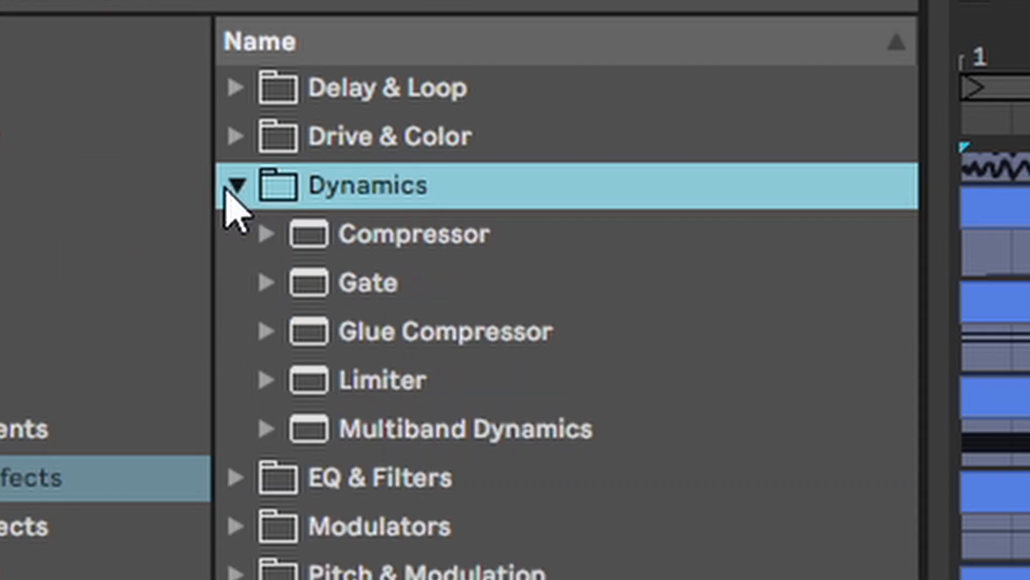
left_click(268, 427)
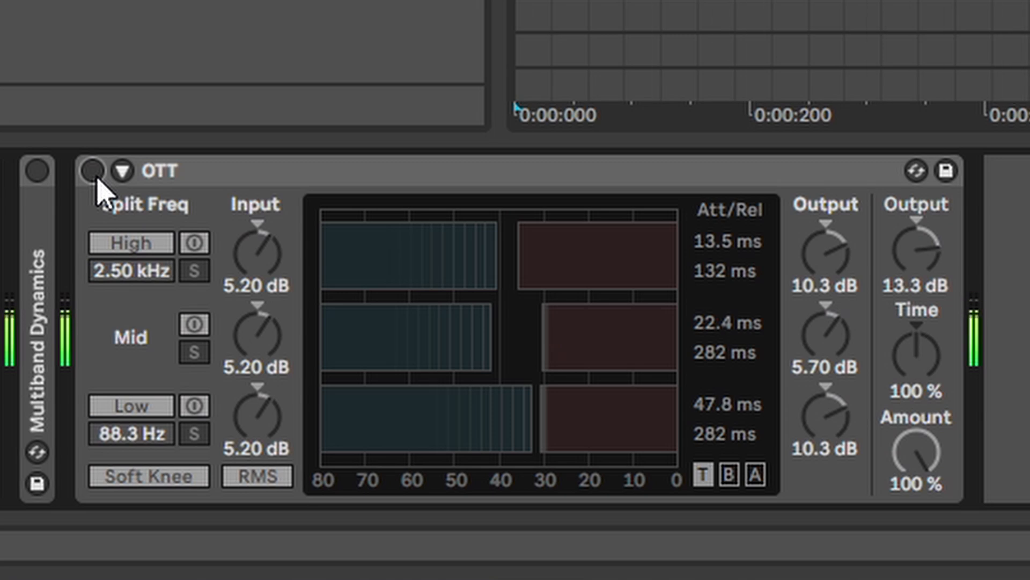
left_click(90, 171)
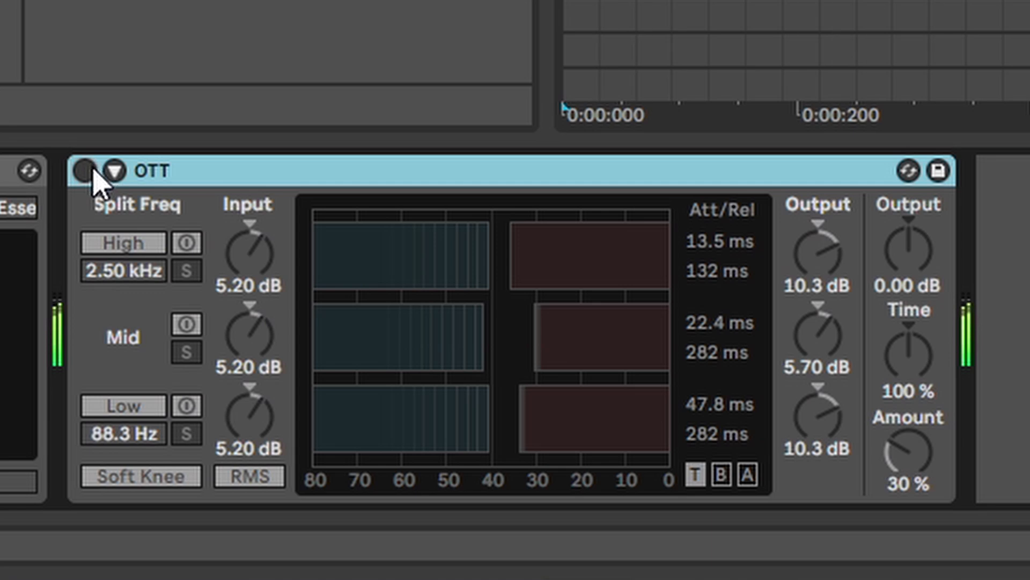
left_click(84, 170)
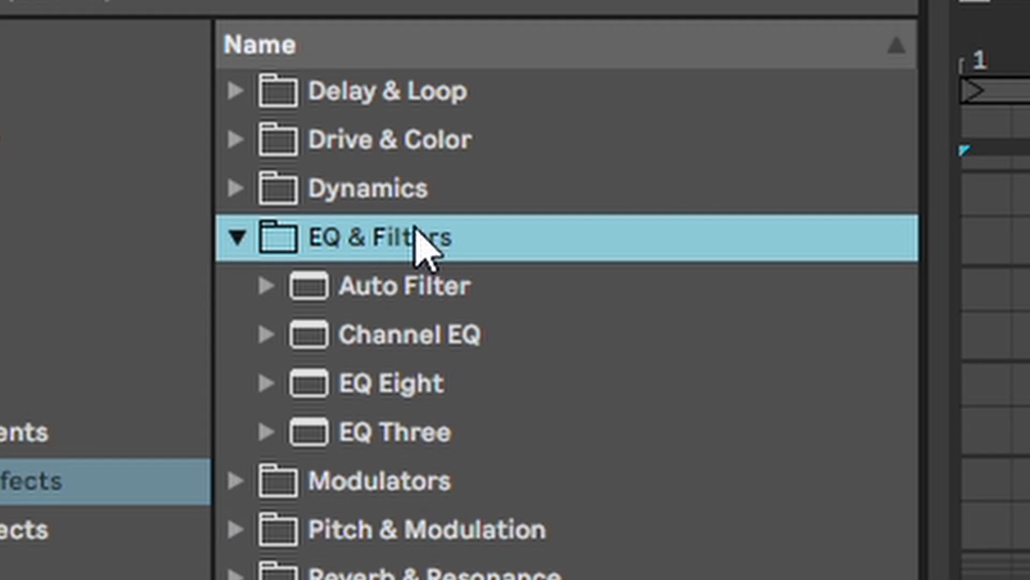
Load Auto Filter and try the notch filter before returning to low-pass.
left_click(404, 285)
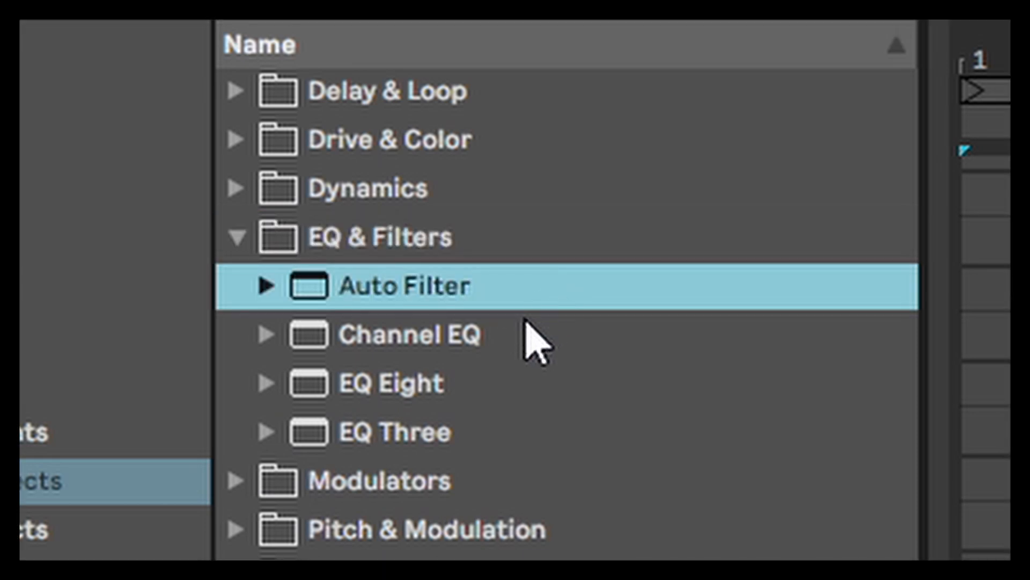
double_click(404, 284)
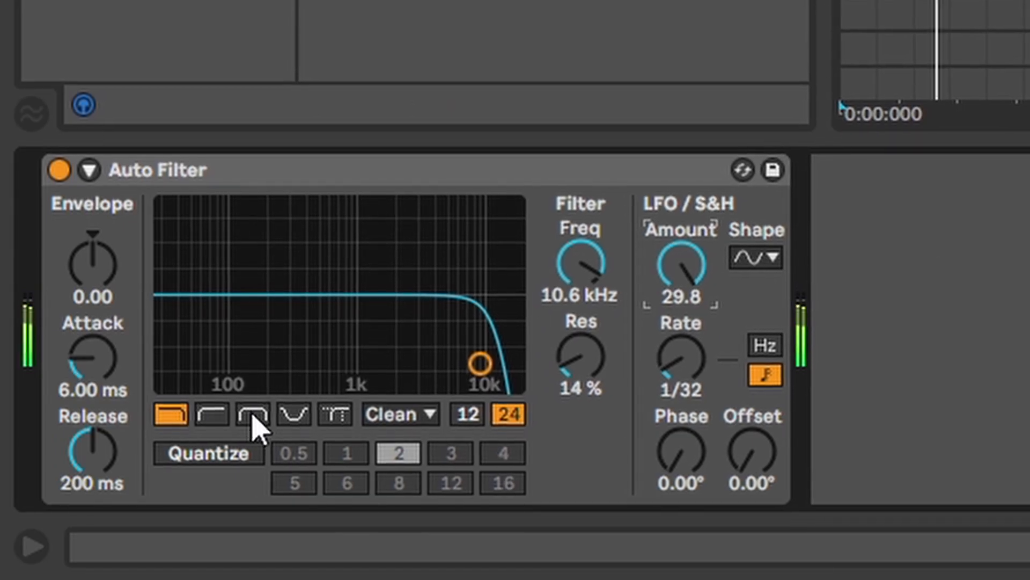
left_click(294, 414)
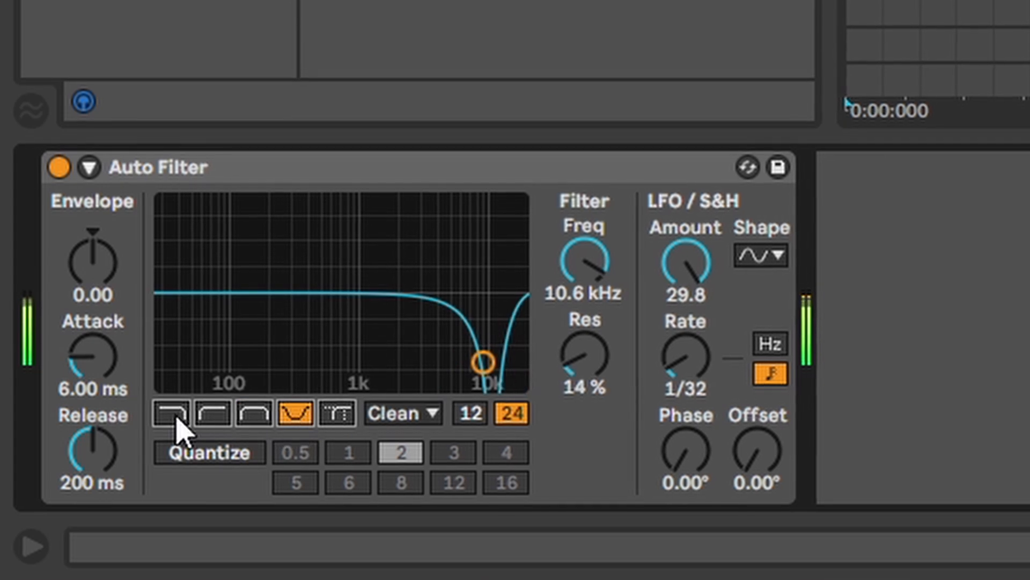
left_click(172, 413)
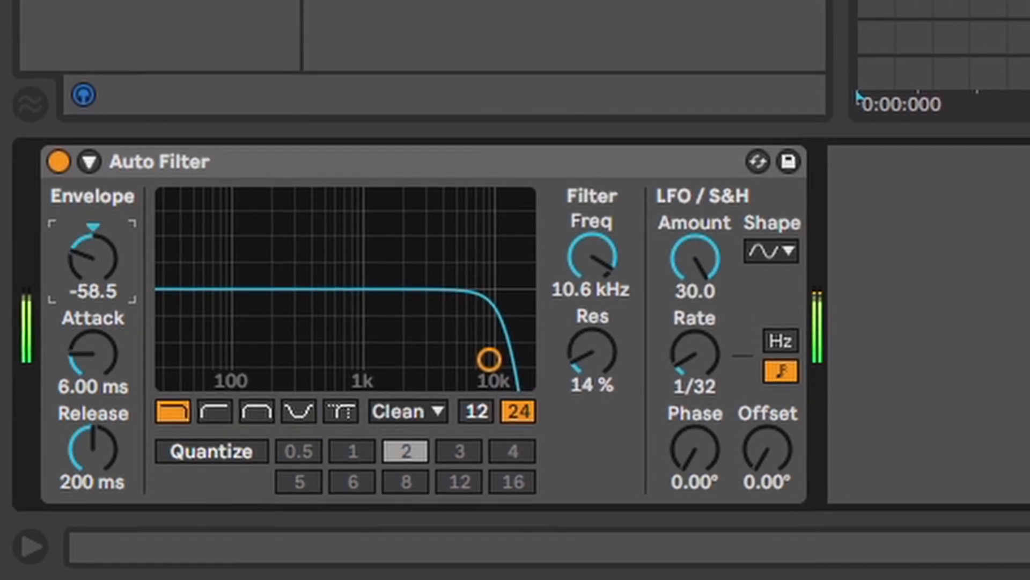
Set the Auto Filter LFO to a downward ramp and change its rate.
left_click(772, 251)
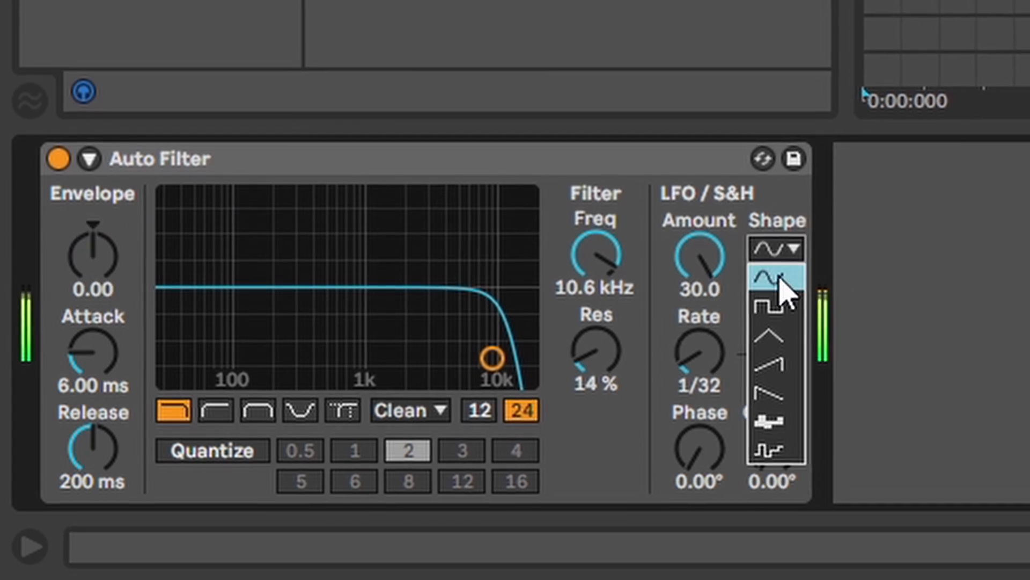
left_click(773, 276)
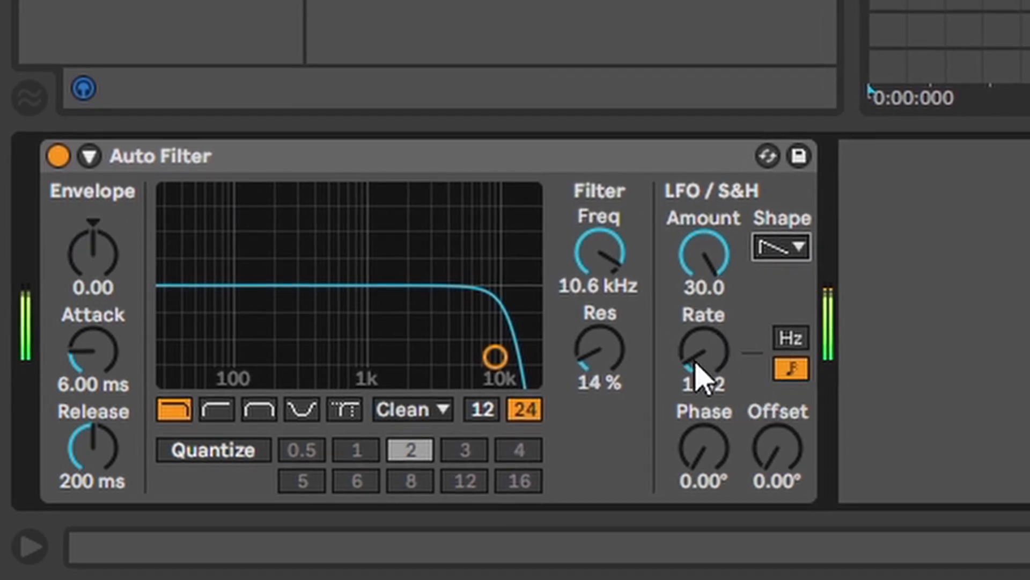
left_click_drag(703, 355, 703, 381)
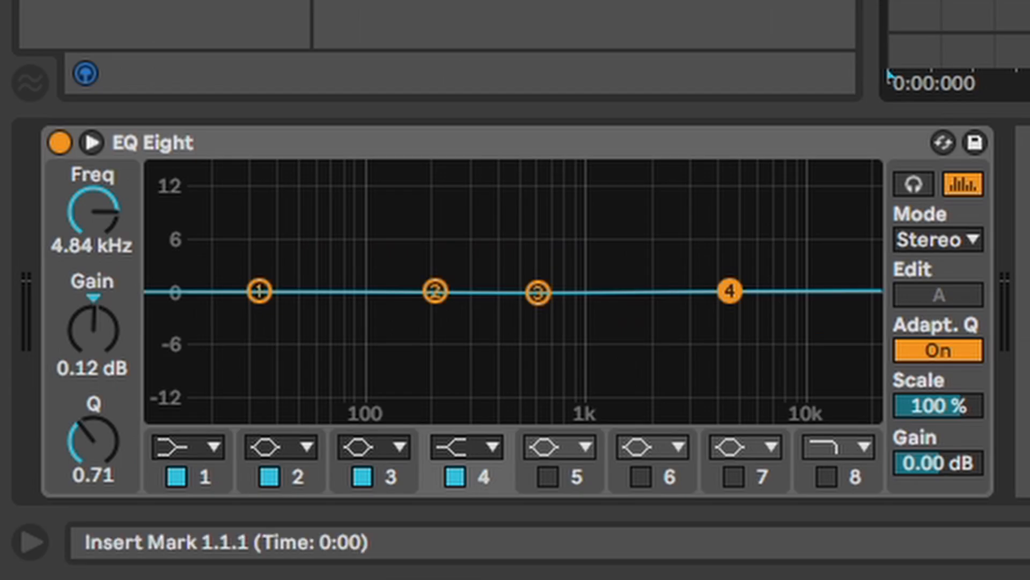
With playback running, boost EQ Eight's band 1 as a bell near 80 Hz and band 2 sharply near 174 Hz.
left_click(473, 144)
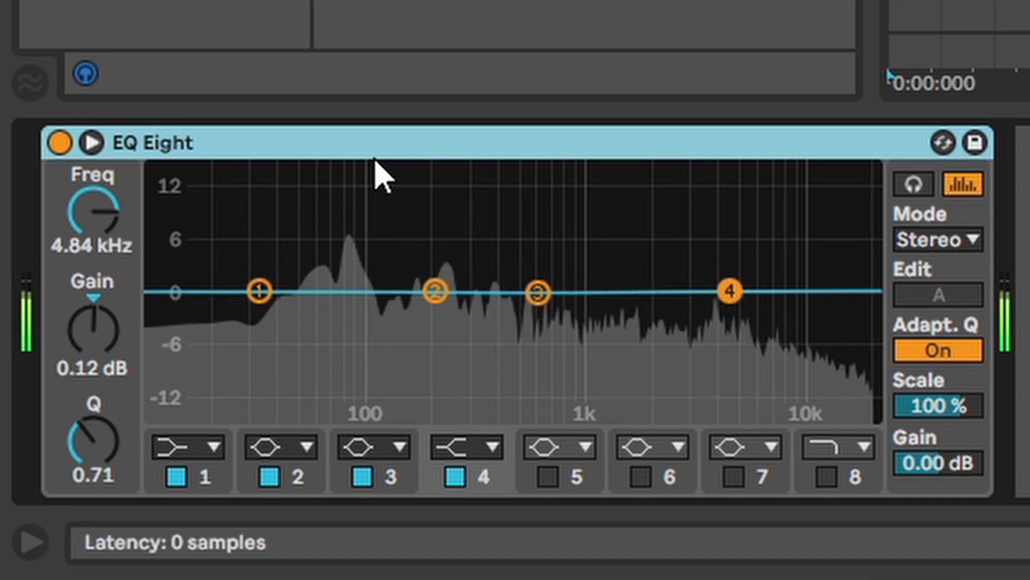
left_click_drag(260, 291, 346, 249)
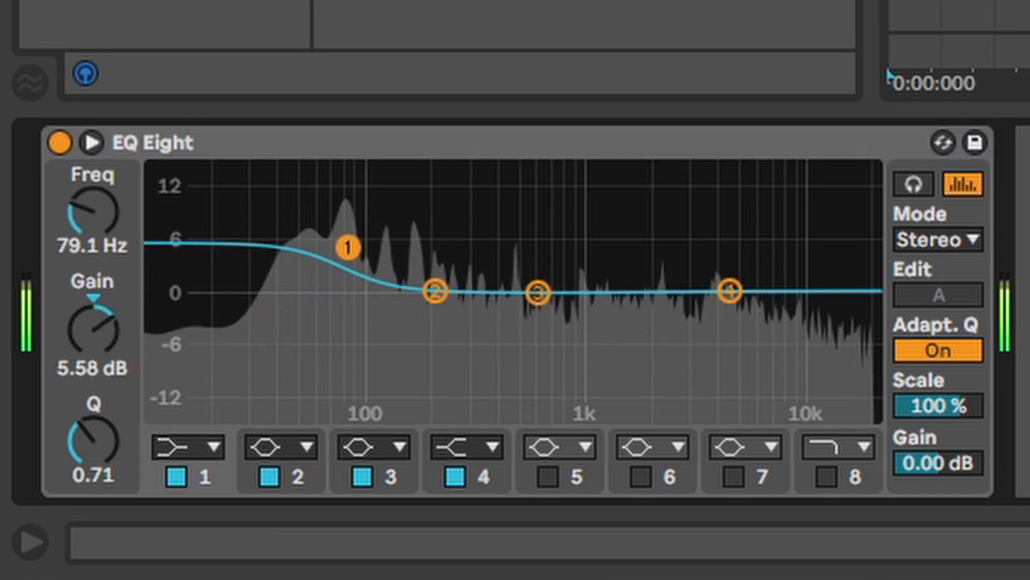
left_click(186, 447)
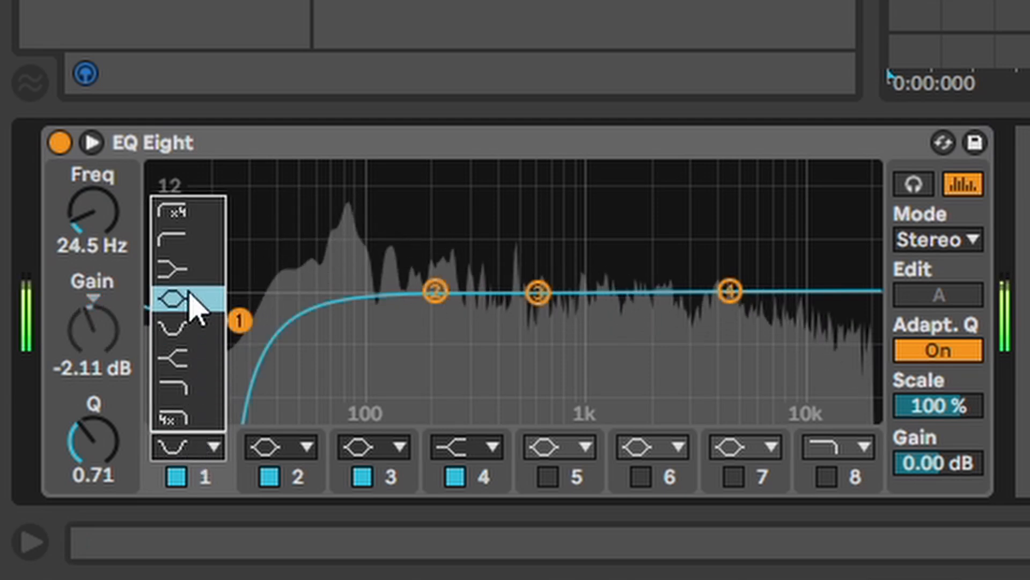
left_click(174, 299)
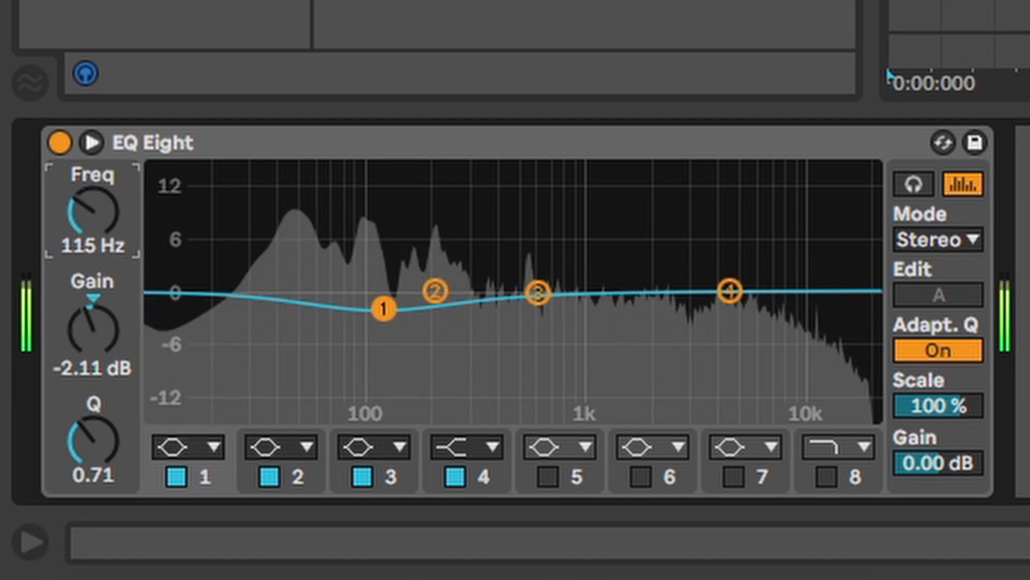
left_click_drag(381, 309, 253, 309)
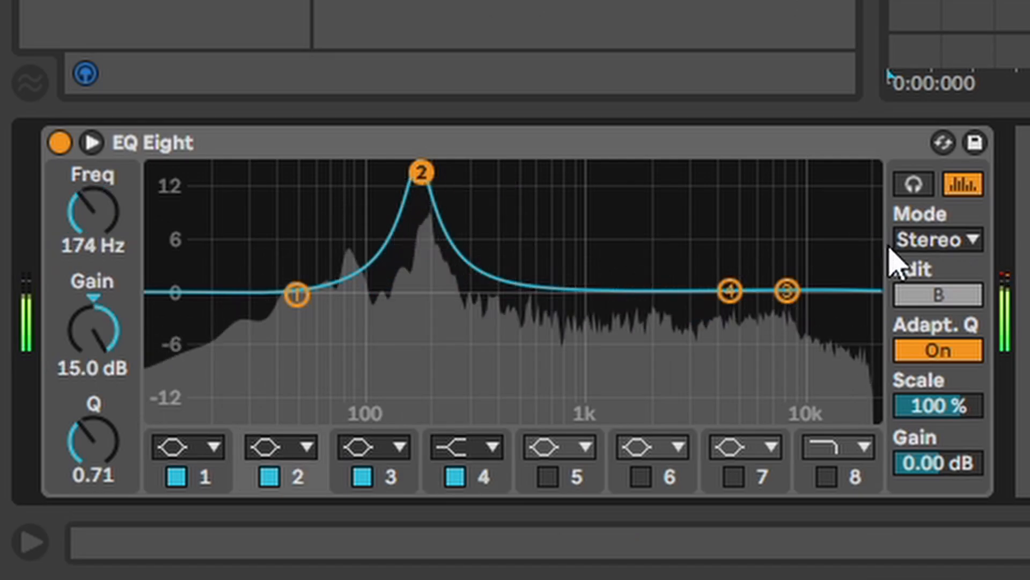
Switch EQ Eight's mode from L/R to M/S and view the side channel curve.
left_click(935, 239)
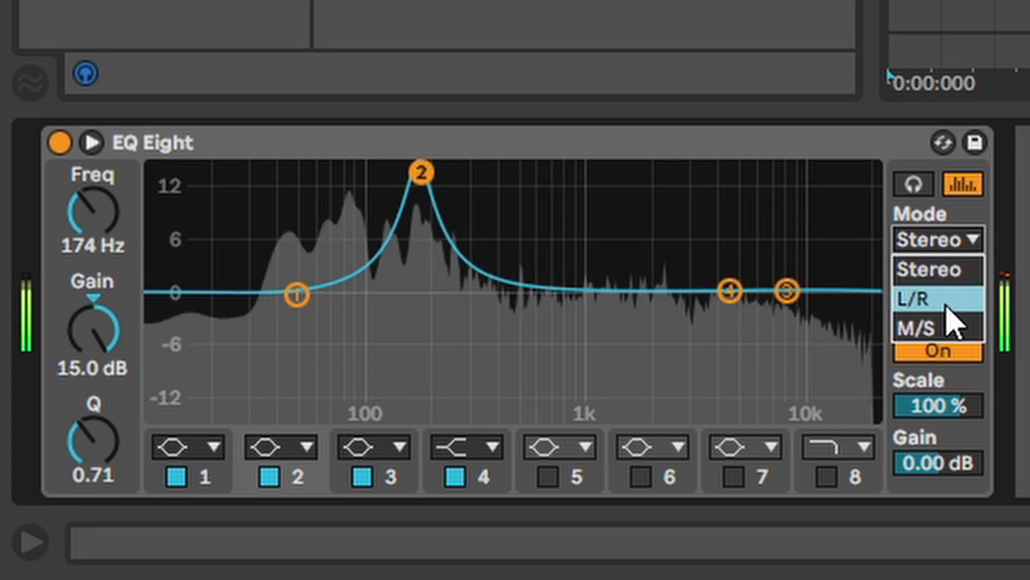
left_click(927, 296)
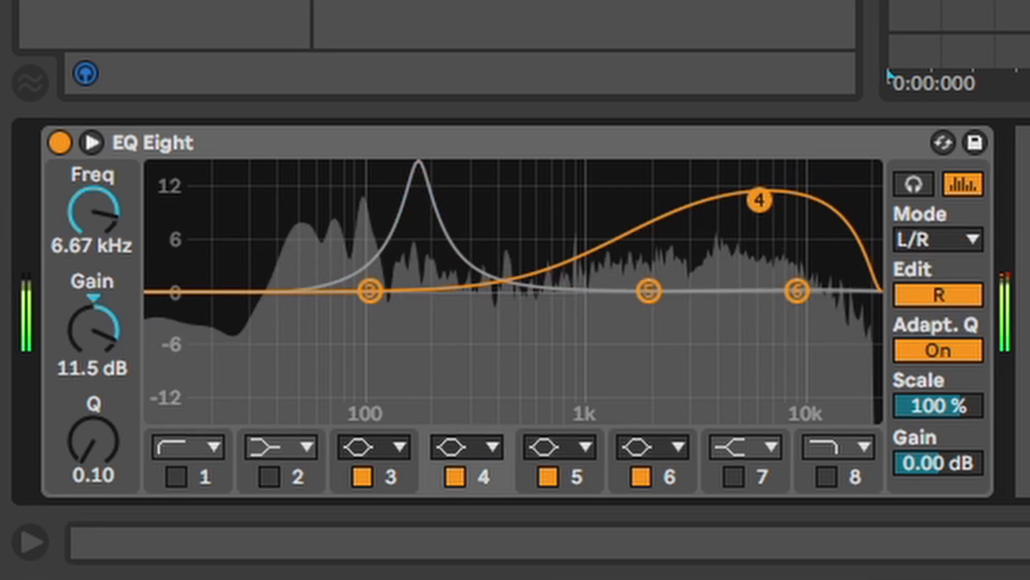
left_click(934, 239)
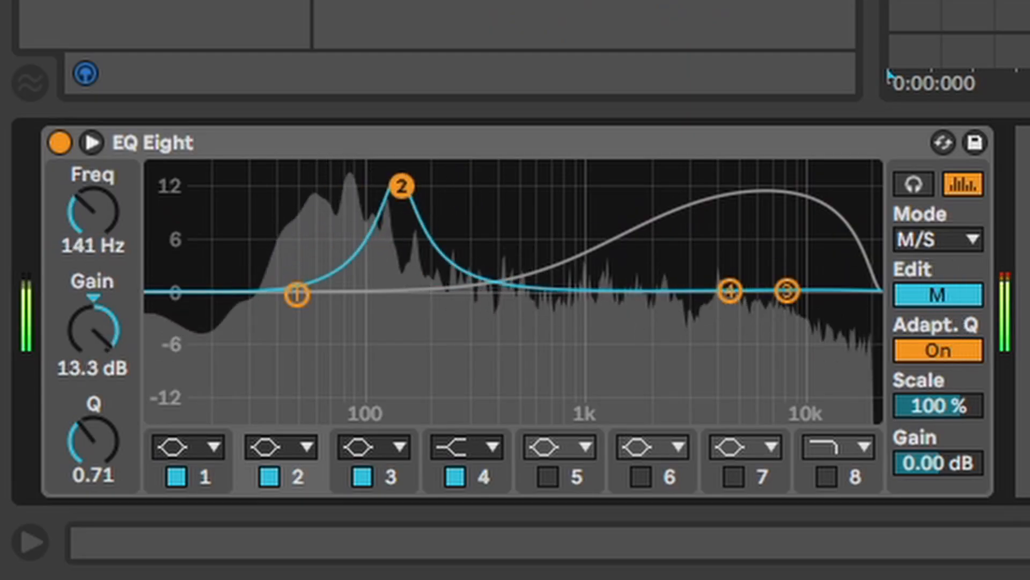
left_click(936, 294)
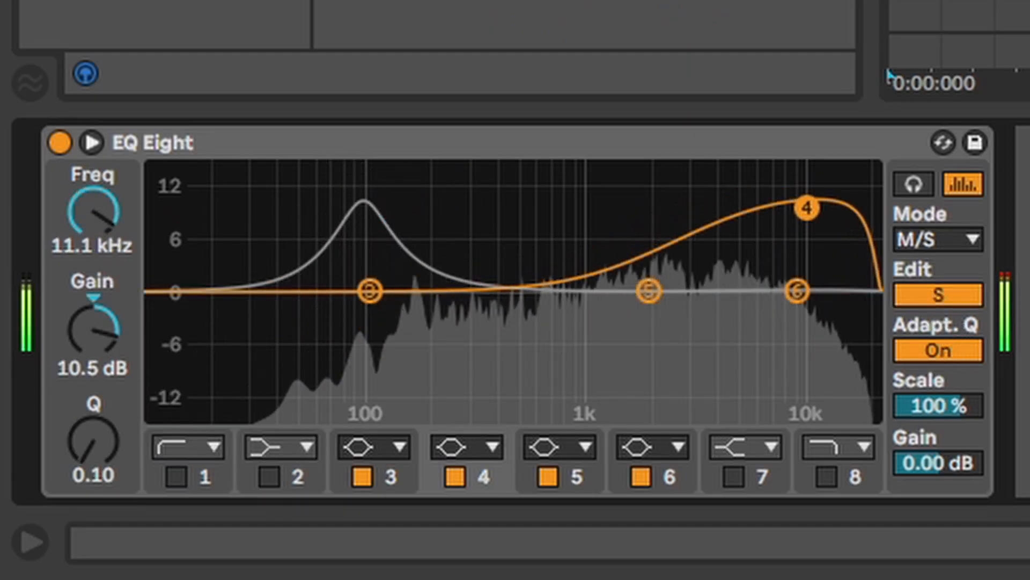
left_click(236, 216)
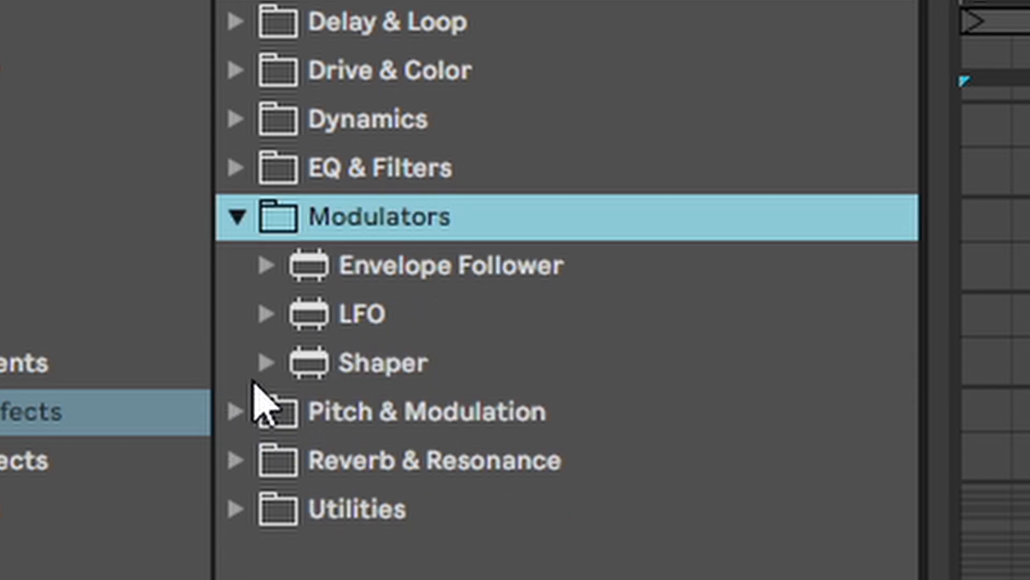
mouse_move(627, 210)
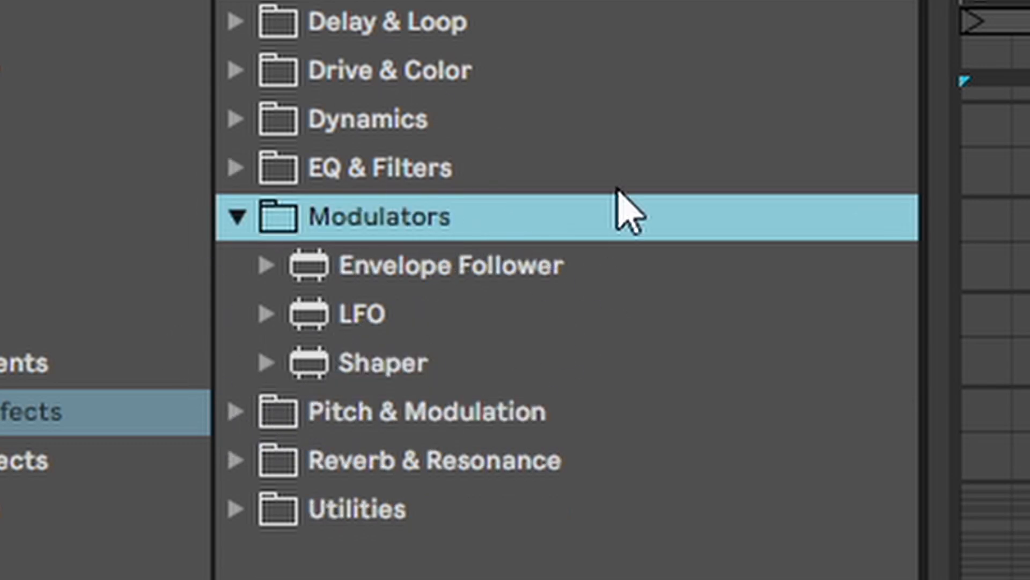
Collapse the Modulators folder holding Envelope Follower, LFO and Shaper.
double_click(451, 265)
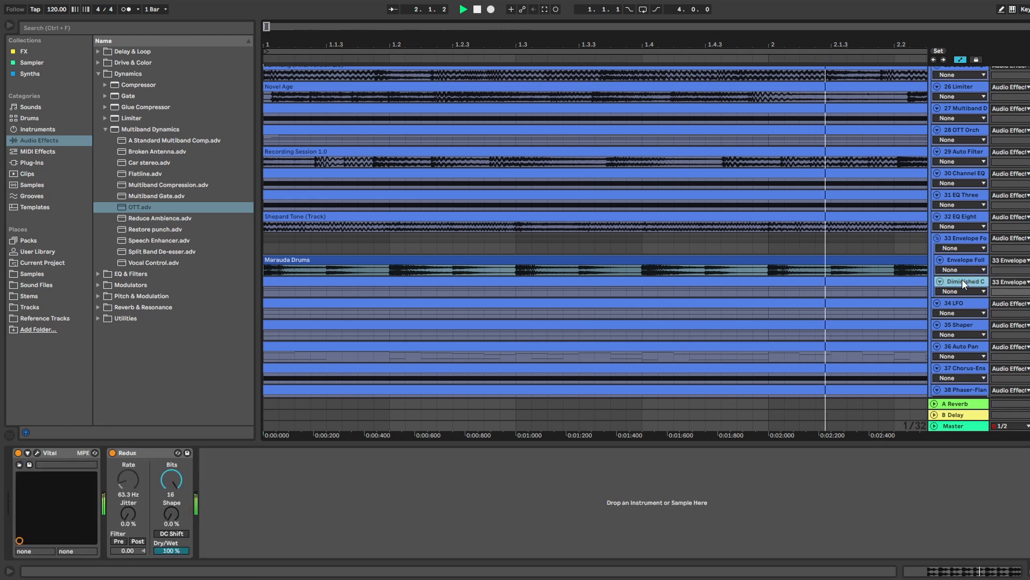
Bring up the LFO device and pick a waveform from its dropdown.
left_click(962, 259)
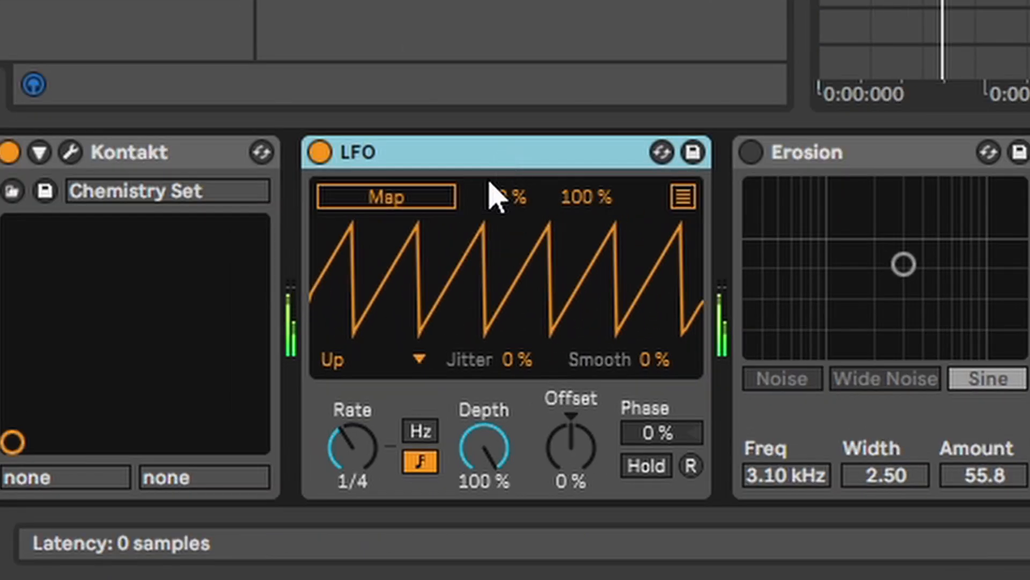
left_click(374, 359)
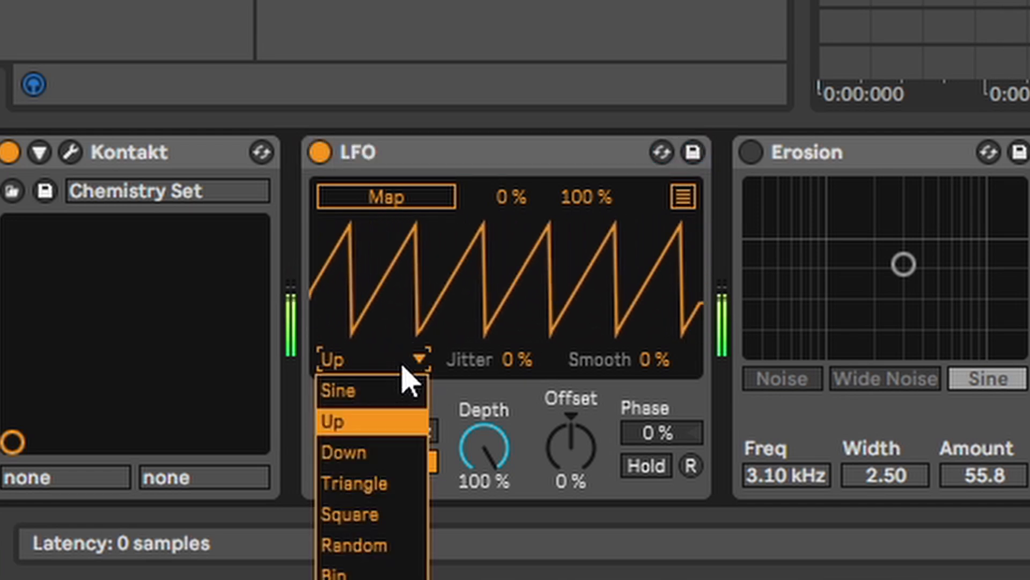
left_click(331, 420)
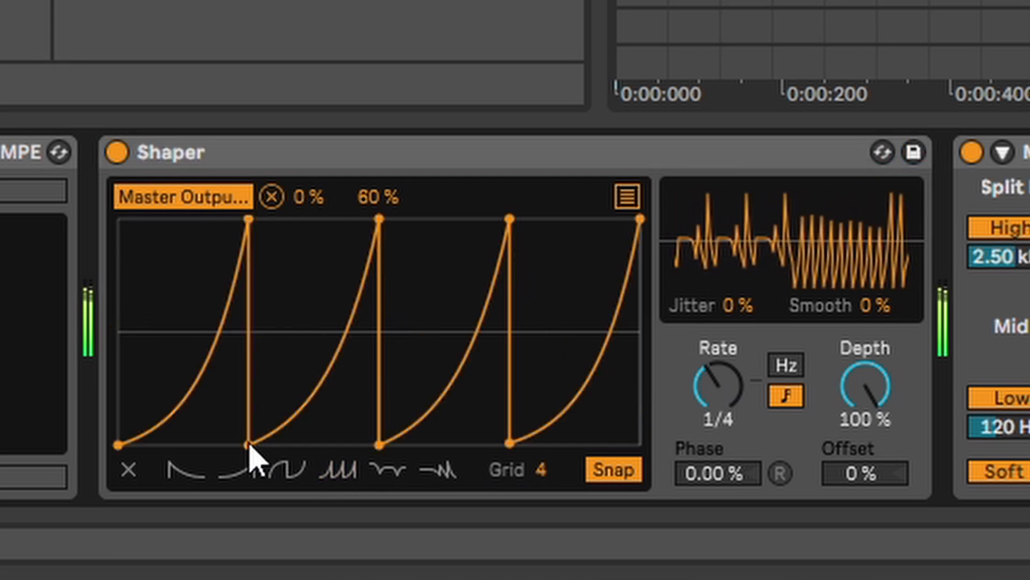
Reshape the Shaper curve, then give Auto Pan a ramp waveform and a new rate.
left_click_drag(252, 437, 380, 436)
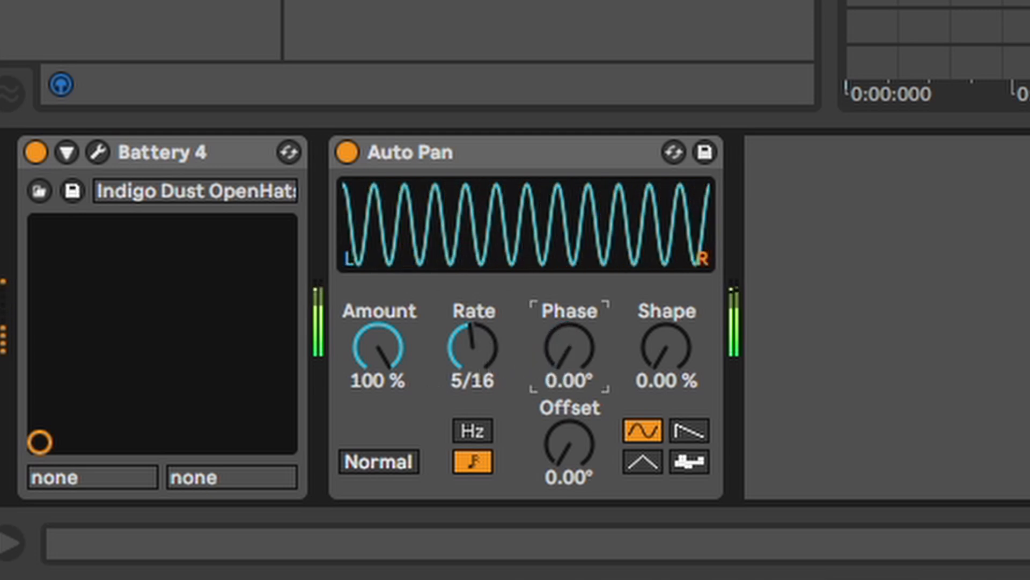
left_click(688, 430)
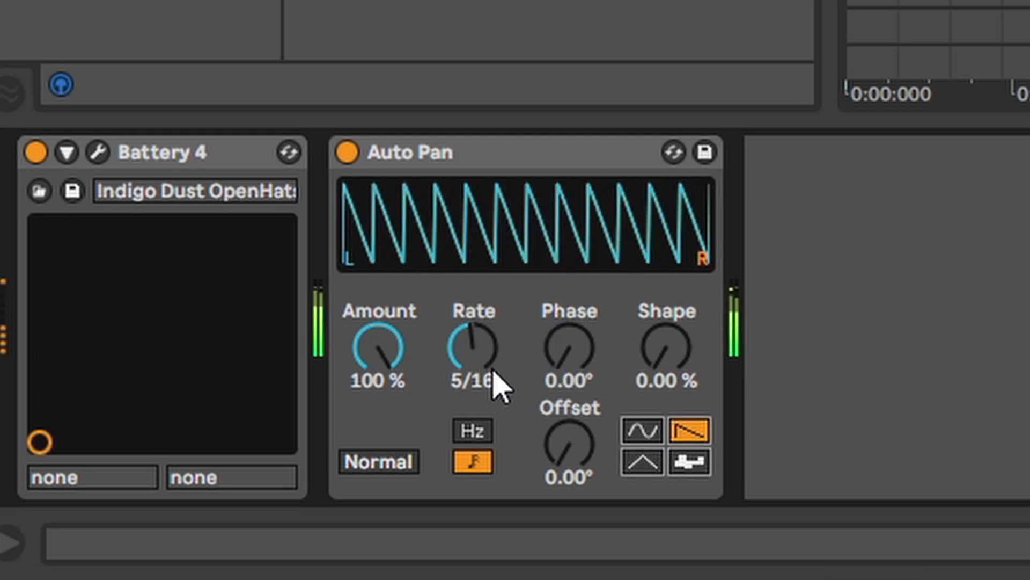
left_click_drag(472, 345, 472, 315)
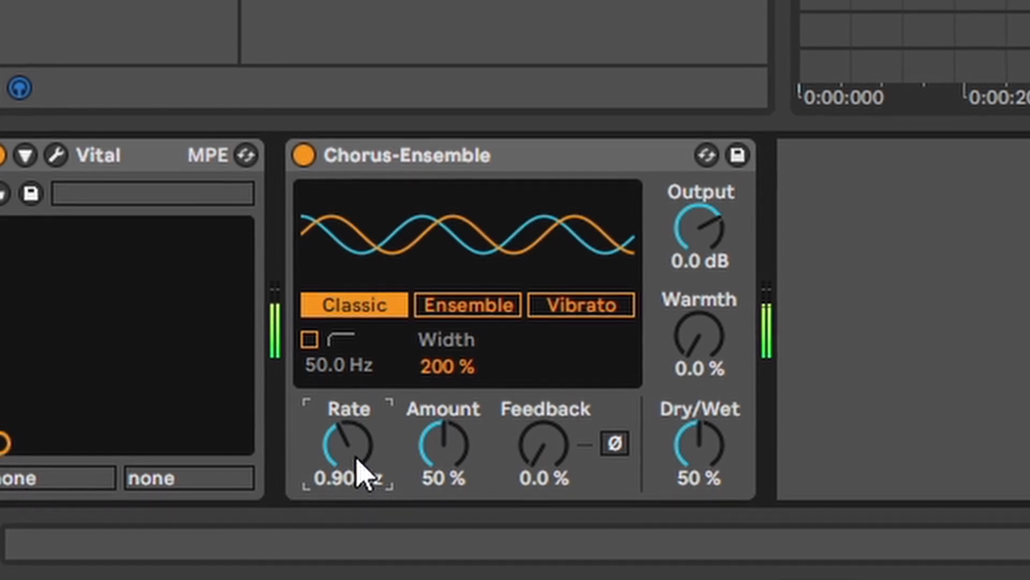
Move Chorus-Ensemble through Ensemble into Vibrato mode and raise Rate to 3.96 Hz.
left_click_drag(348, 443, 348, 421)
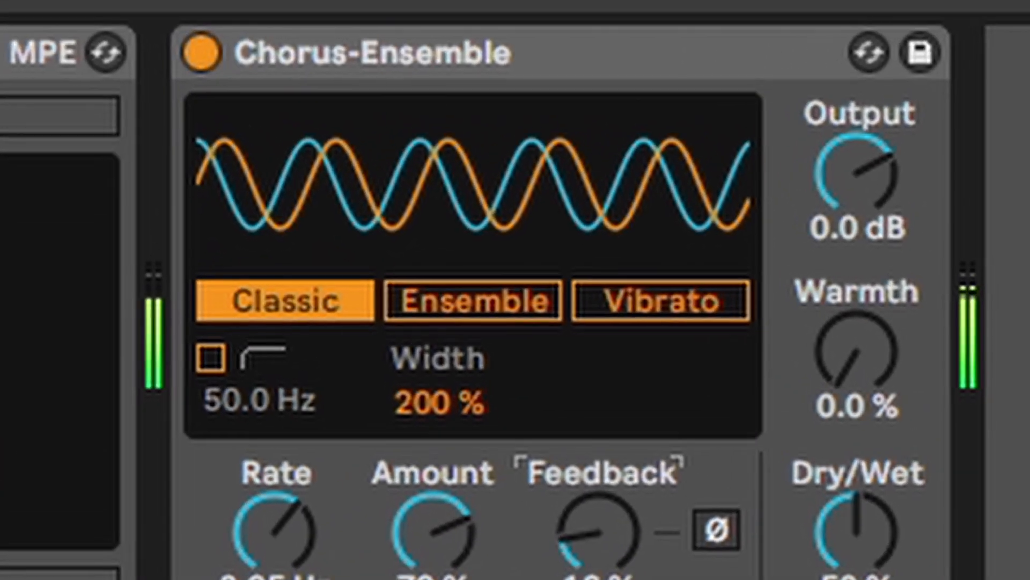
left_click(471, 301)
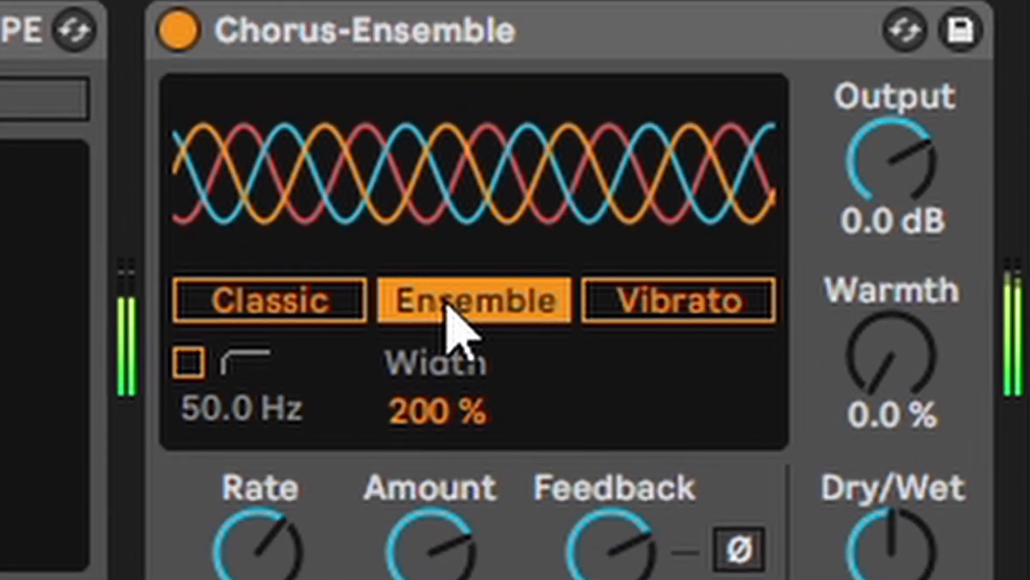
mouse_move(538, 375)
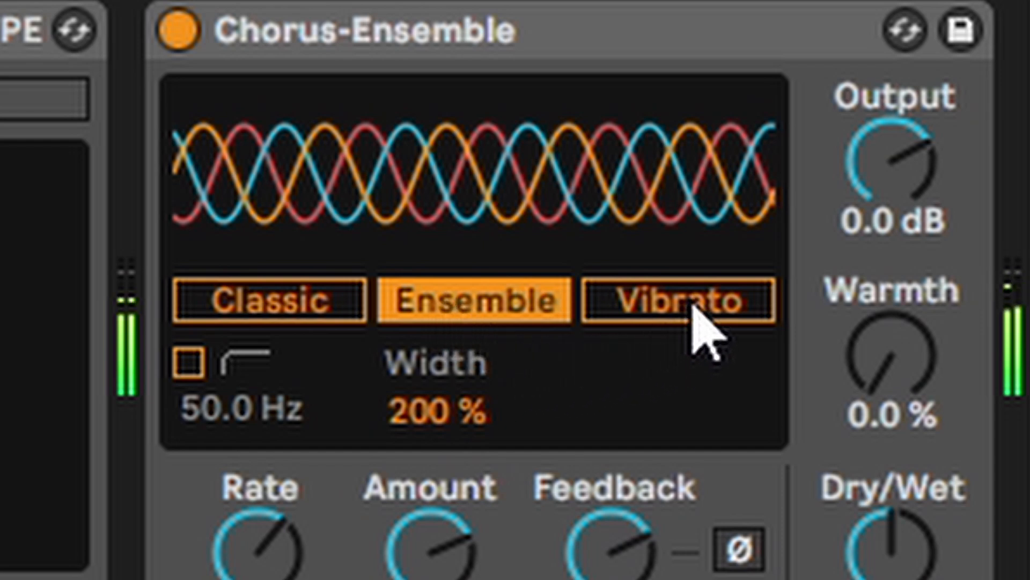
left_click(681, 299)
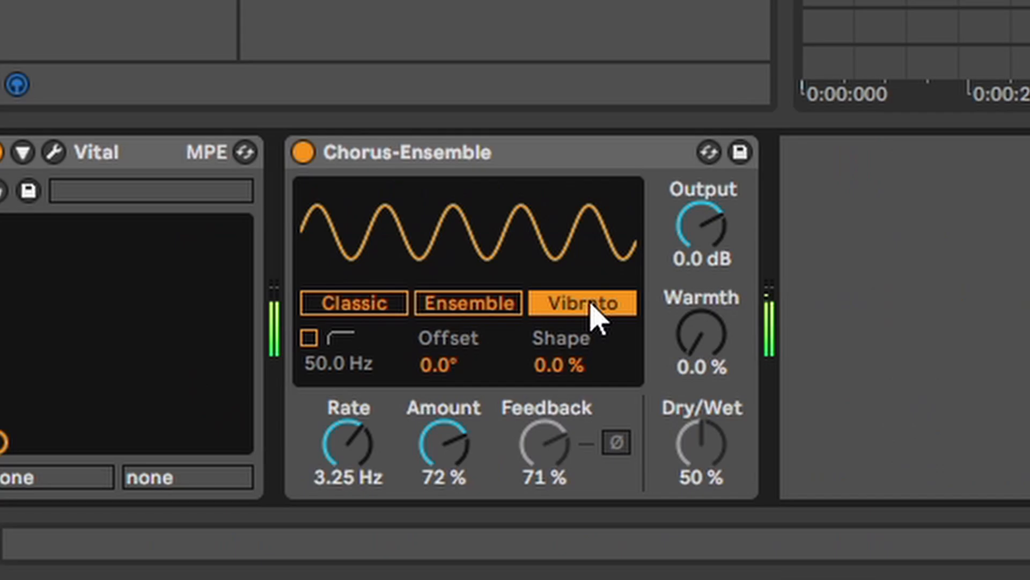
left_click_drag(347, 440, 348, 421)
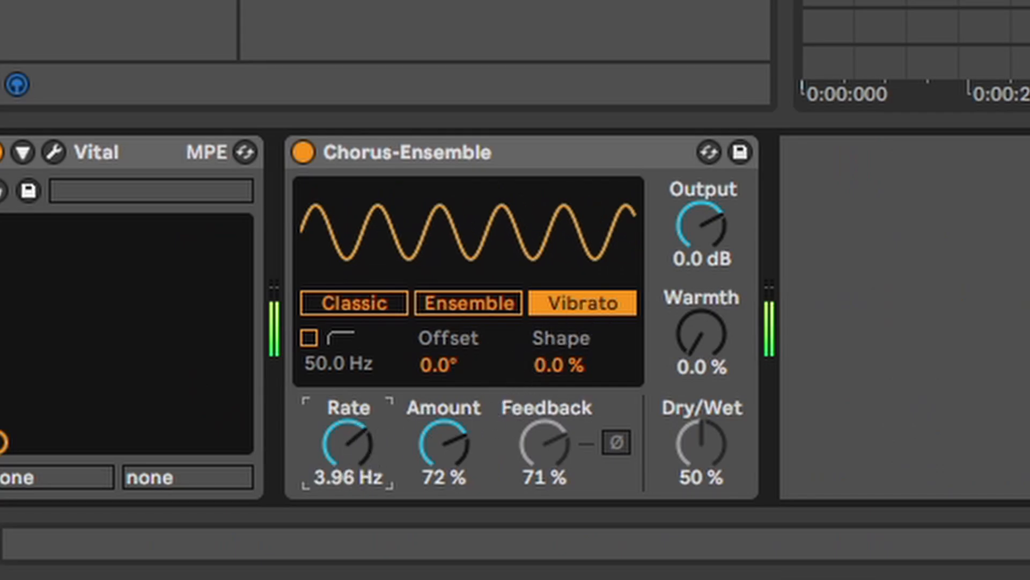
left_click_drag(349, 446, 350, 408)
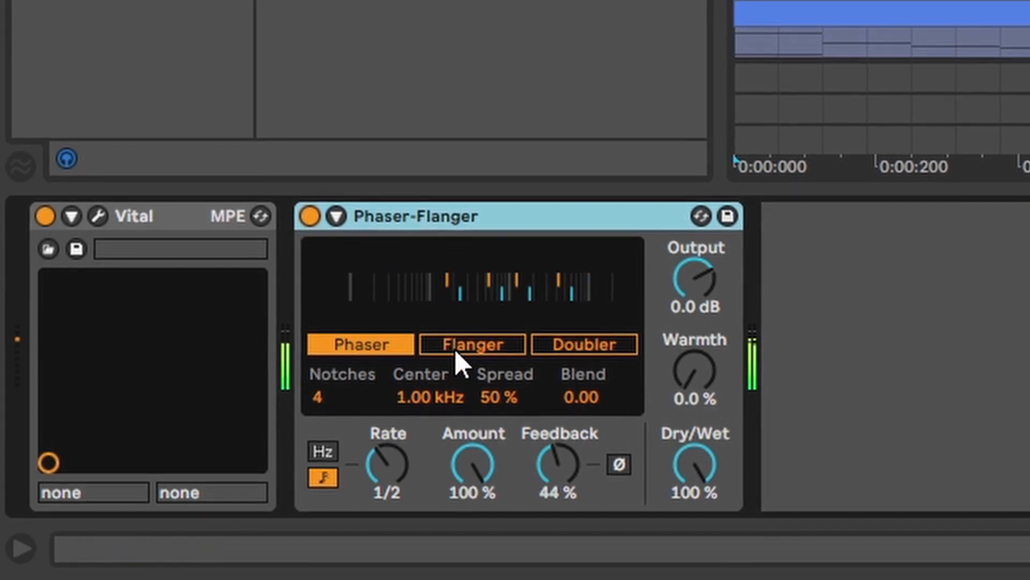
Toggle Phaser-Flanger from Flanger to Phaser and back to Flanger.
left_click(470, 344)
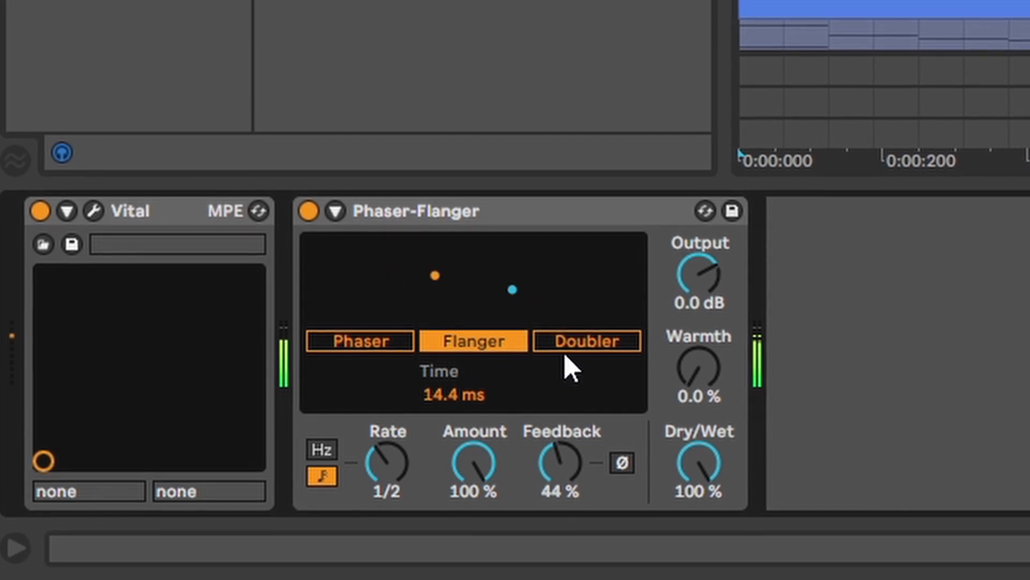
left_click(360, 341)
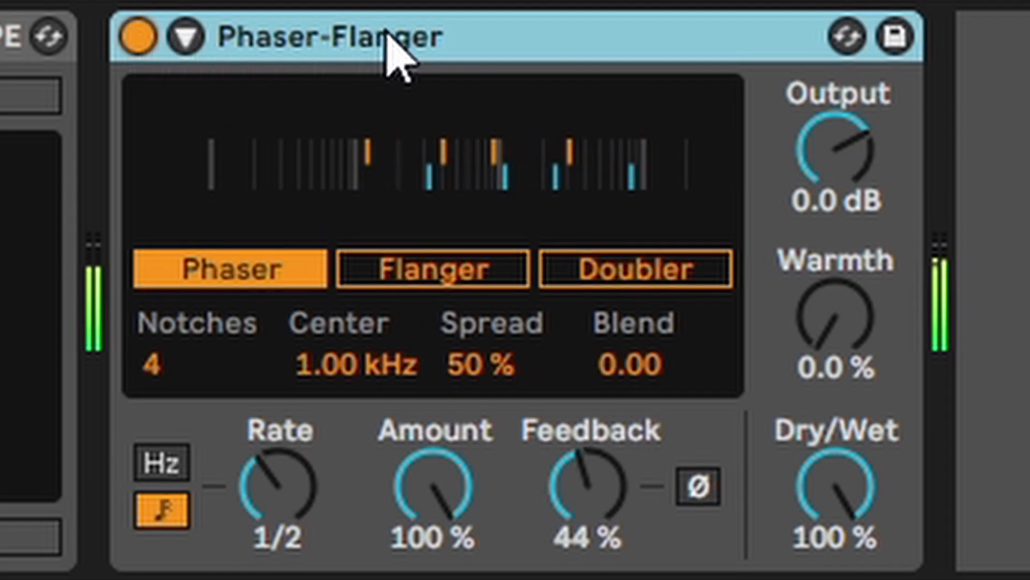
left_click(431, 267)
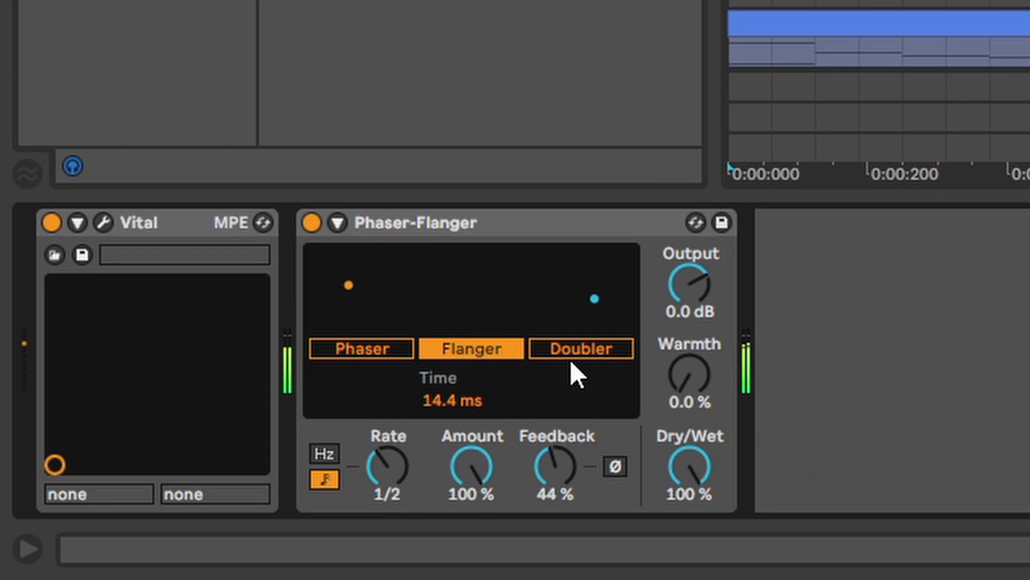
left_click(580, 348)
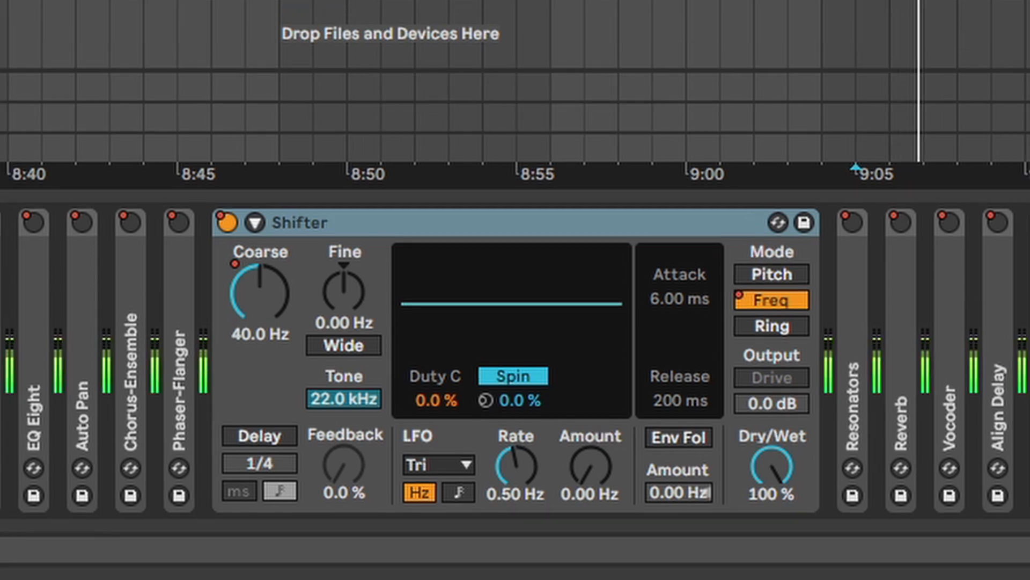
Try Shifter in Pitch then Freq mode and raise LFO Amount to 96.8 Hz.
left_click(771, 273)
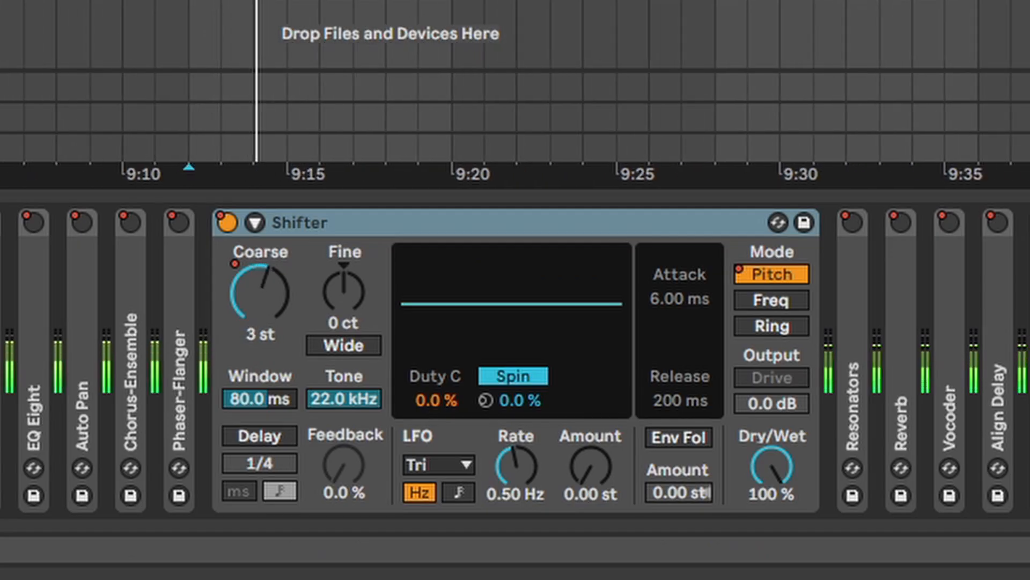
left_click(770, 299)
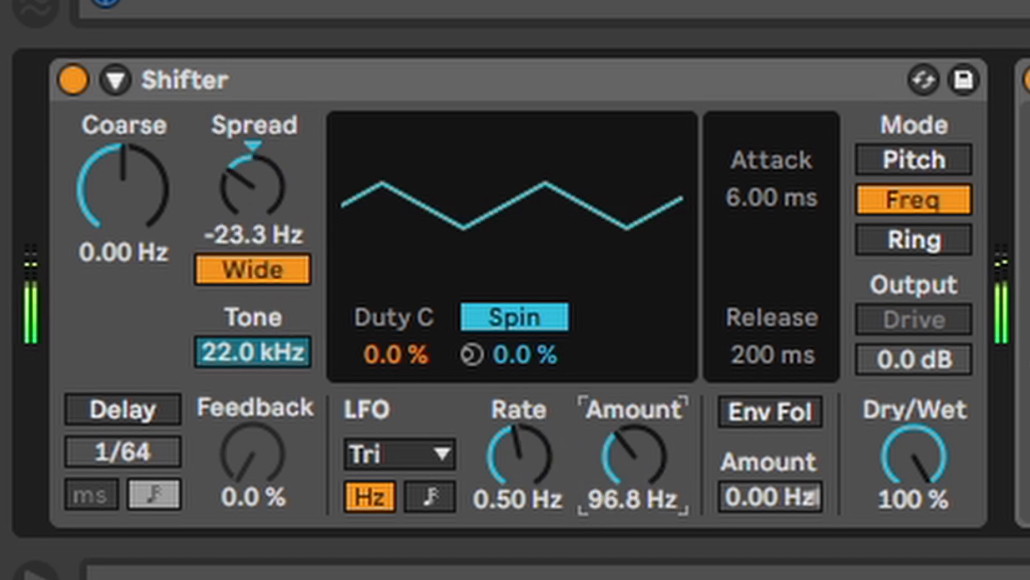
left_click_drag(631, 453, 631, 421)
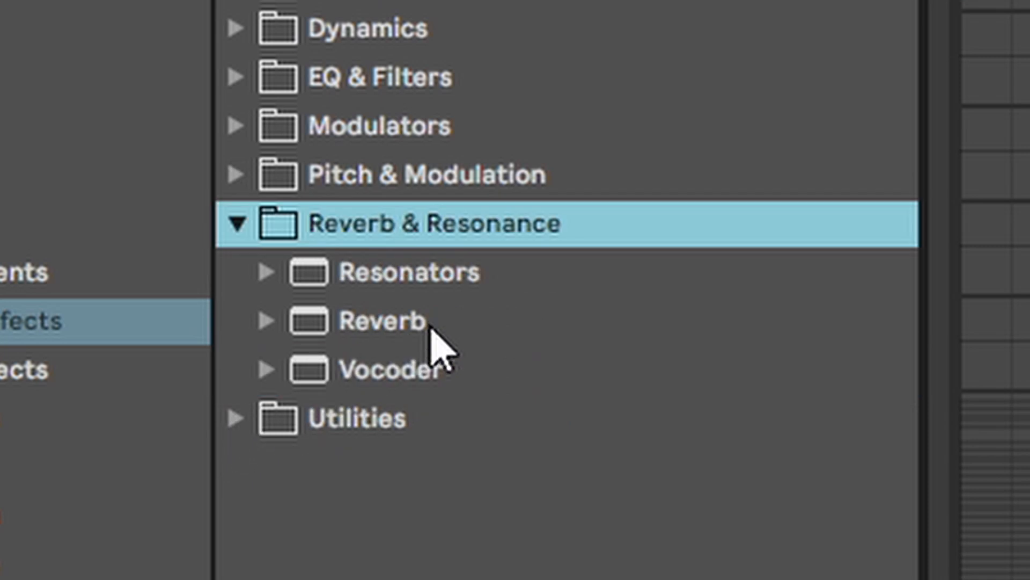
Load Resonators, switch it on, and tune resonator I's note to D#2.
left_click(408, 272)
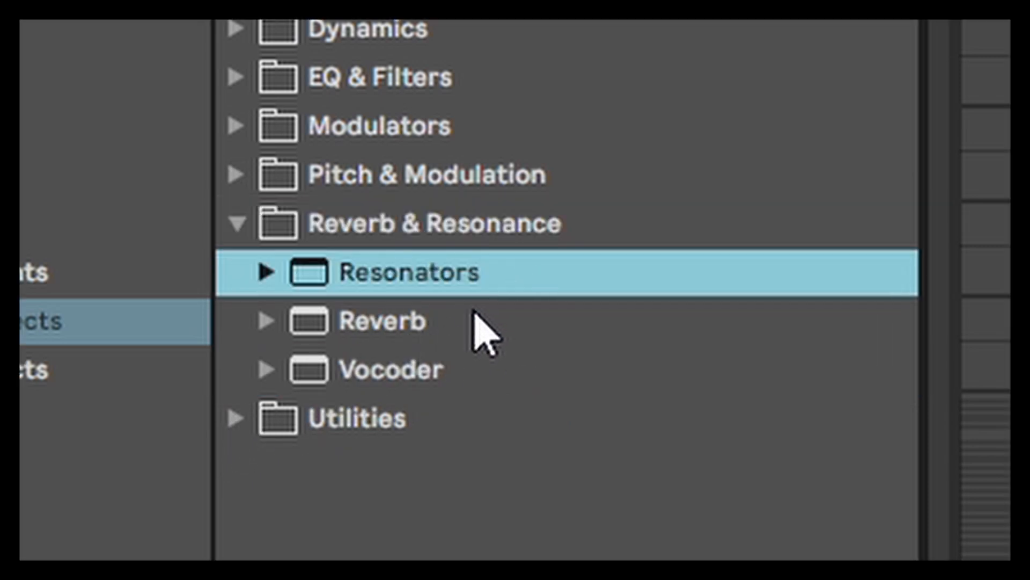
double_click(407, 272)
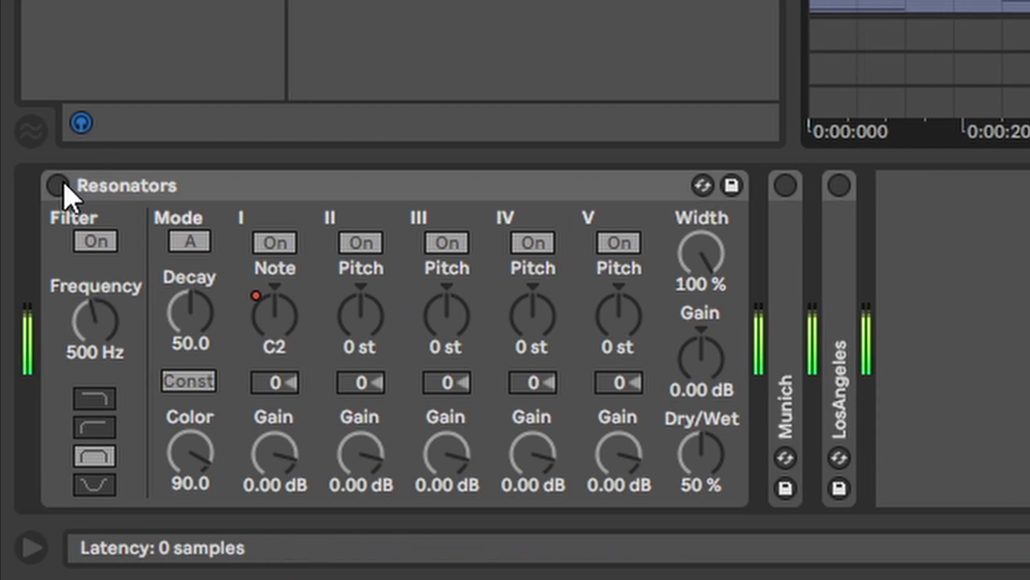
left_click(55, 184)
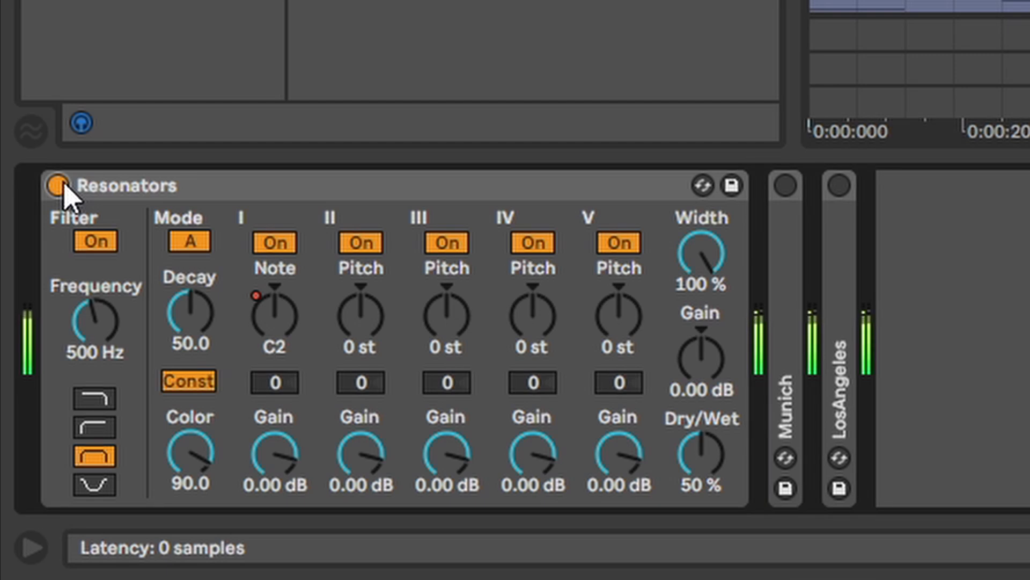
left_click_drag(274, 318, 274, 296)
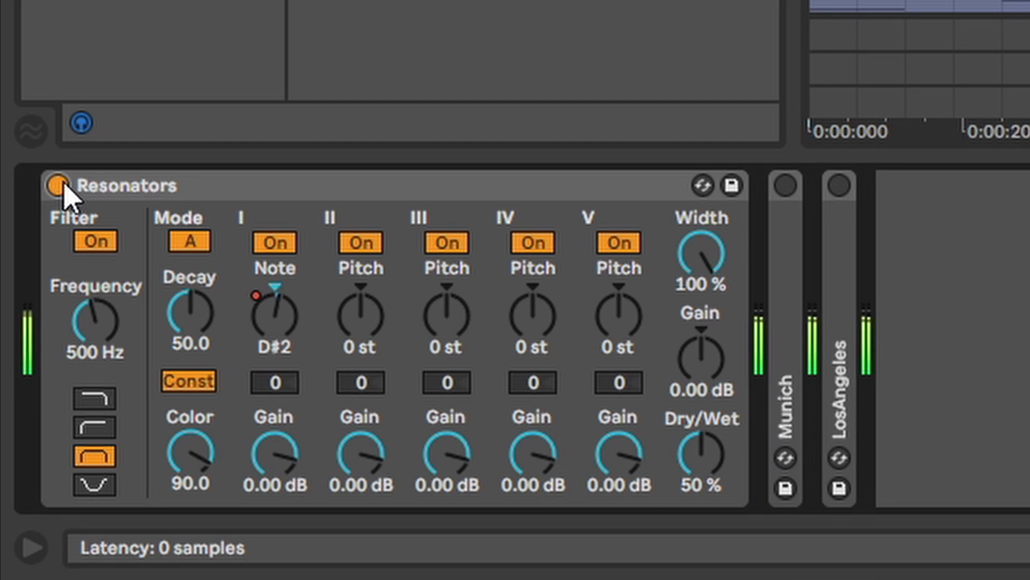
left_click(56, 185)
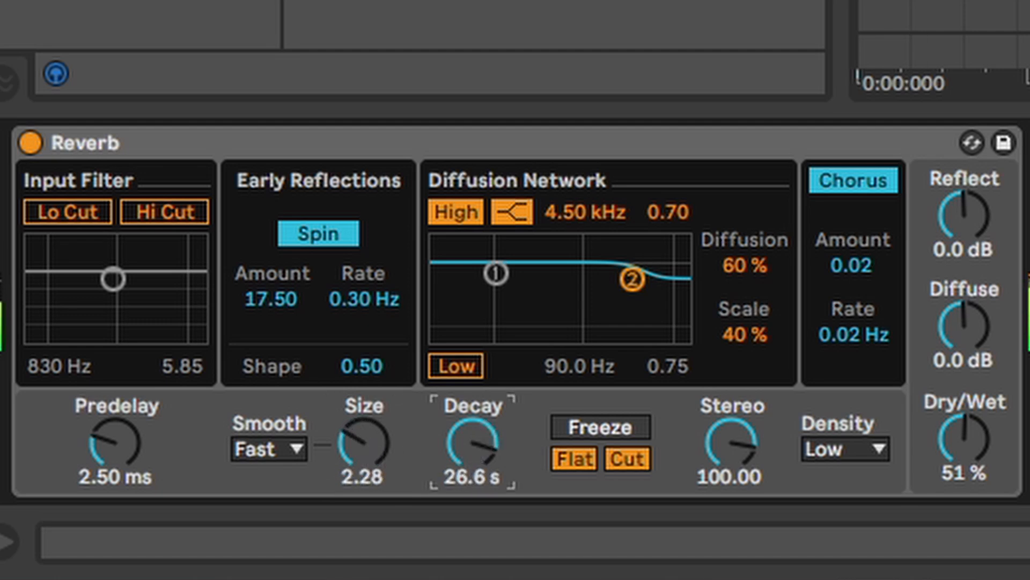
Drag the Reverb Decay knob from 26.6 s down to about 2.11 s.
left_click_drag(470, 440, 479, 460)
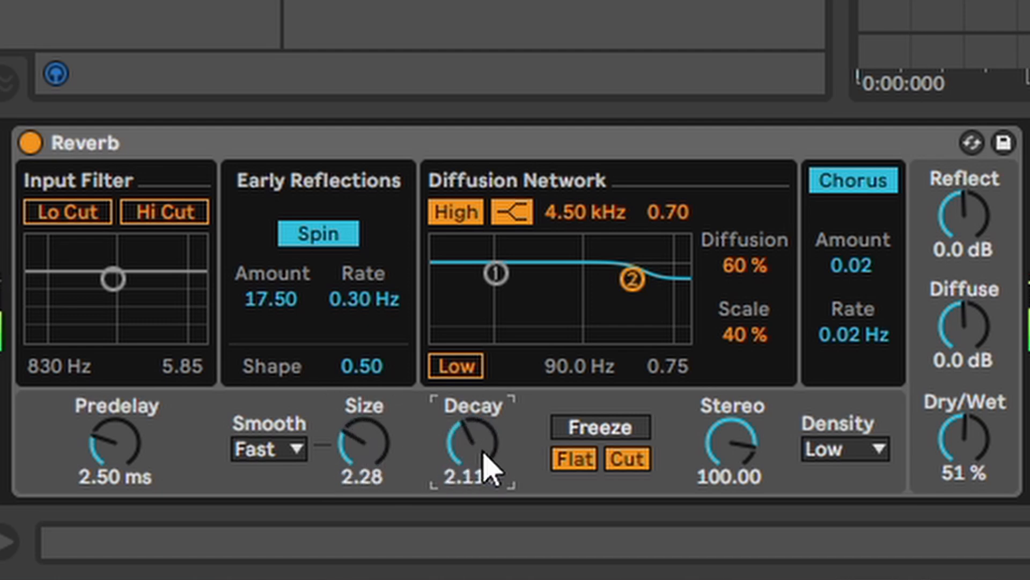
left_click_drag(962, 440, 962, 394)
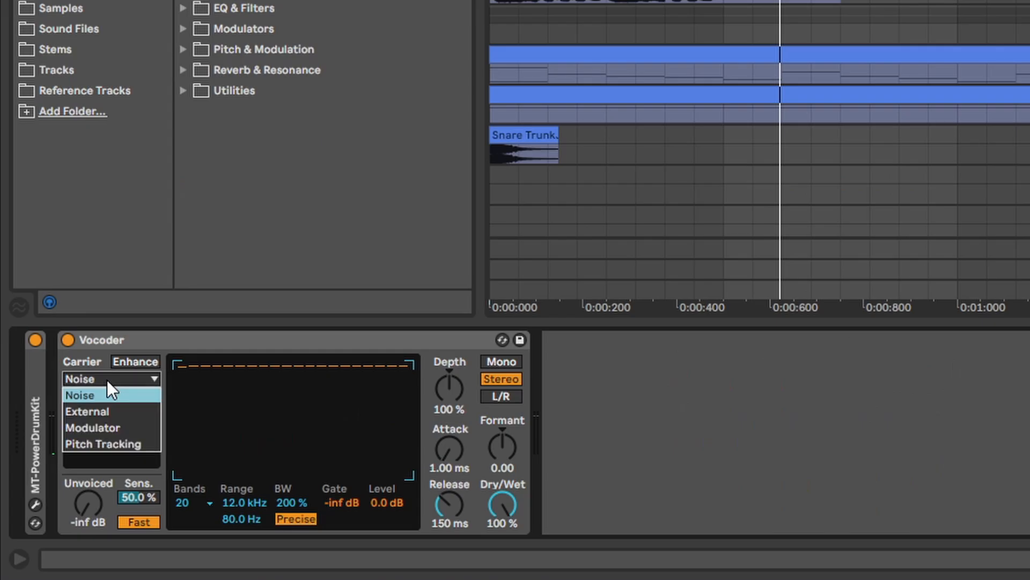
Try External as the Vocoder carrier, then choose Pitch Tracking from the Carrier list.
left_click(86, 411)
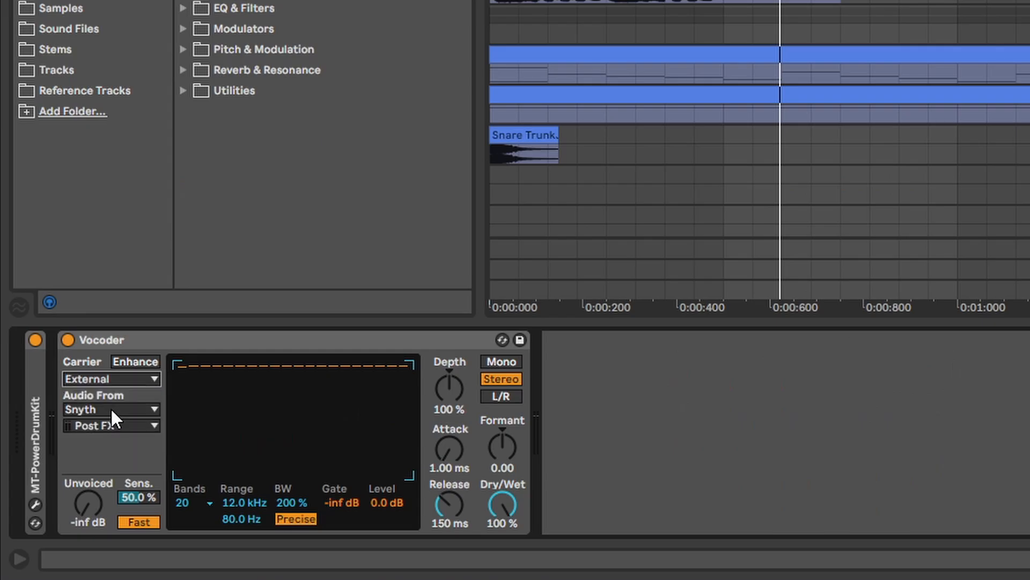
left_click(111, 409)
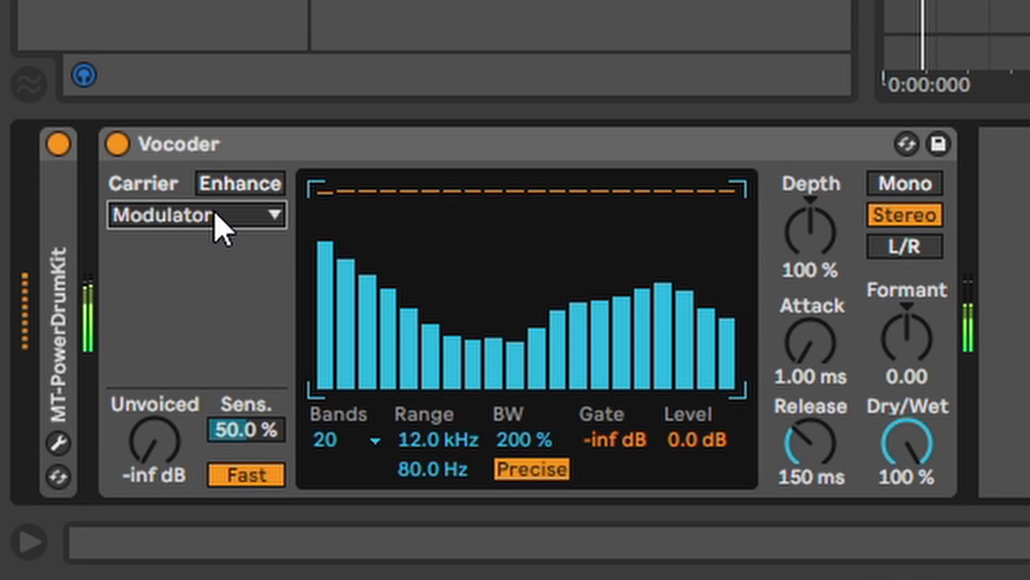
left_click(190, 214)
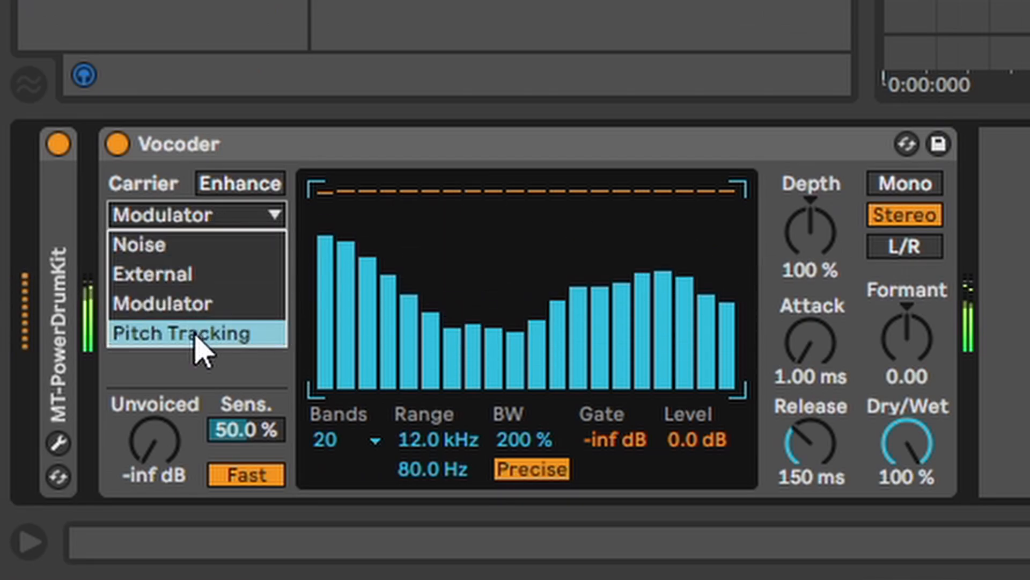
left_click(183, 332)
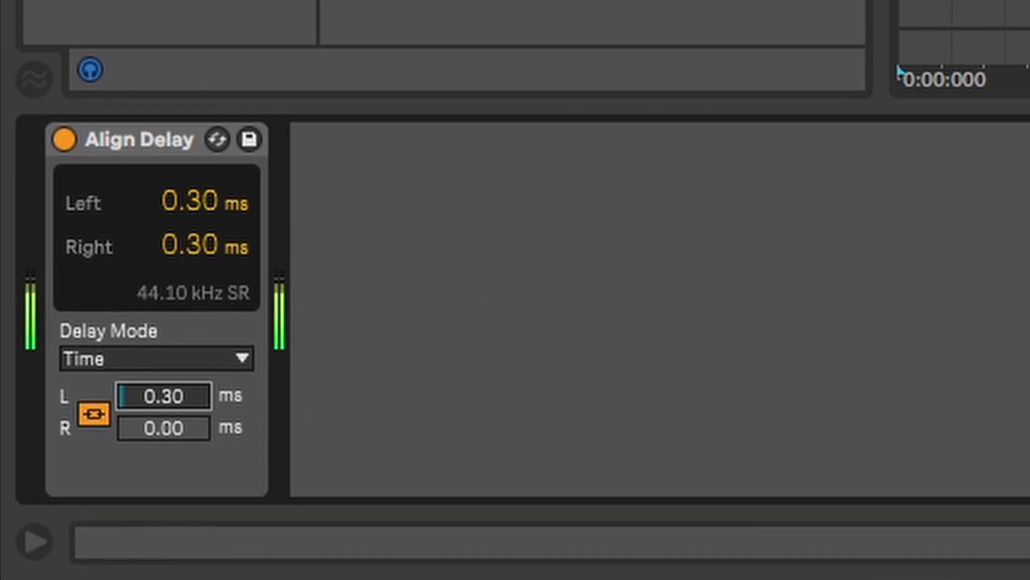
Switch Align Delay from Samples to Distance mode and raise the left distance to 44.80 m.
left_click(156, 357)
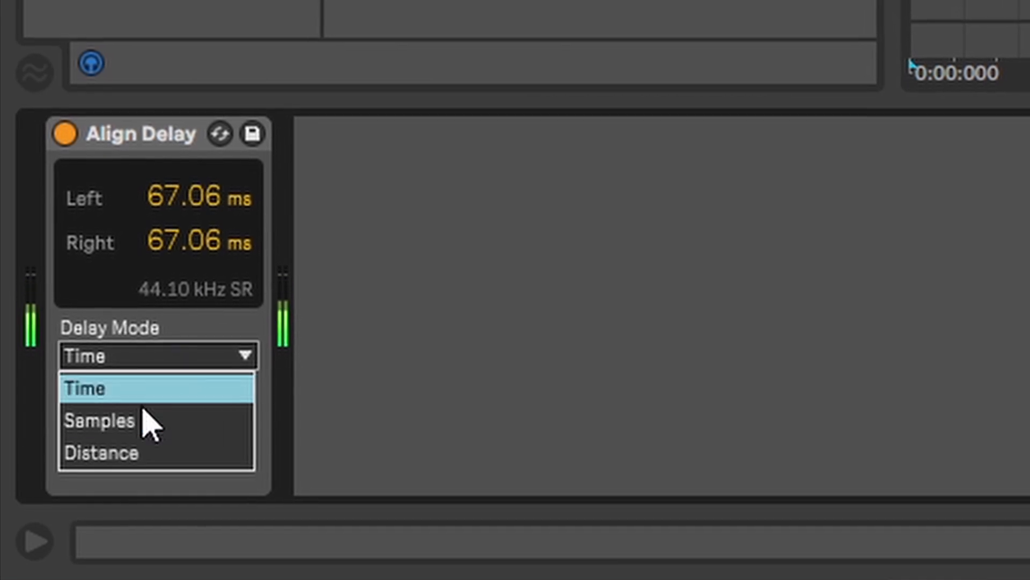
left_click(100, 420)
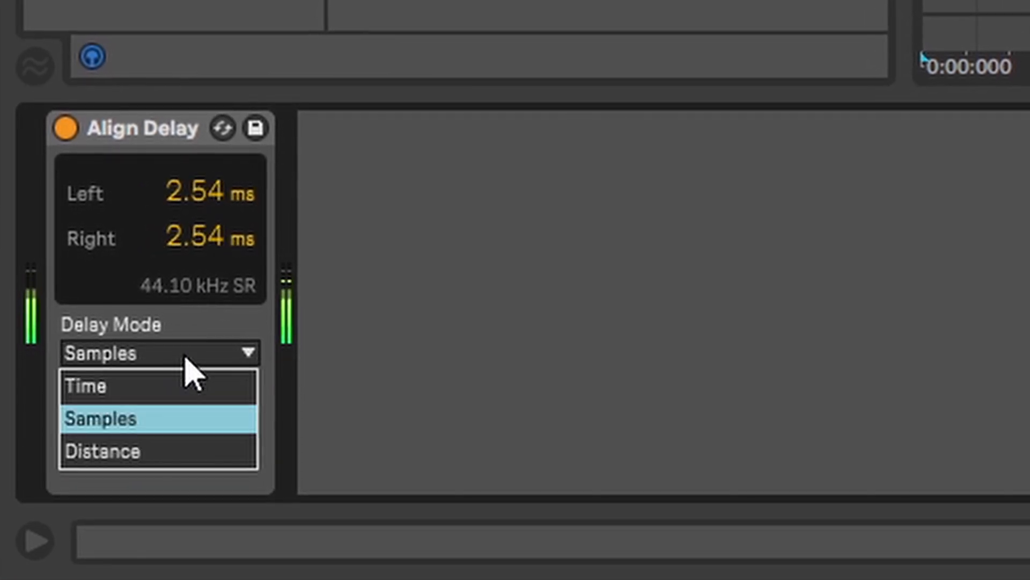
left_click(115, 451)
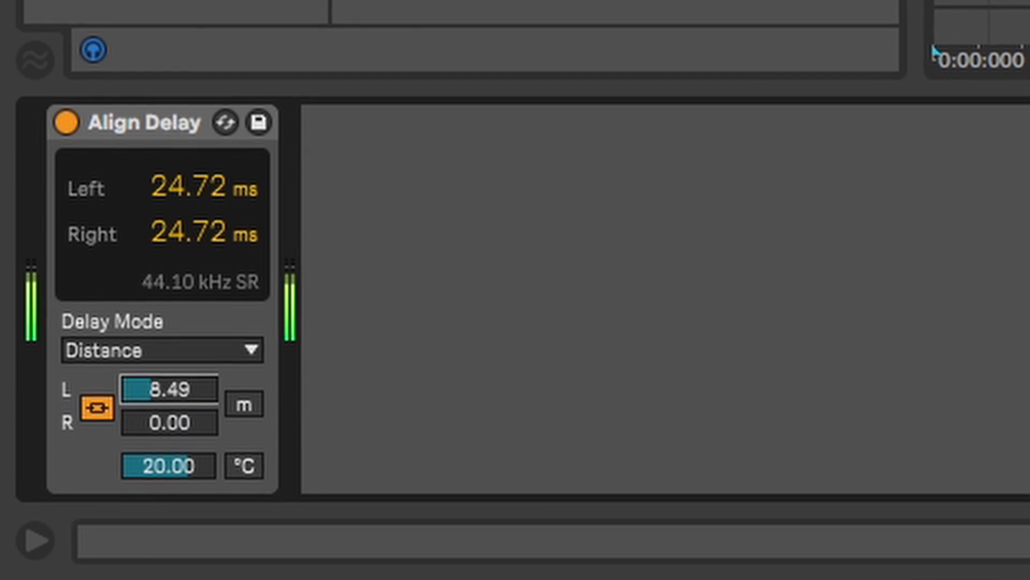
left_click_drag(168, 388, 178, 407)
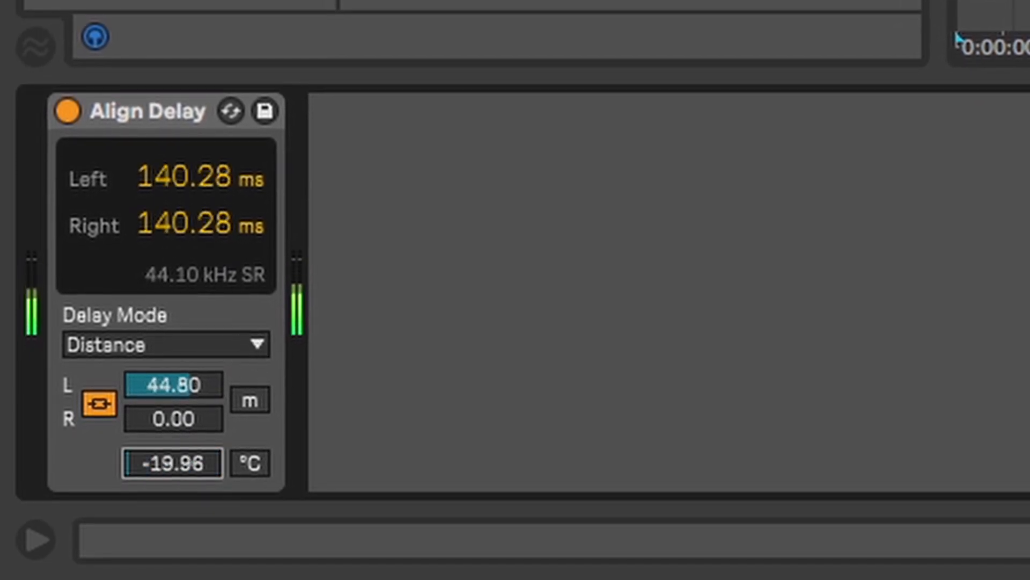
left_click(250, 462)
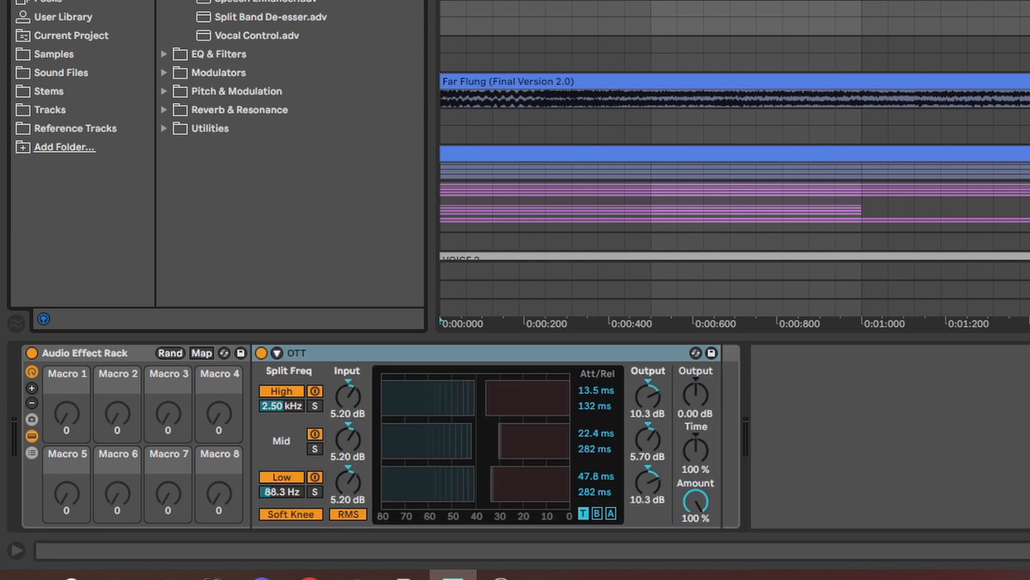
Load the Spectrum analyzer onto the track and view its frequency display.
scroll("down", 3)
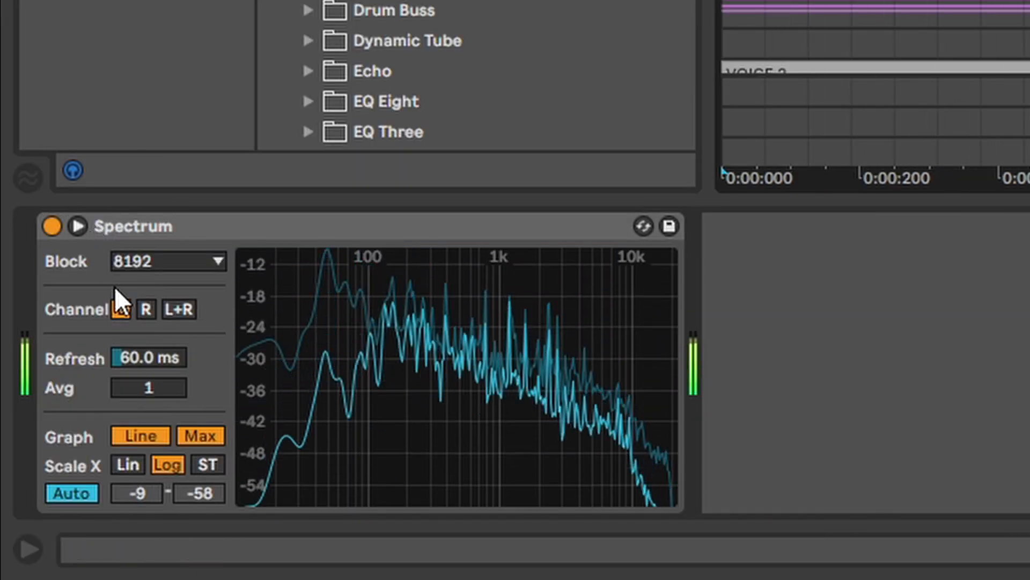
left_click(120, 309)
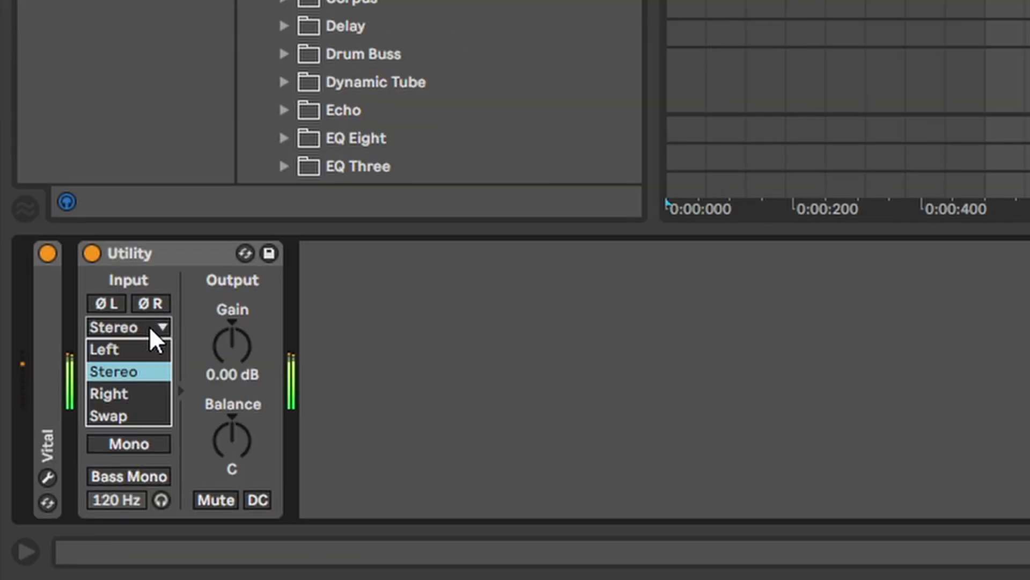
Set Utility's input to Right, then Swap, and test width at 44% before restoring 100%.
left_click(108, 393)
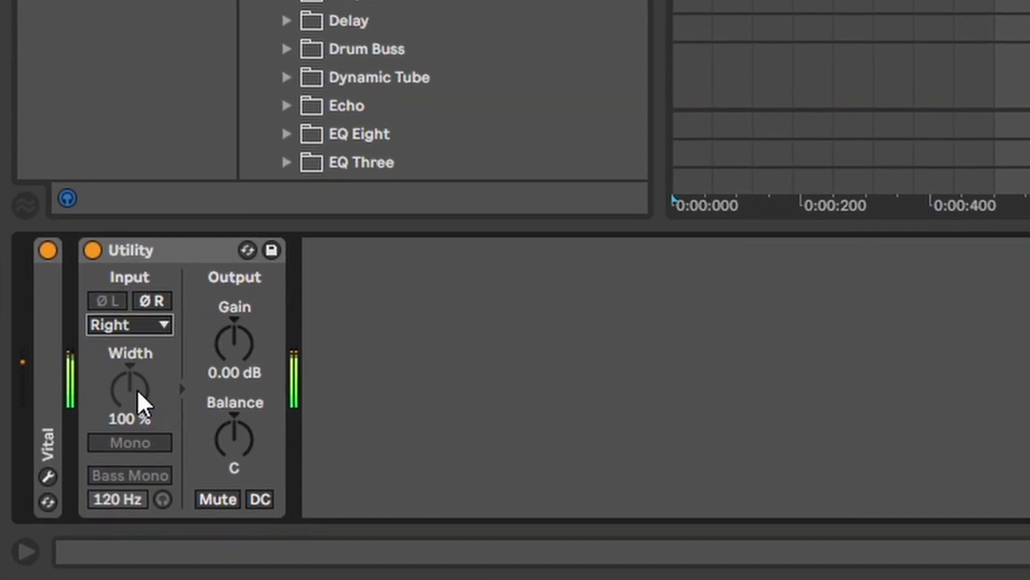
left_click(129, 323)
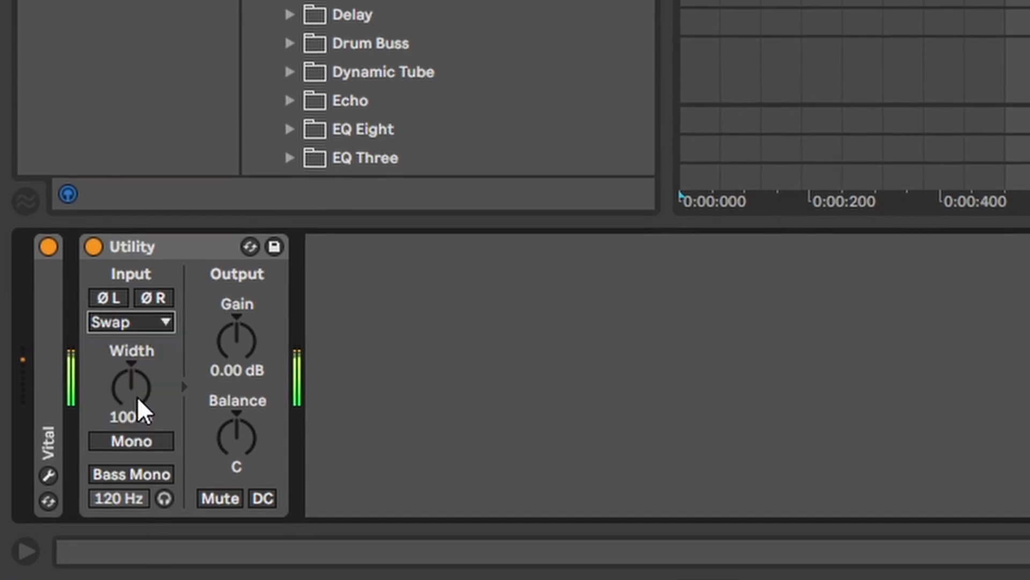
left_click(131, 440)
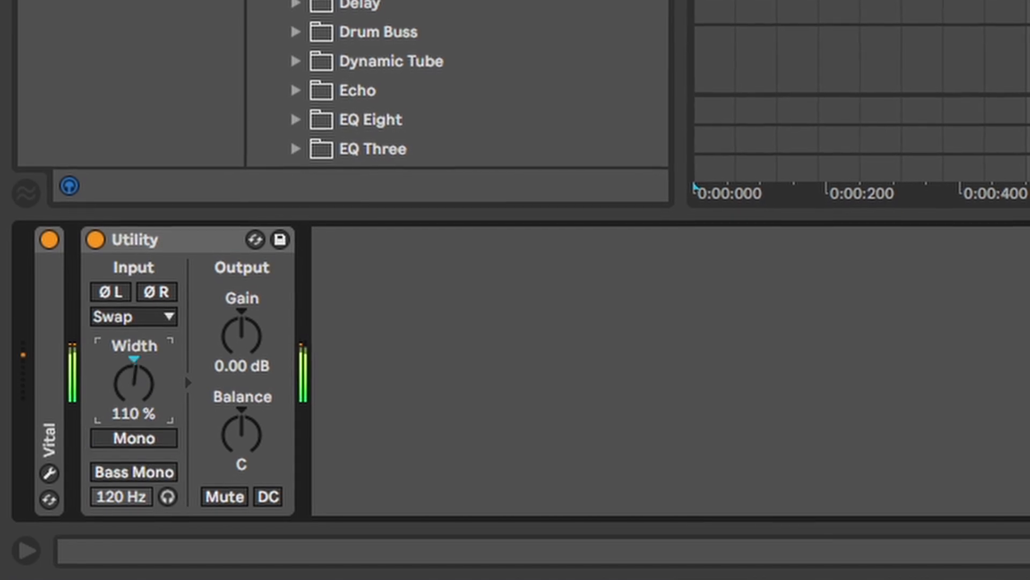
left_click_drag(132, 381, 132, 407)
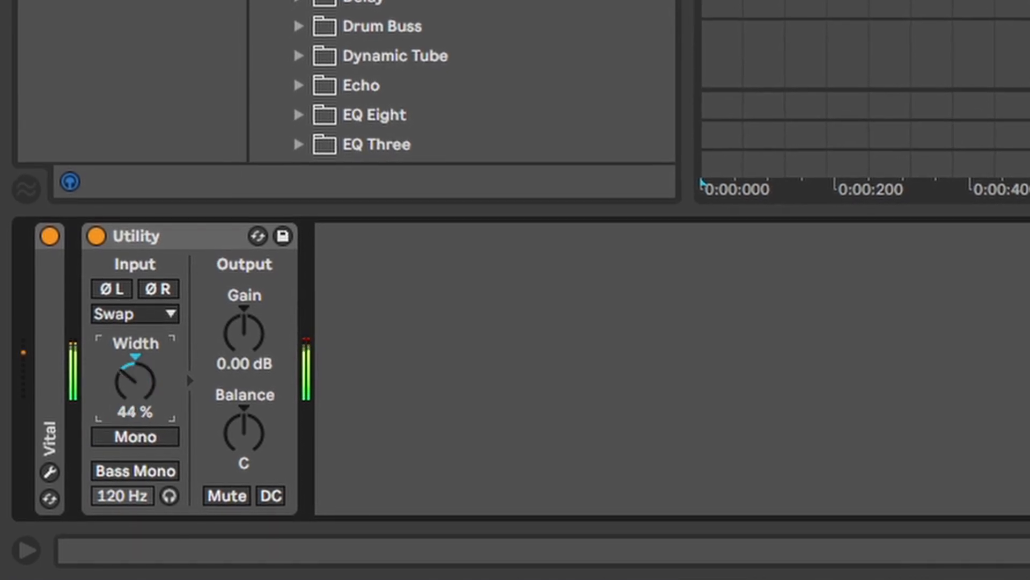
left_click_drag(134, 377, 134, 355)
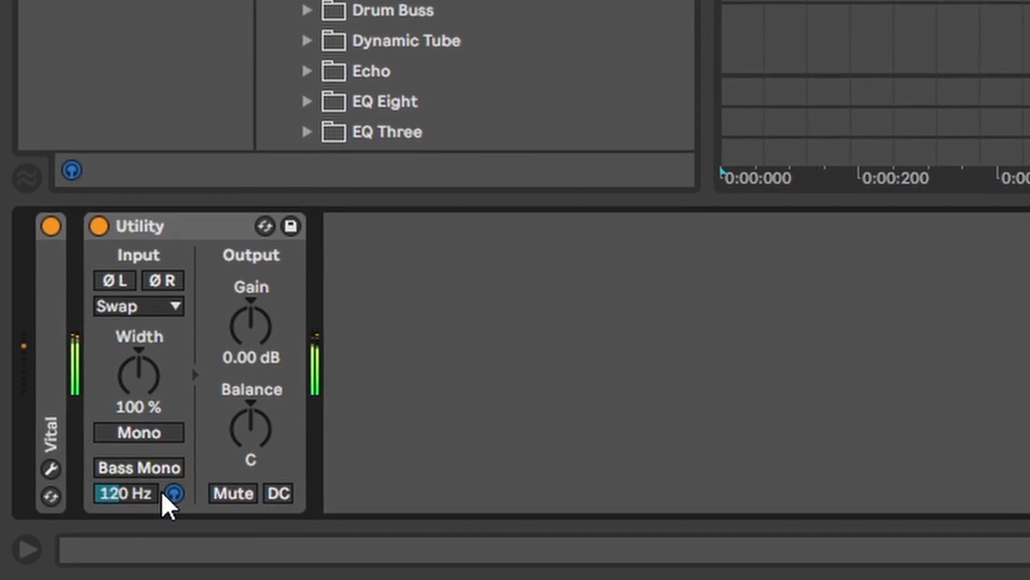
Raise Utility's Bass Mono frequency to 153 Hz.
left_click_drag(125, 494, 152, 473)
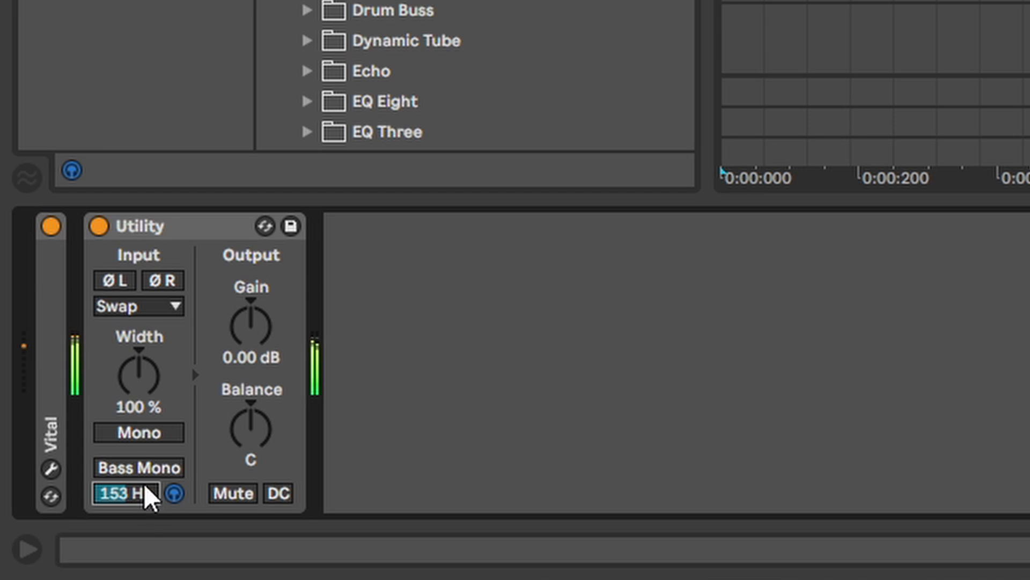
left_click(139, 467)
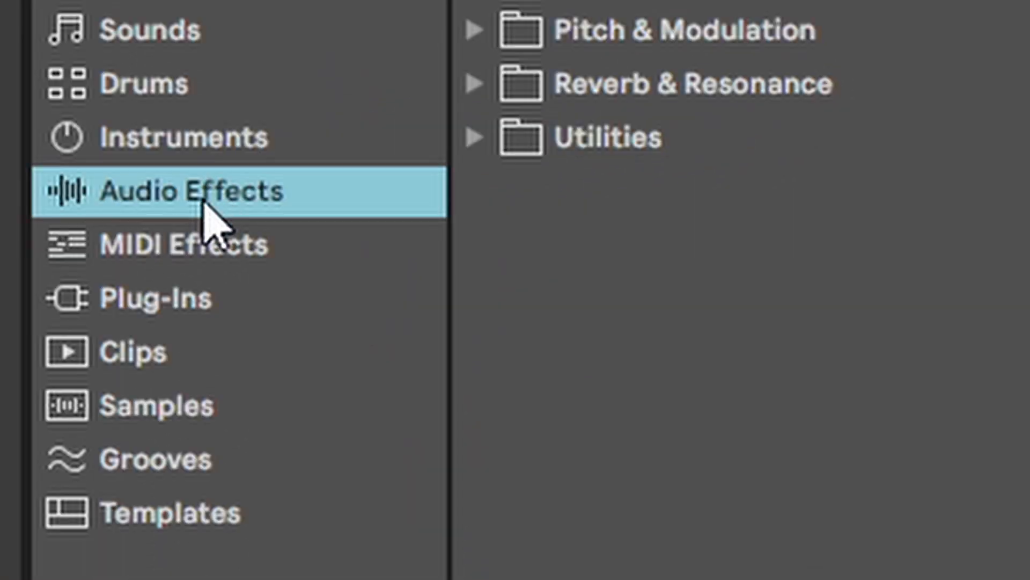
Load Arpeggiator from MIDI Effects, switch it on, and set rate 1/48 with 135% gate.
left_click(184, 244)
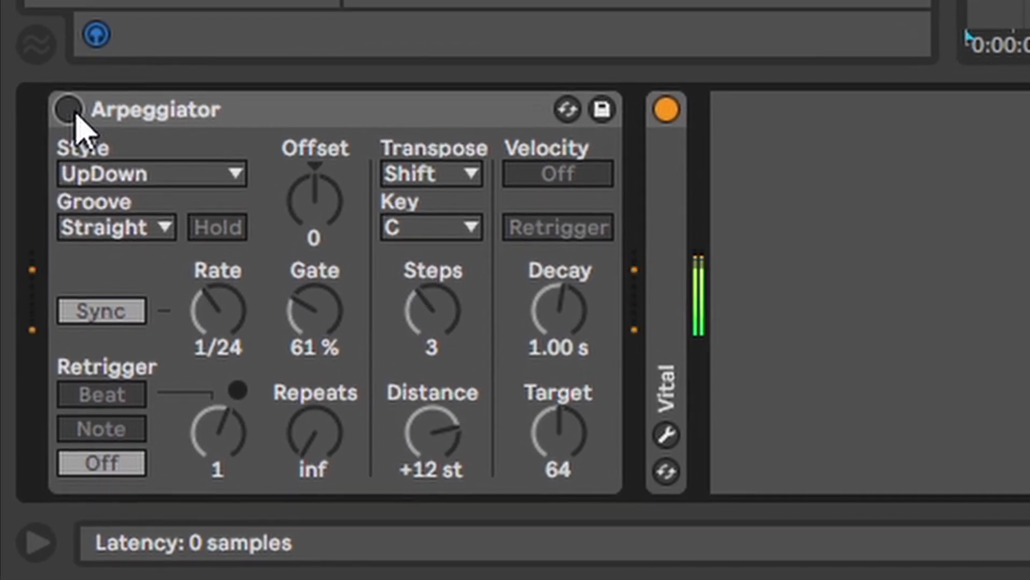
left_click(68, 109)
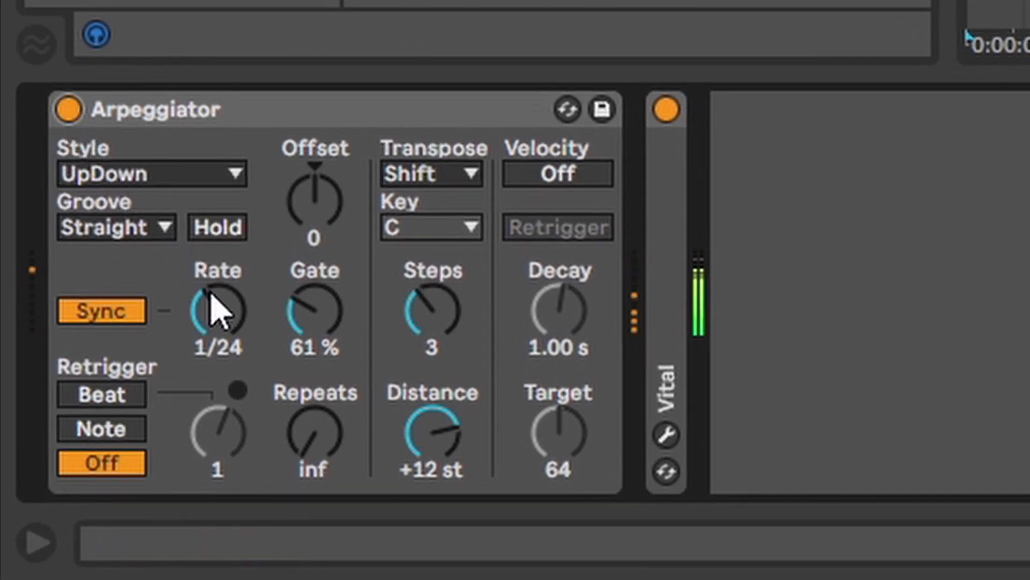
left_click_drag(217, 309, 309, 322)
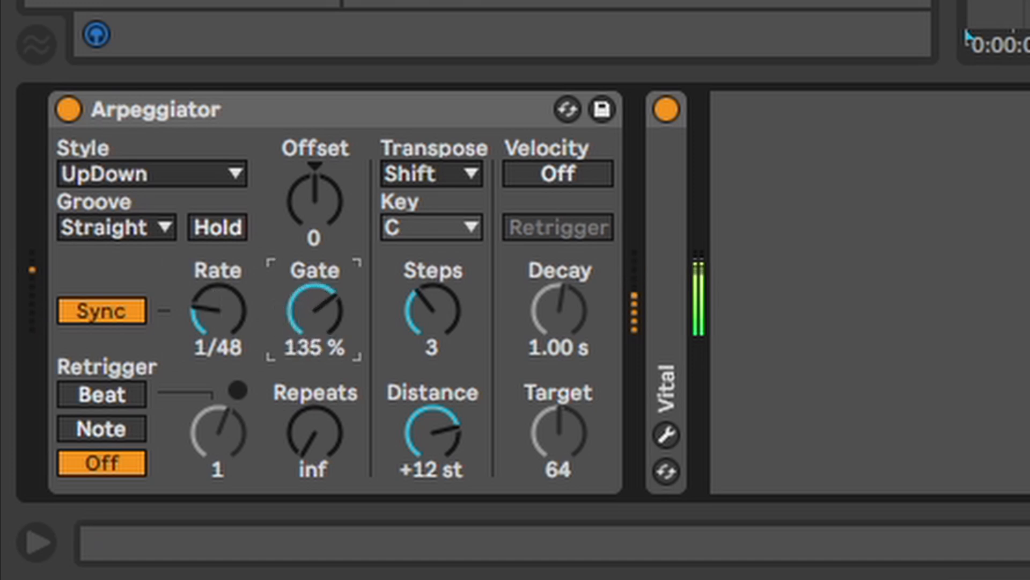
left_click(152, 173)
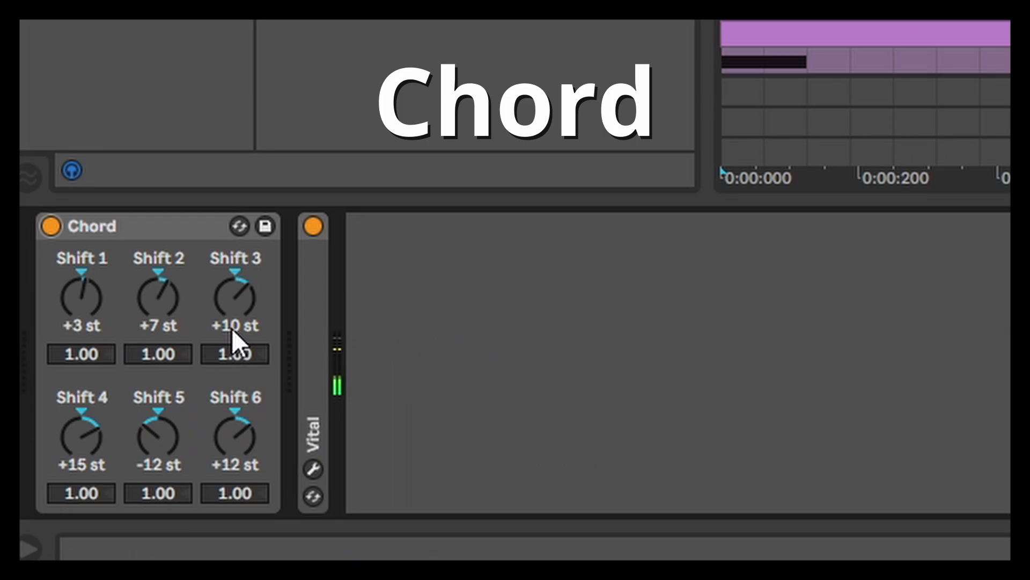
Bypass and re-enable the Chord device, then place Note Echo before Vital.
left_click(51, 226)
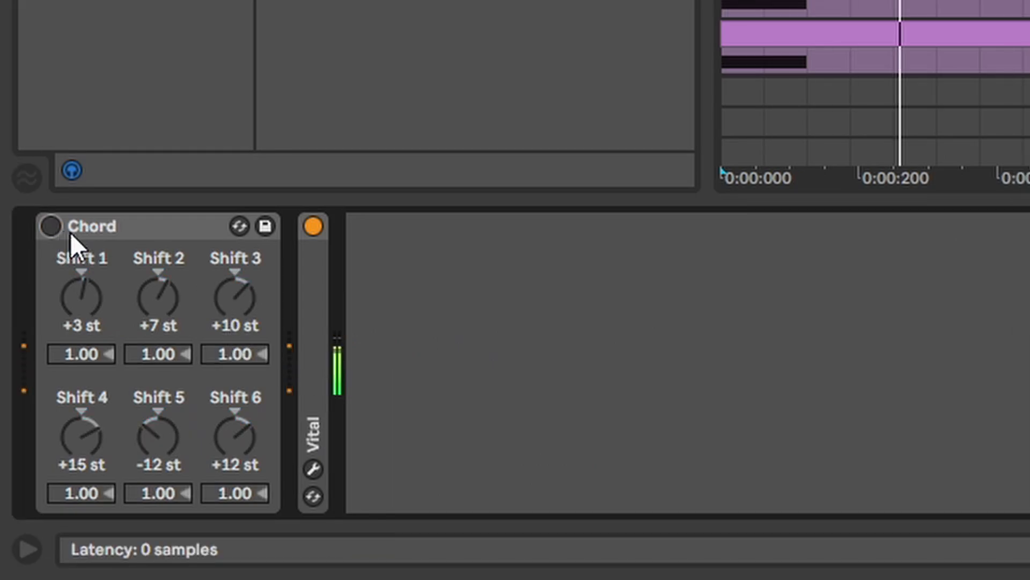
left_click(50, 226)
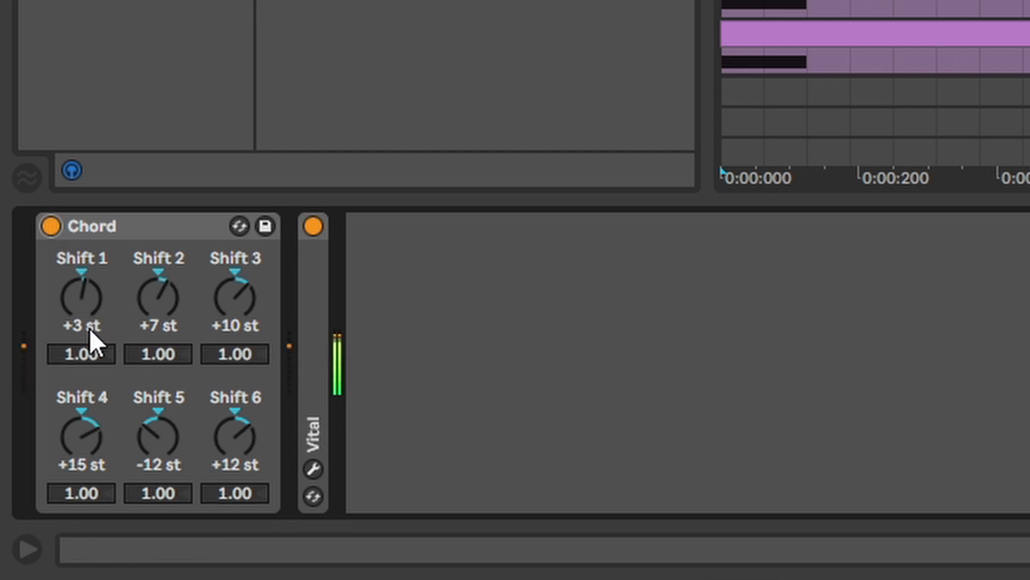
scroll("down", 3)
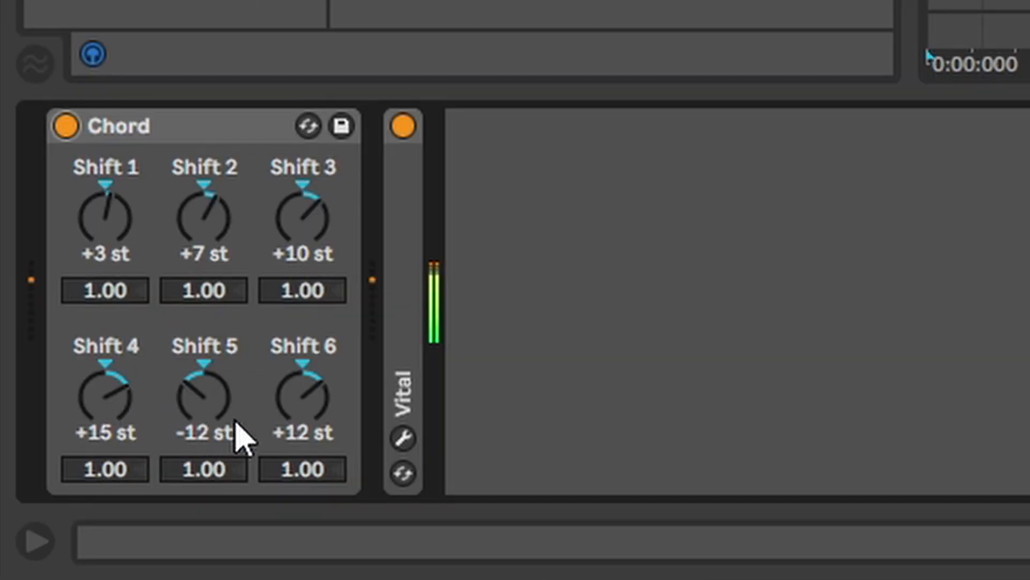
left_click_drag(302, 398, 302, 381)
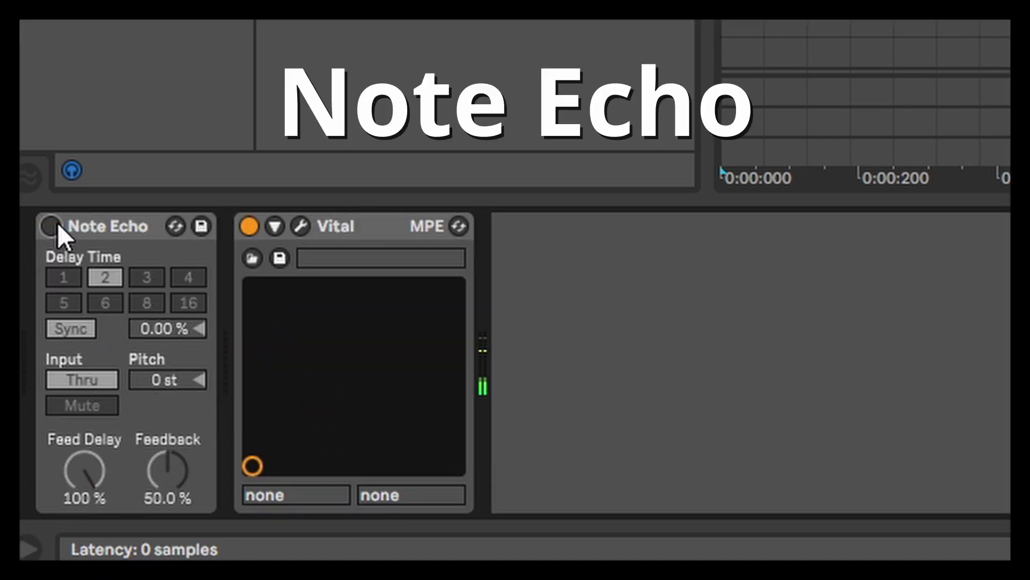
Enable Note Echo, then try Pitch and load Scale with base C before Vital.
left_click(52, 226)
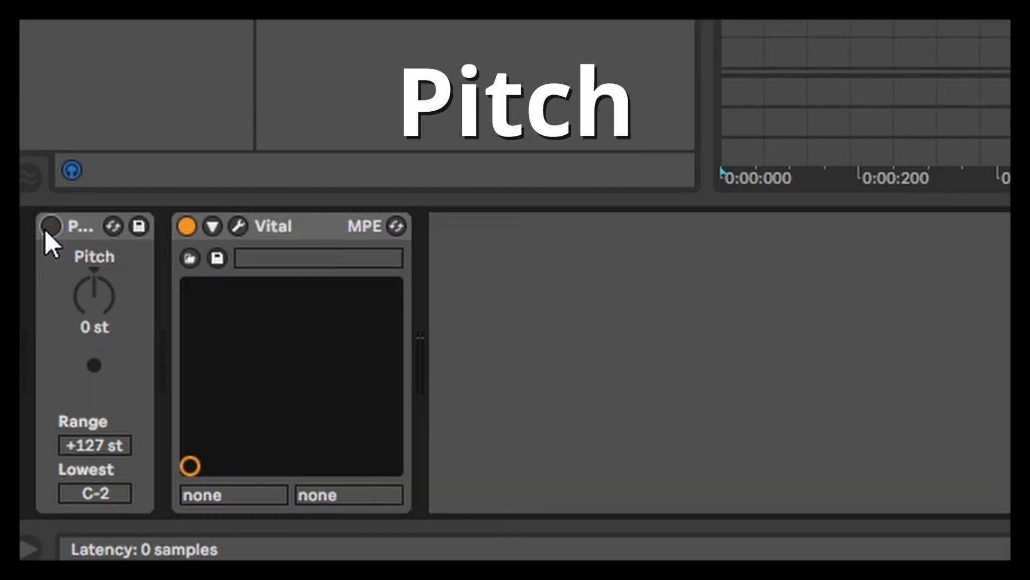
left_click_drag(94, 299, 98, 276)
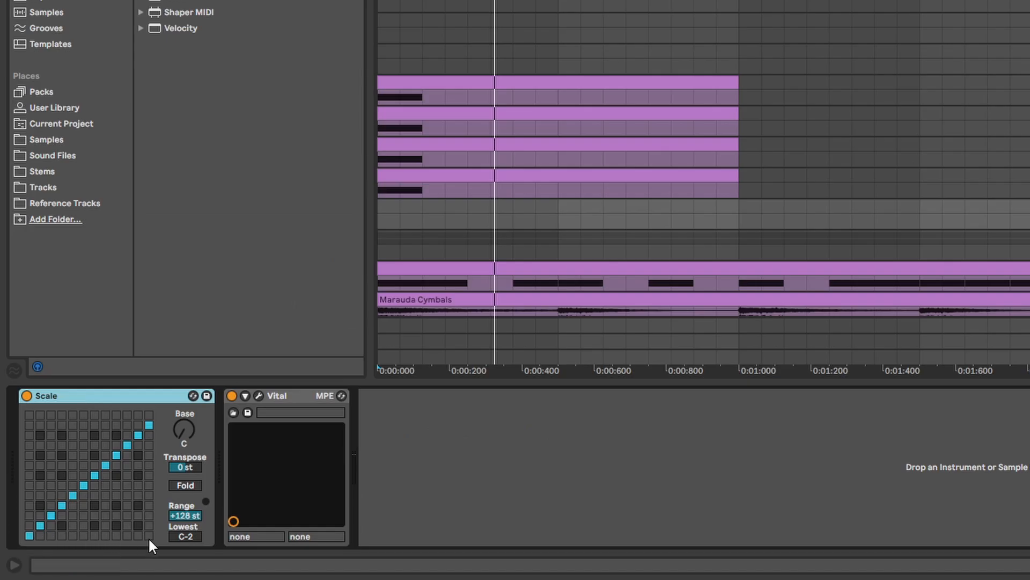
mouse_move(58, 538)
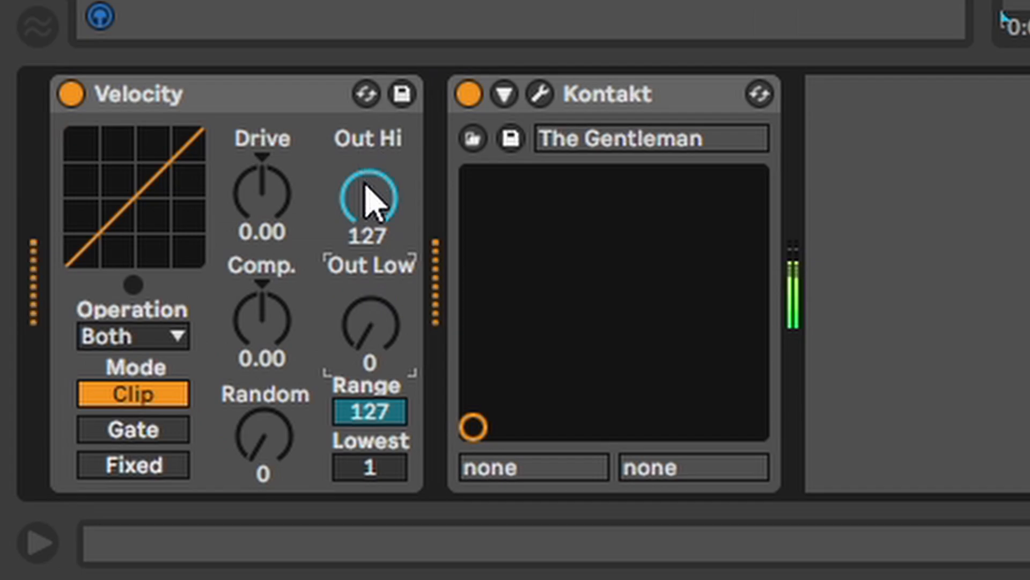
Drag the Velocity device's Out Hi down to 21, then up to 118.
left_click_drag(368, 197, 365, 236)
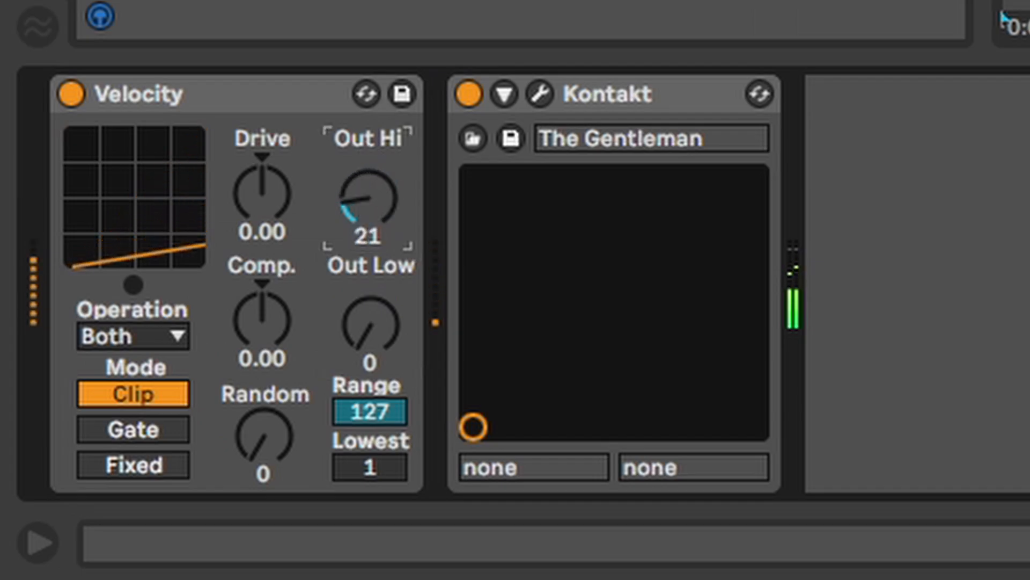
left_click_drag(368, 211, 374, 178)
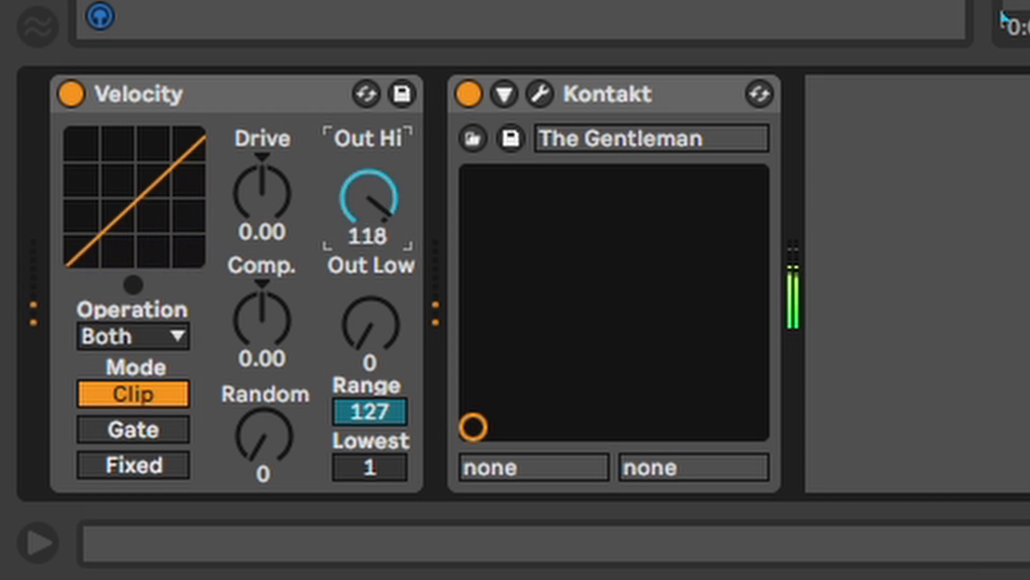